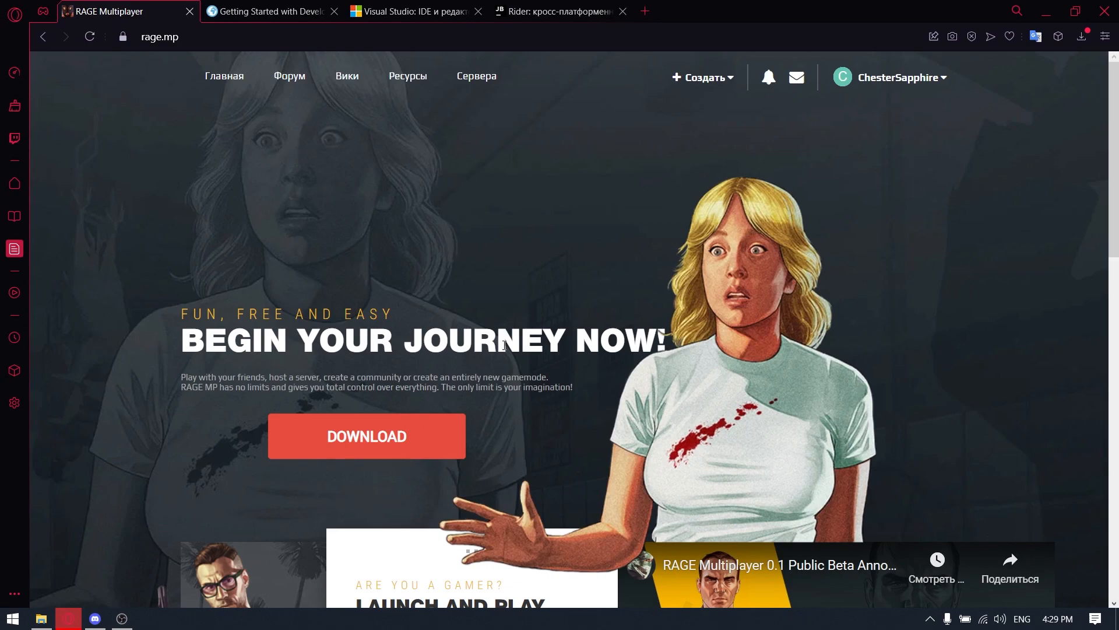
mouse_move(523, 301)
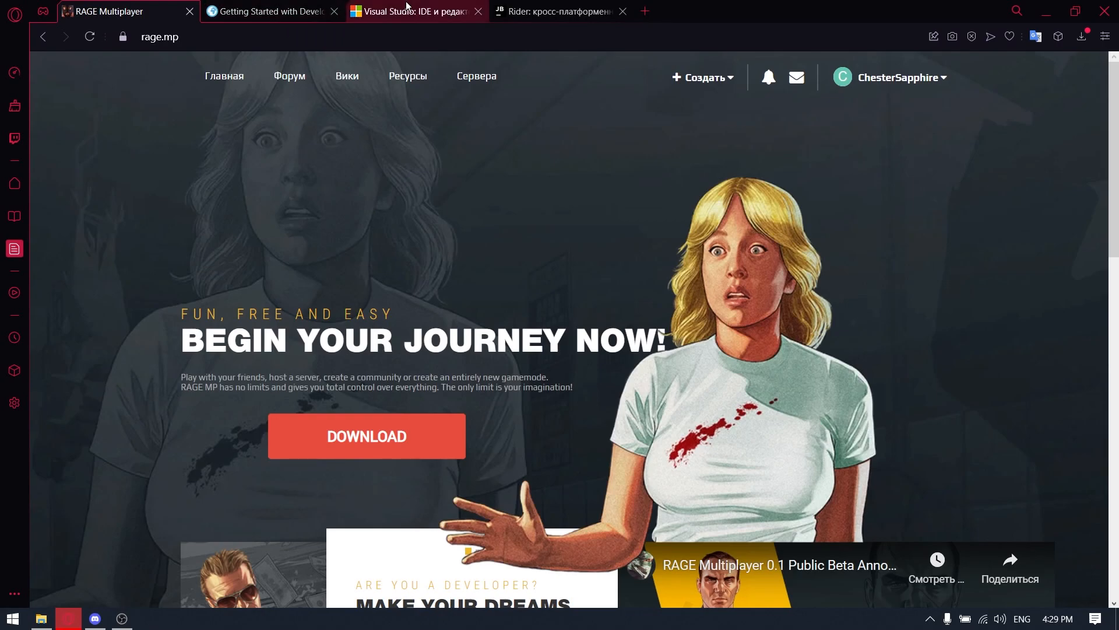
- Flip through the GTA Network wiki, JetBrains Rider and Visual Studio browser tabs
left_click(270, 10)
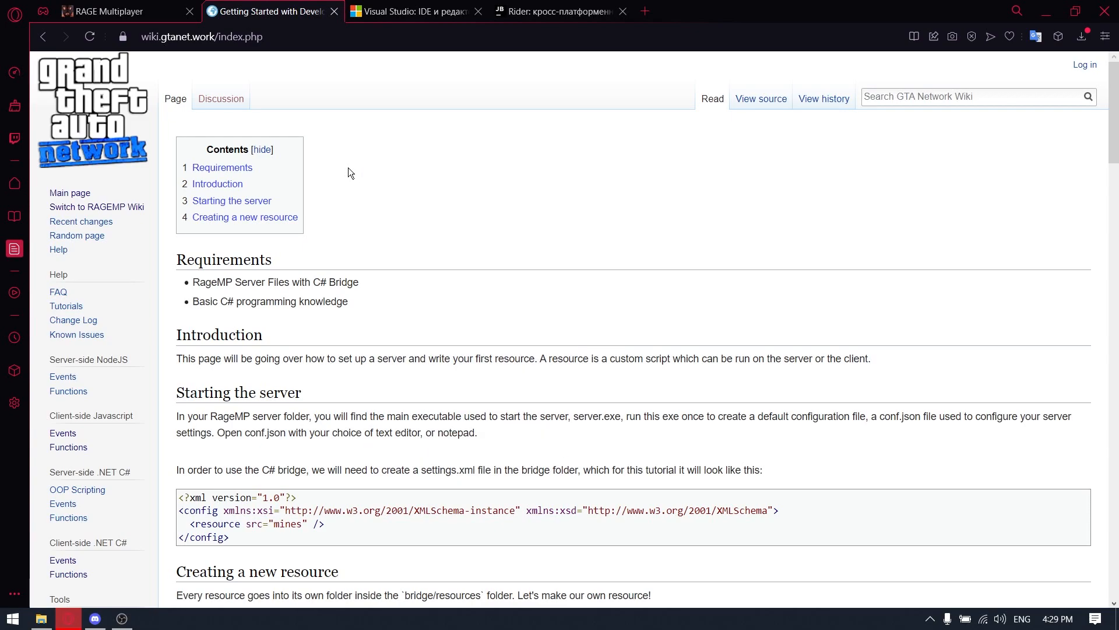
mouse_move(378, 181)
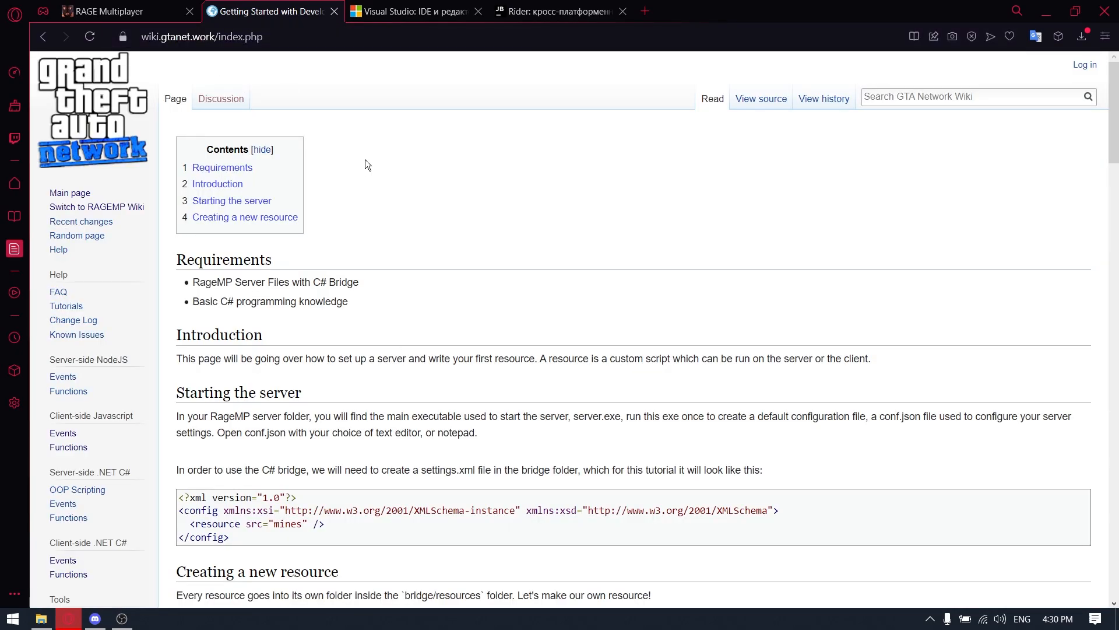
mouse_move(345, 162)
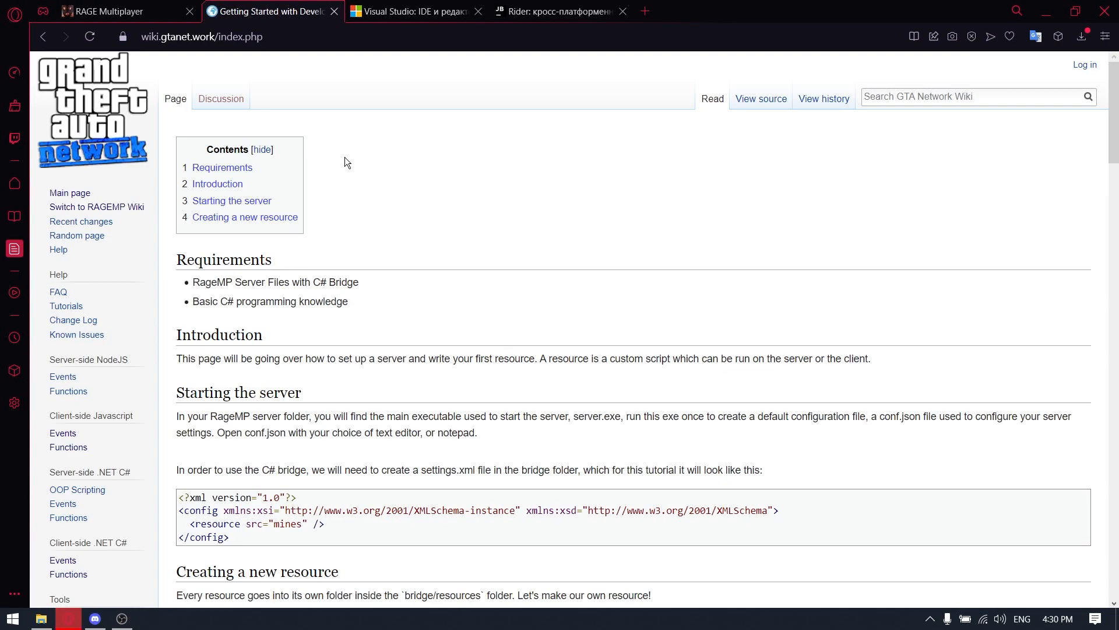
left_click(199, 36)
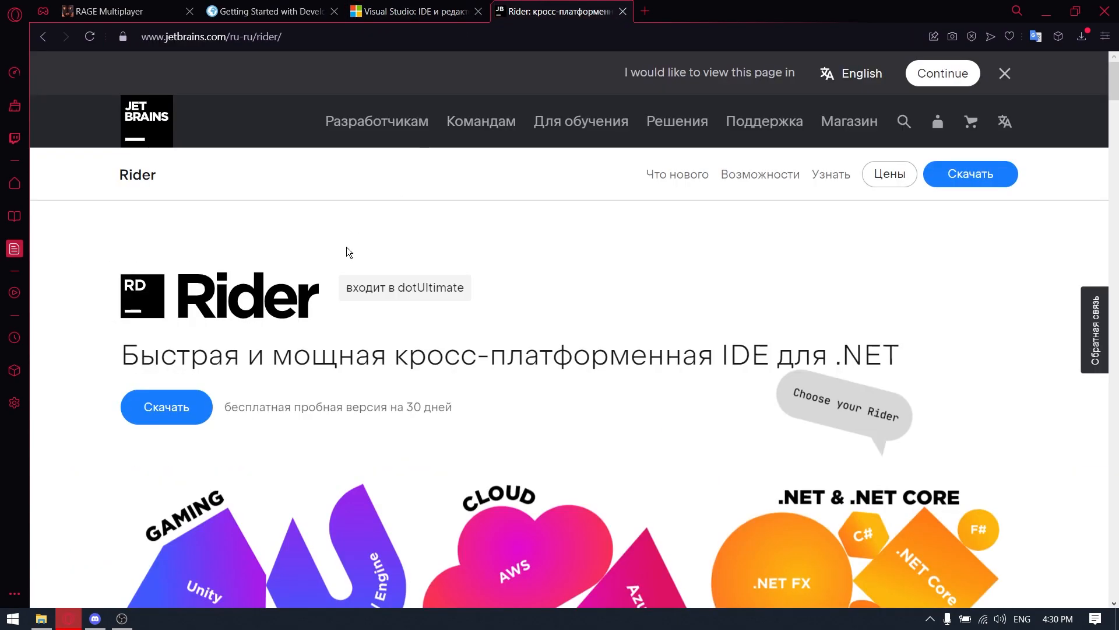
left_click(410, 11)
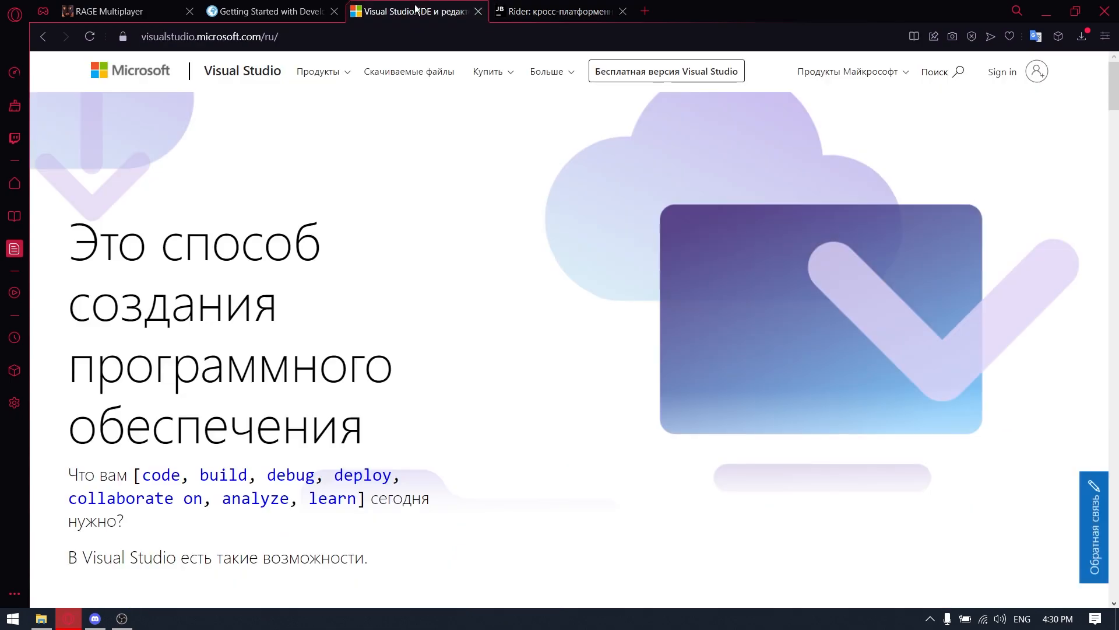
mouse_move(430, 205)
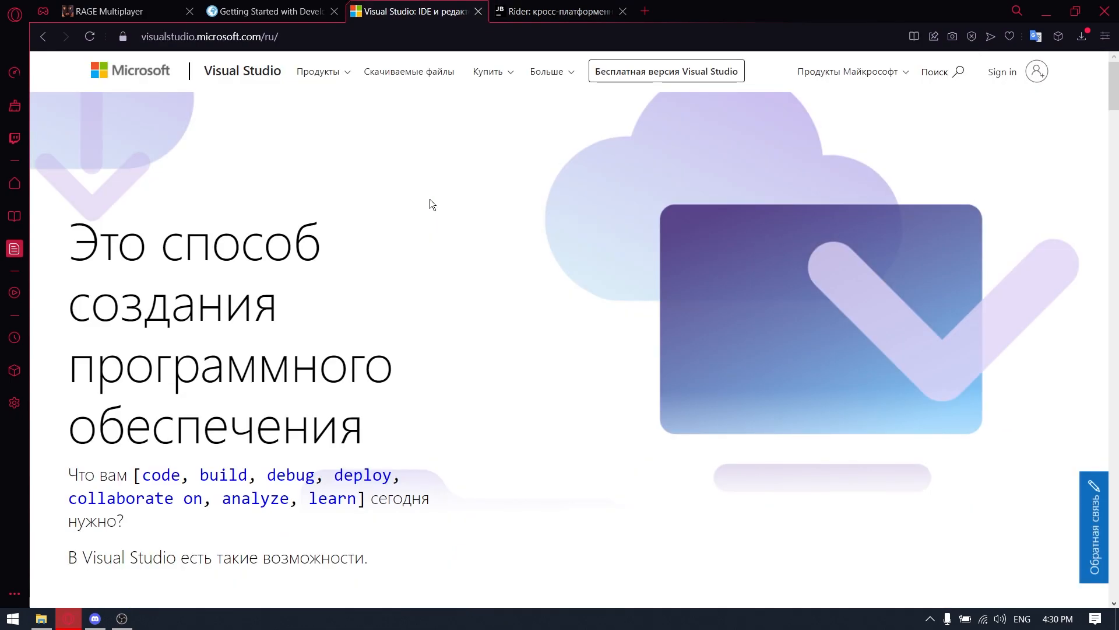
mouse_move(409, 214)
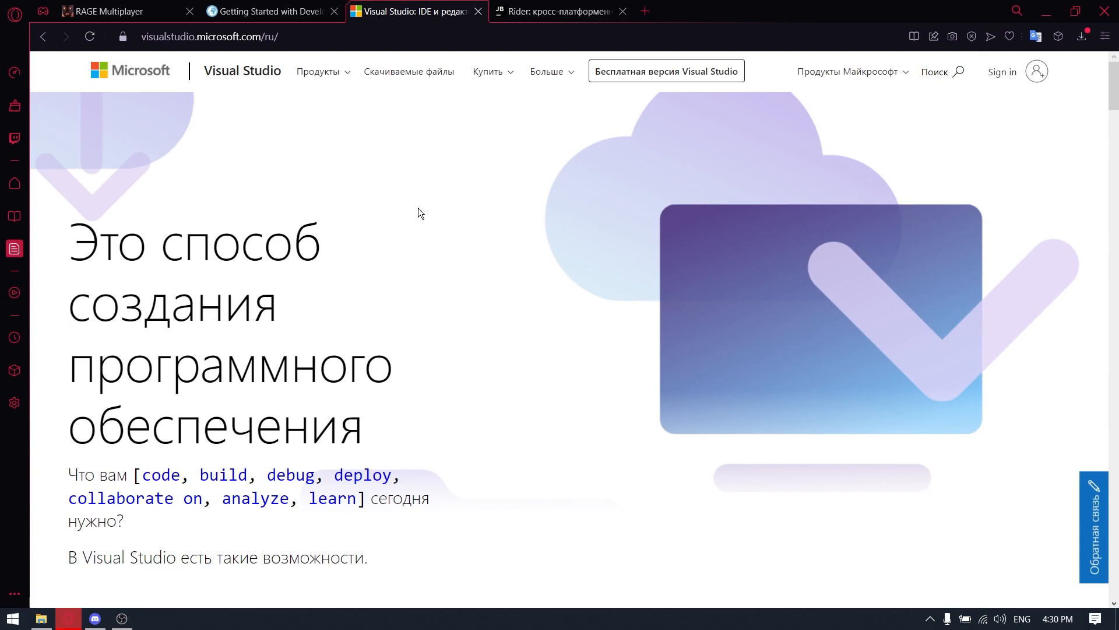
mouse_move(418, 245)
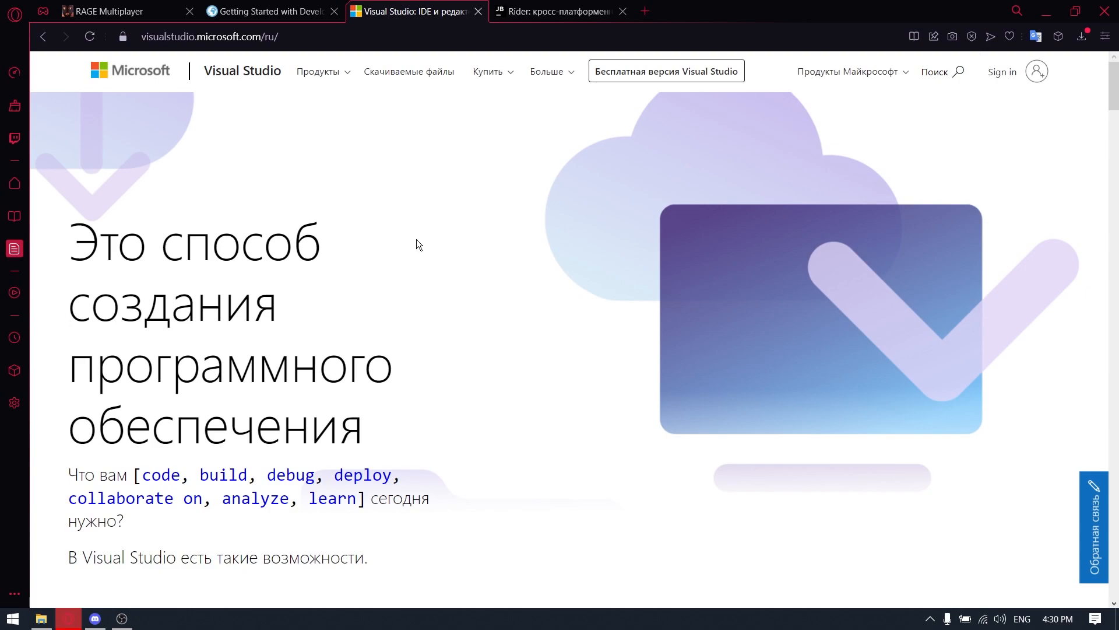
mouse_move(445, 246)
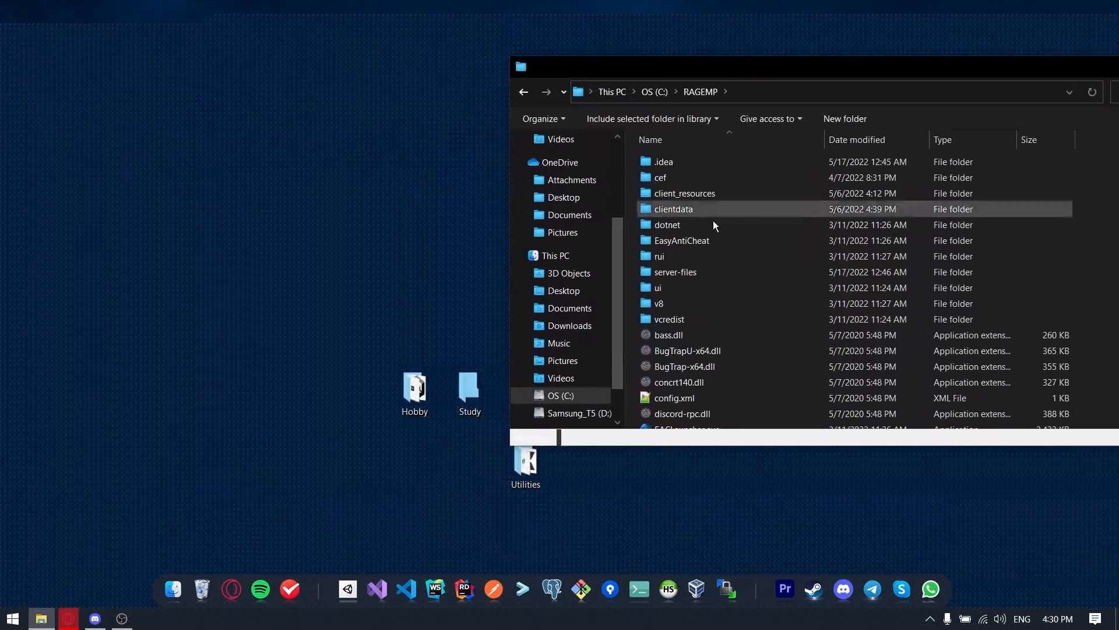
- Move into the server-files folder and the new desktop 'rage' folder holding the copied files
double_click(675, 271)
type("ra")
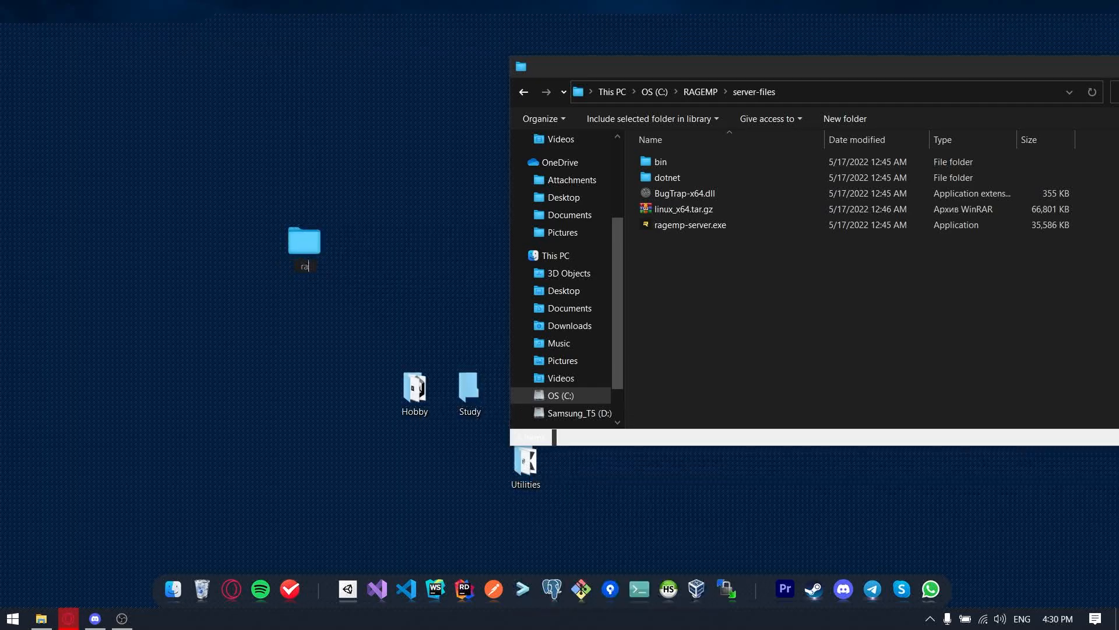
double_click(303, 239)
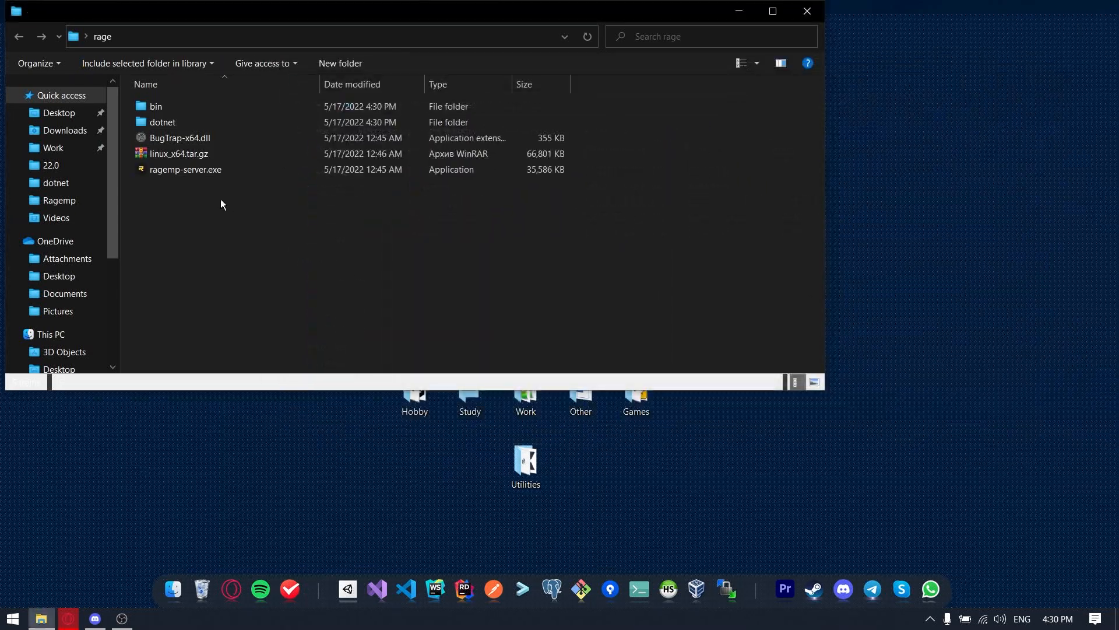
- Run ragemp-server.exe as administrator so packages, maps, plugins and conf.json are generated
right_click(185, 169)
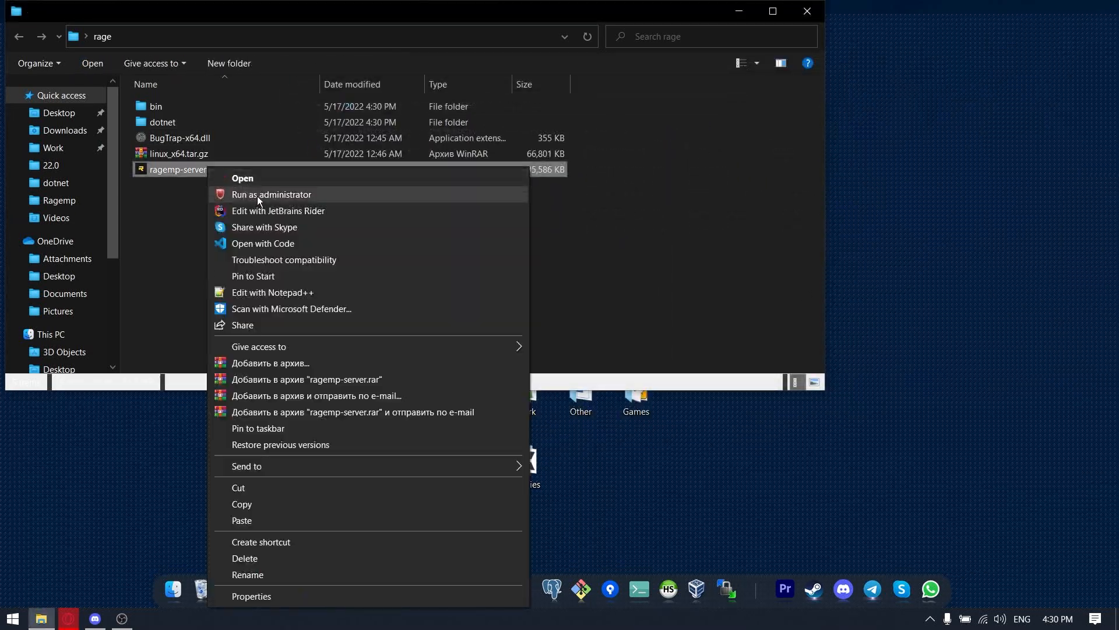
left_click(435, 330)
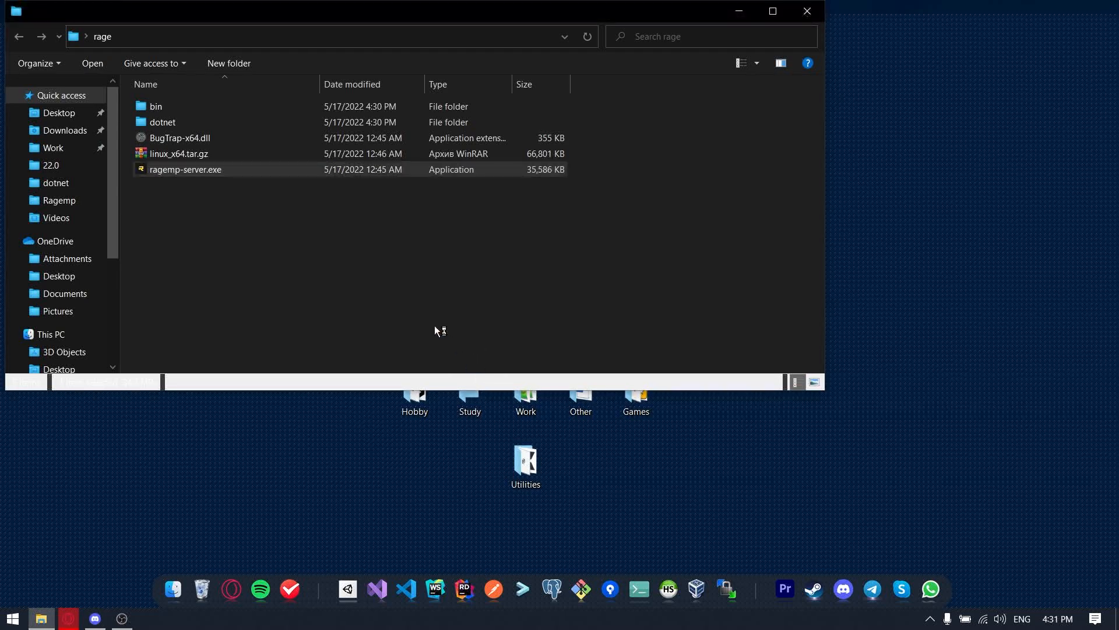
double_click(185, 169)
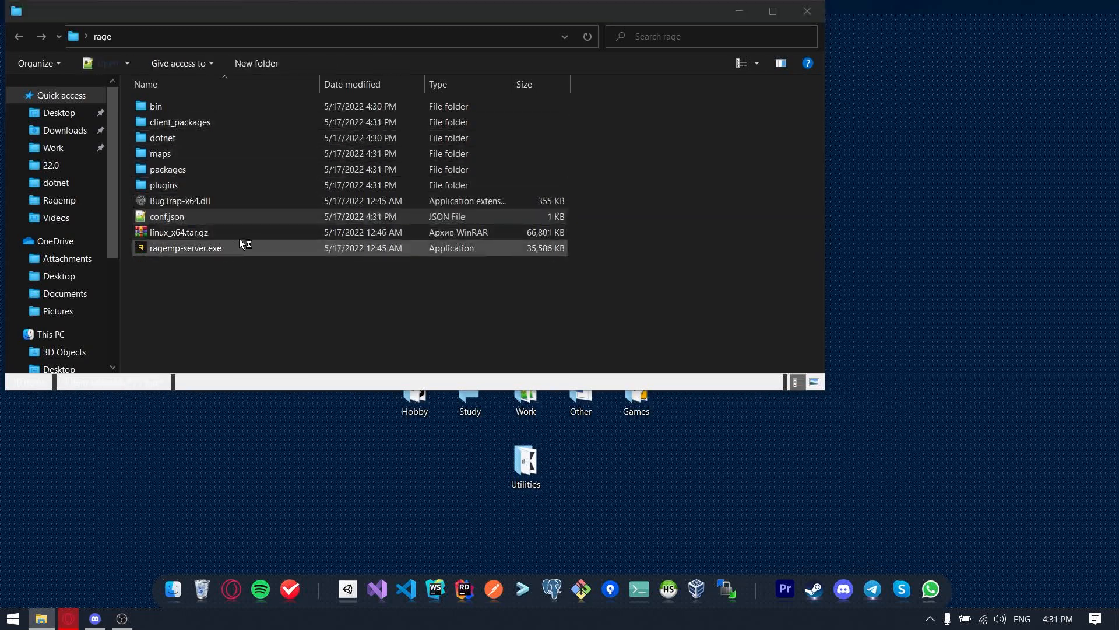
- Edit conf.json so the csharp setting reads enabled instead of disabled, then close Notepad++
double_click(166, 217)
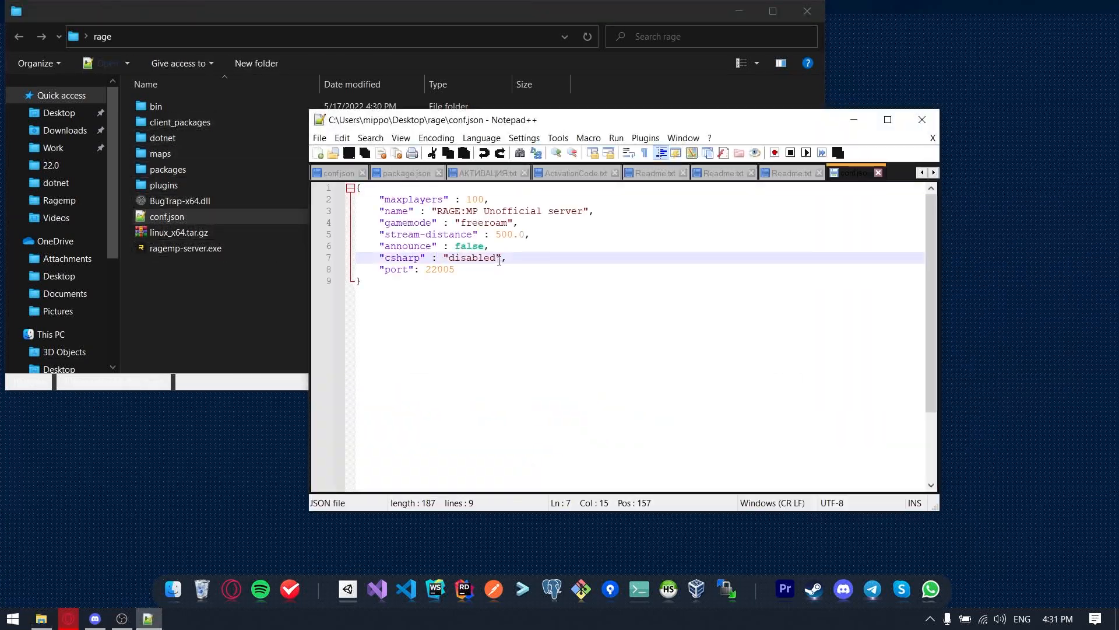
double_click(472, 258)
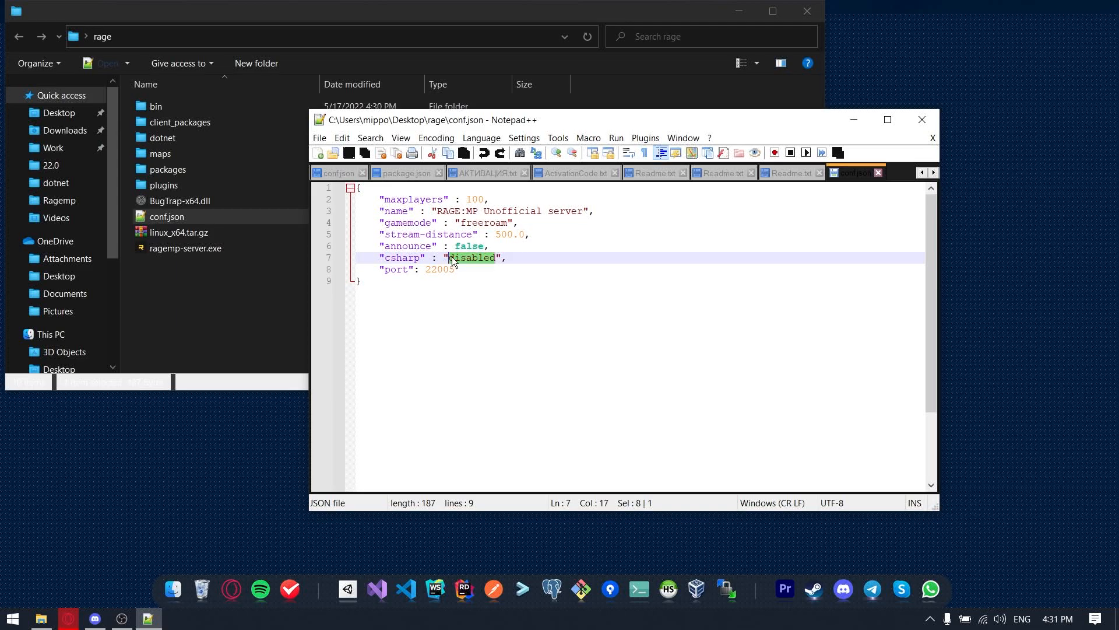
type("enable")
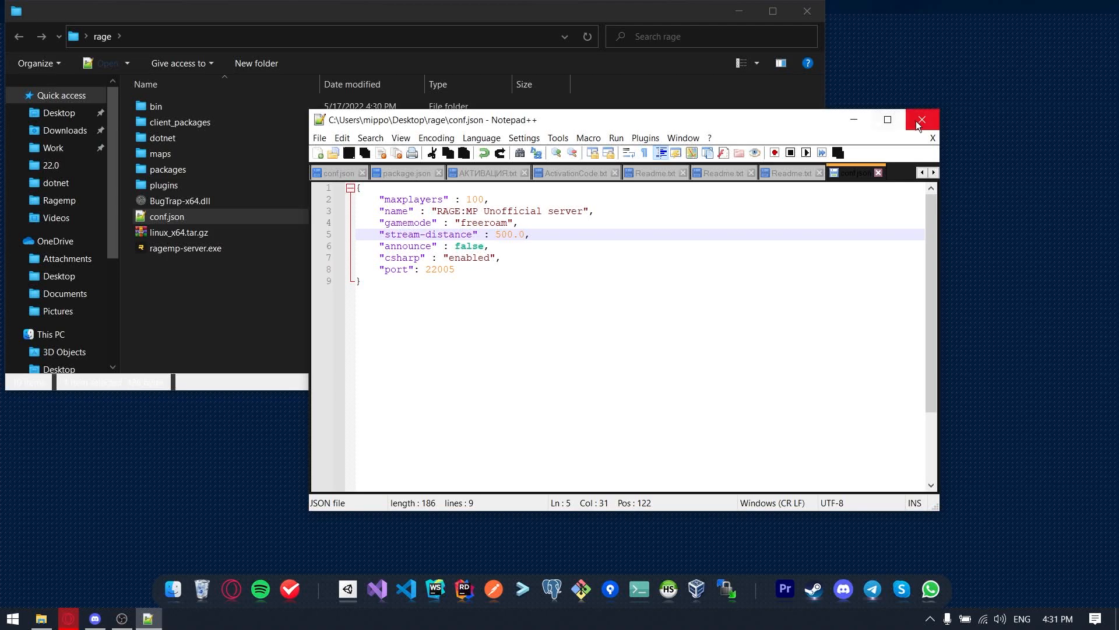
left_click(921, 119)
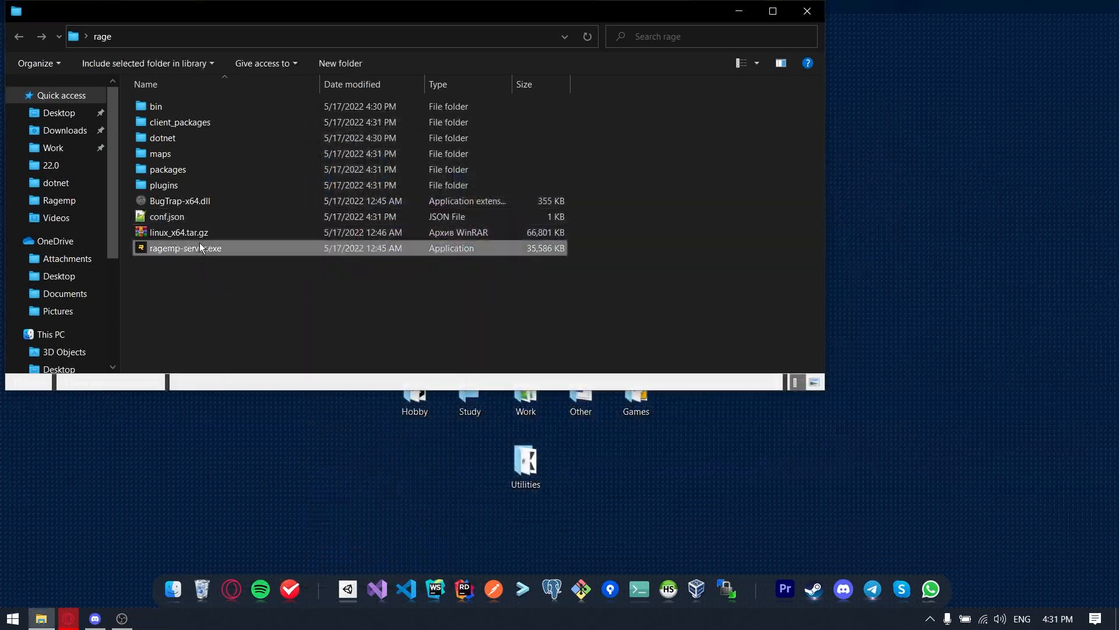
- Run the server to confirm C# is enabled, close its console, and create a resources folder in dotnet
right_click(187, 247)
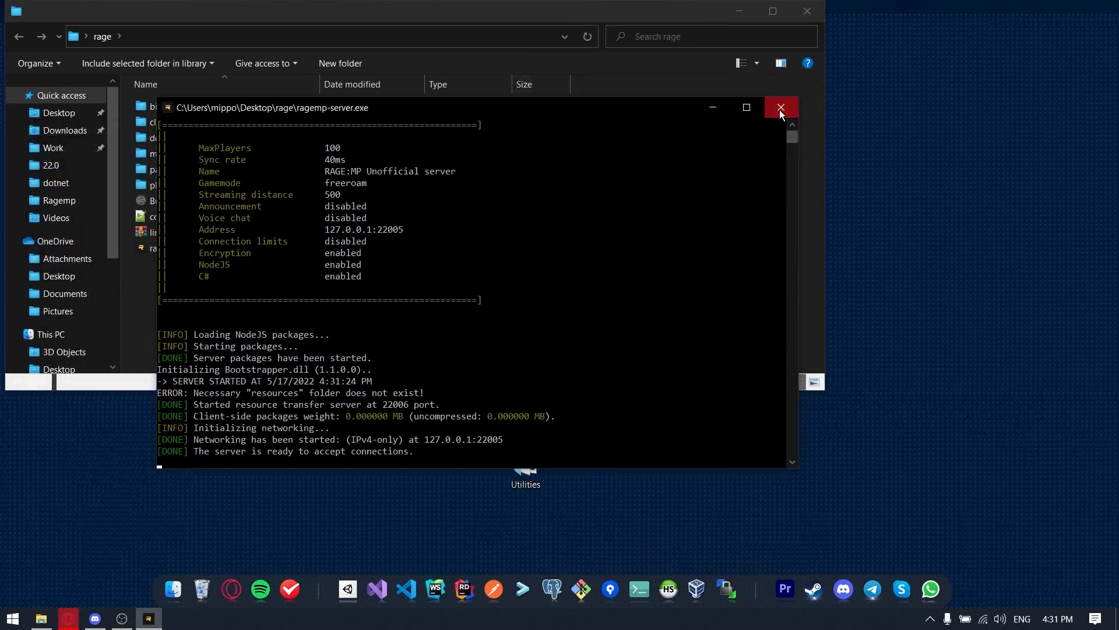
left_click(780, 108)
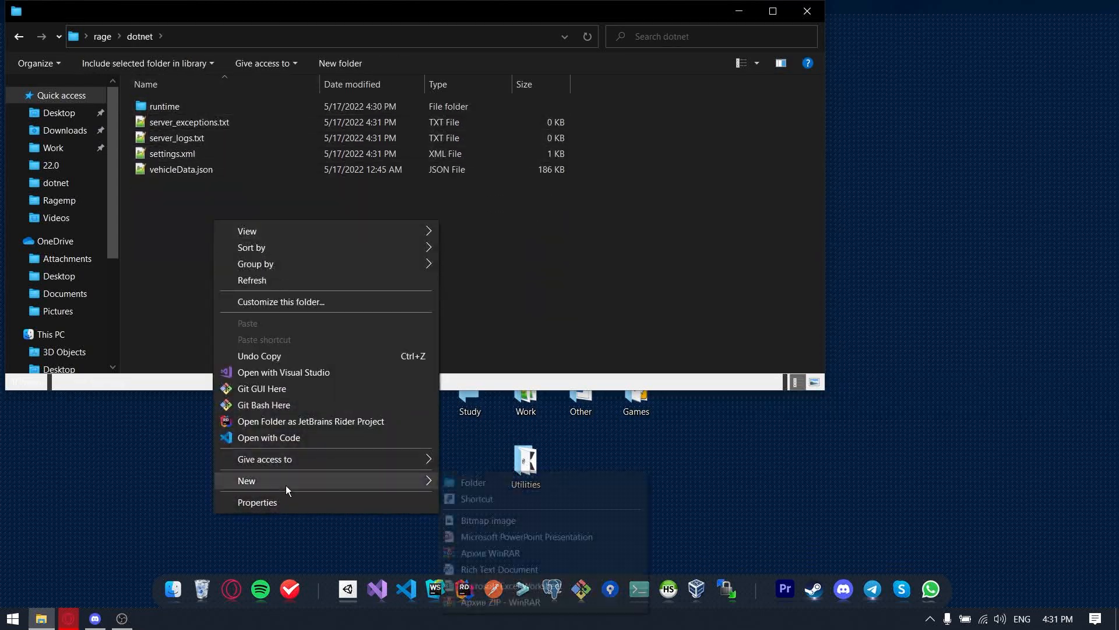
left_click(472, 483)
type("resources")
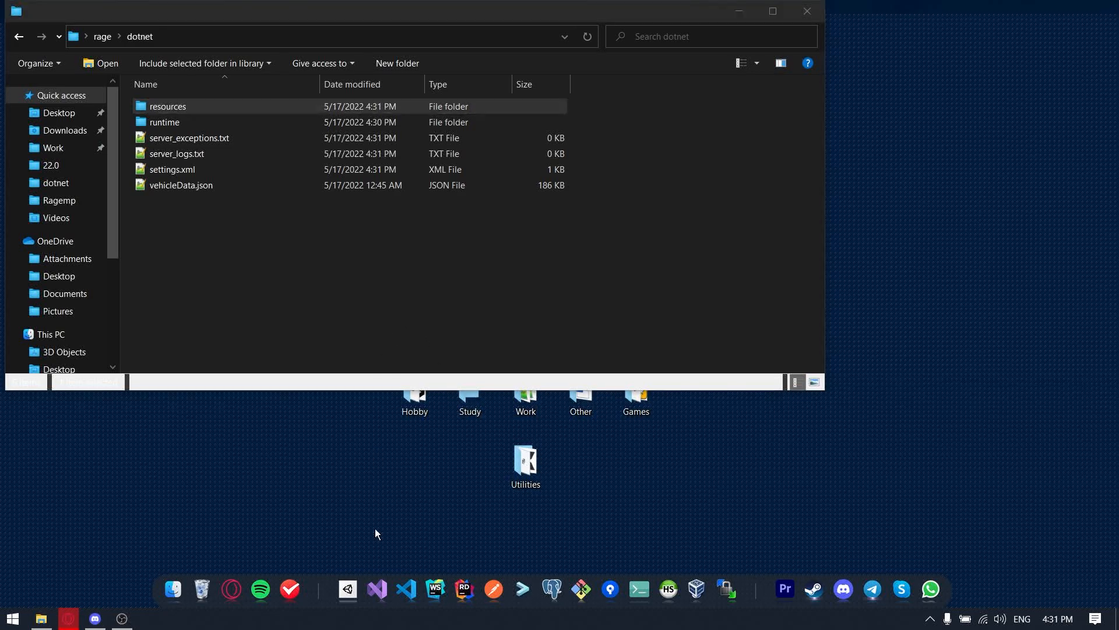
- Start a new Class Library project named ServerSide in a solution named CourseProject
left_click(405, 590)
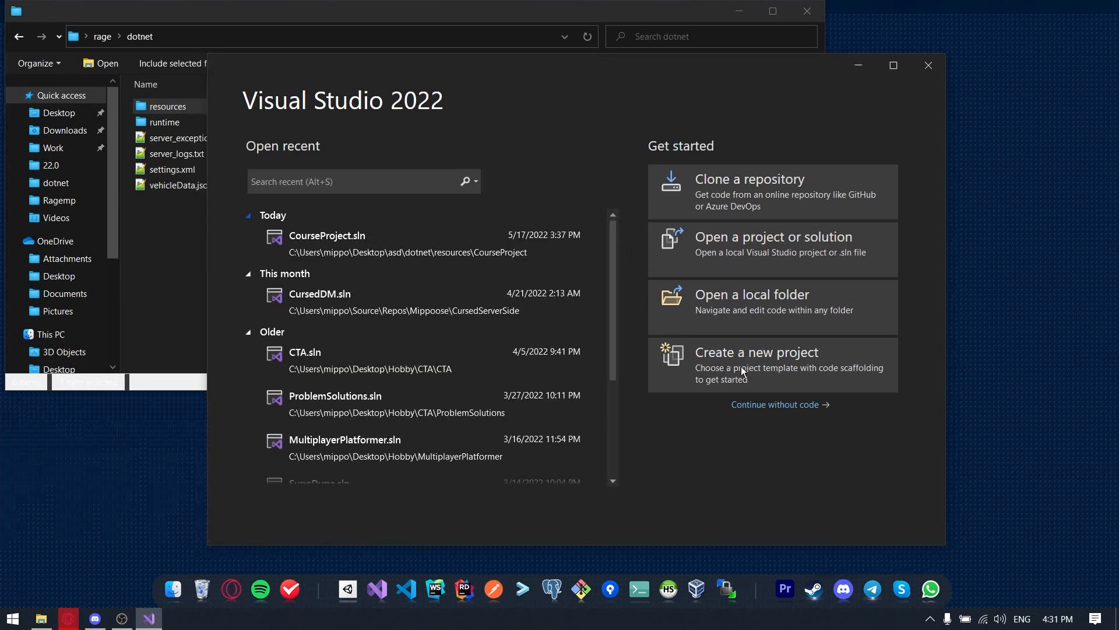
left_click(755, 352)
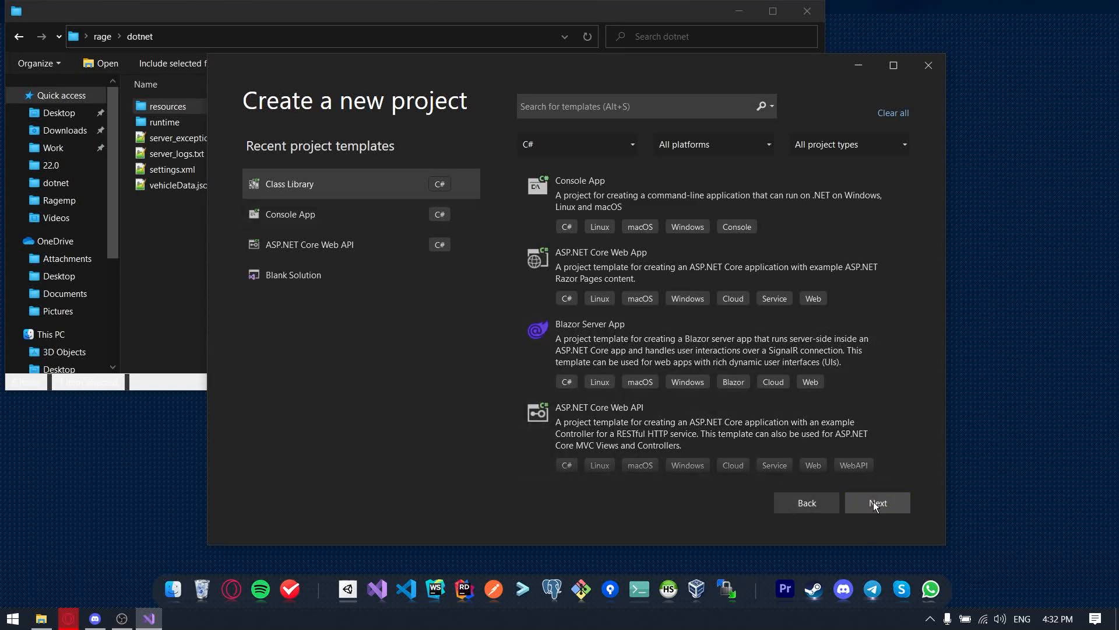
left_click(876, 501)
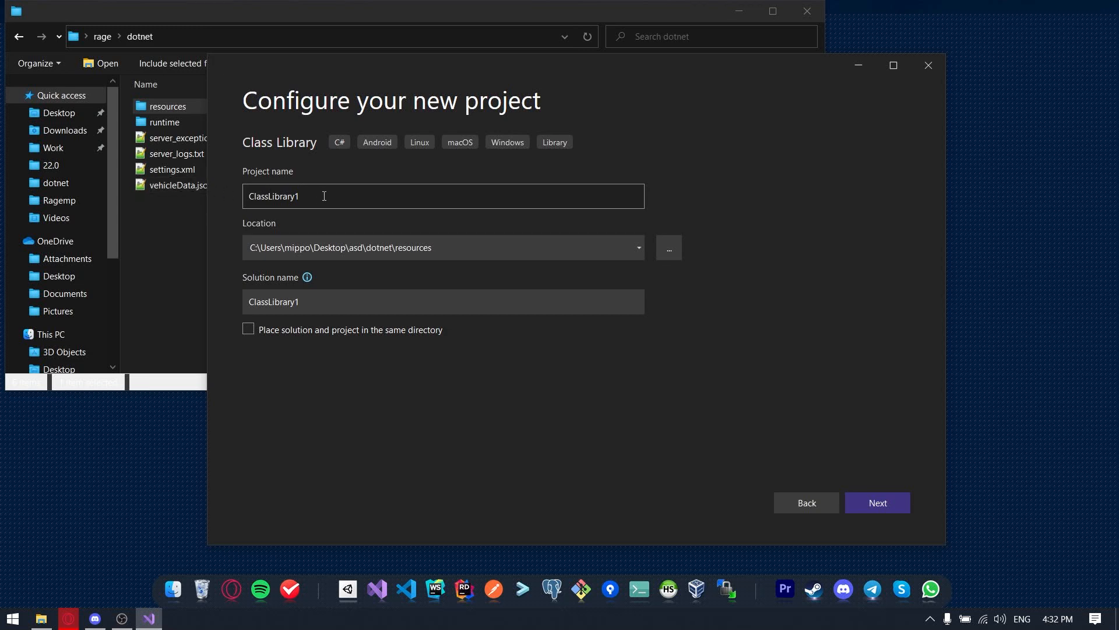
type("ServerSide")
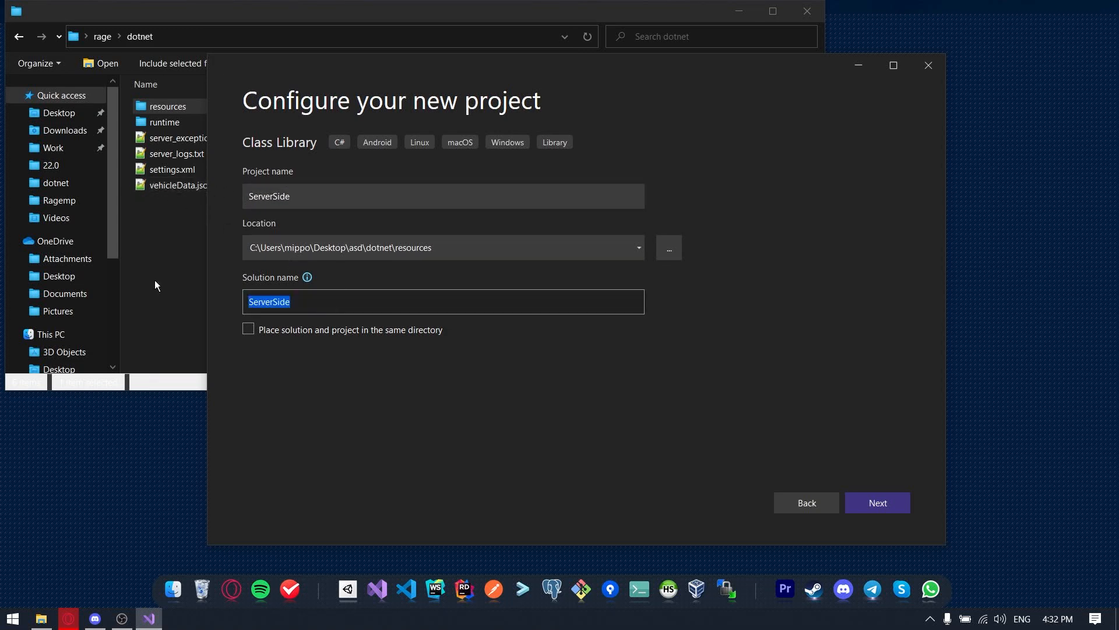
type("CourseProject")
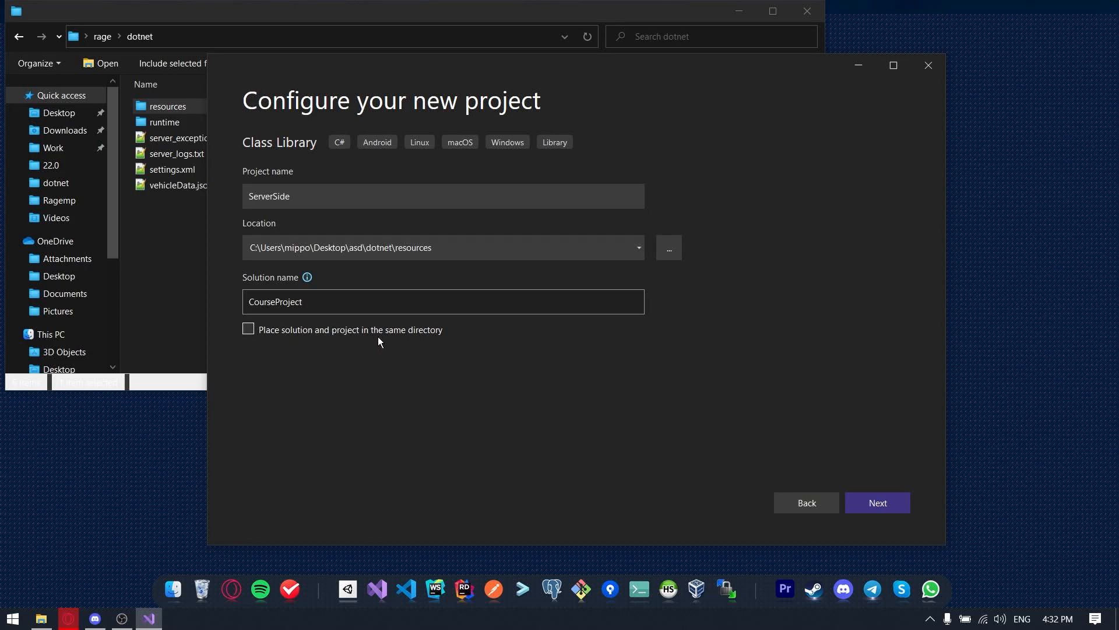
- Place the project in Desktop\rage\dotnet\resources and create it targeting .NET Core 3.1
left_click(667, 247)
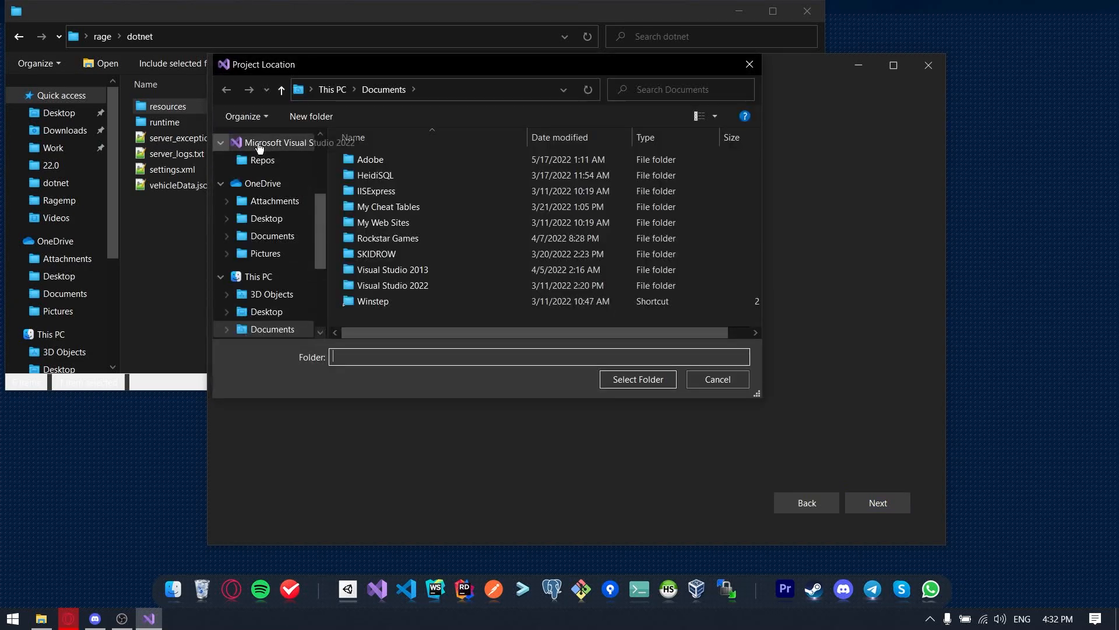
left_click(266, 166)
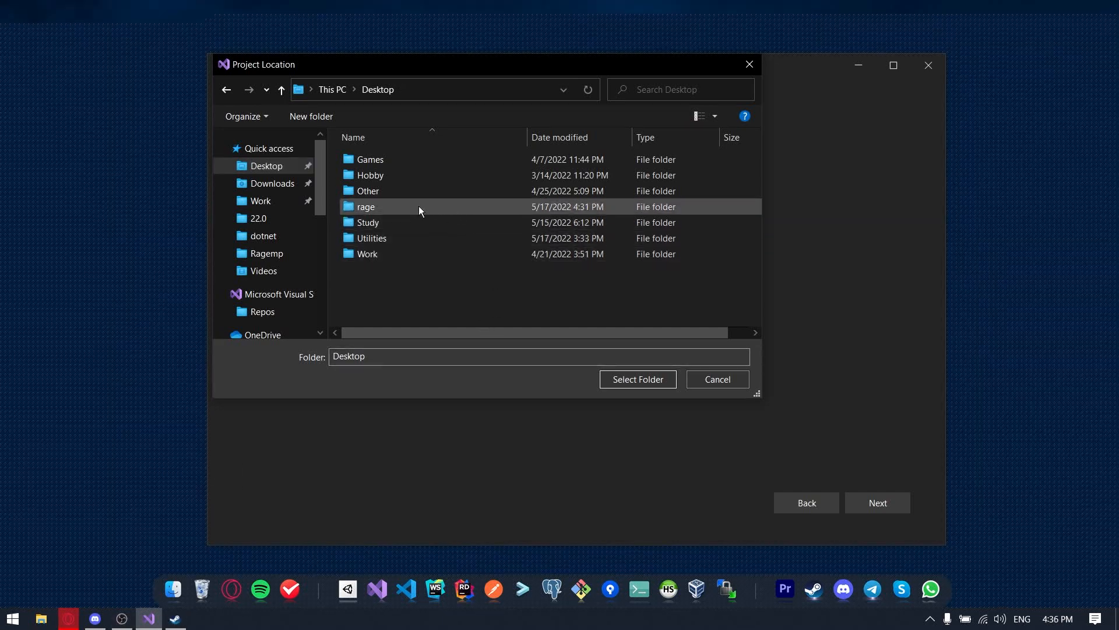
double_click(365, 206)
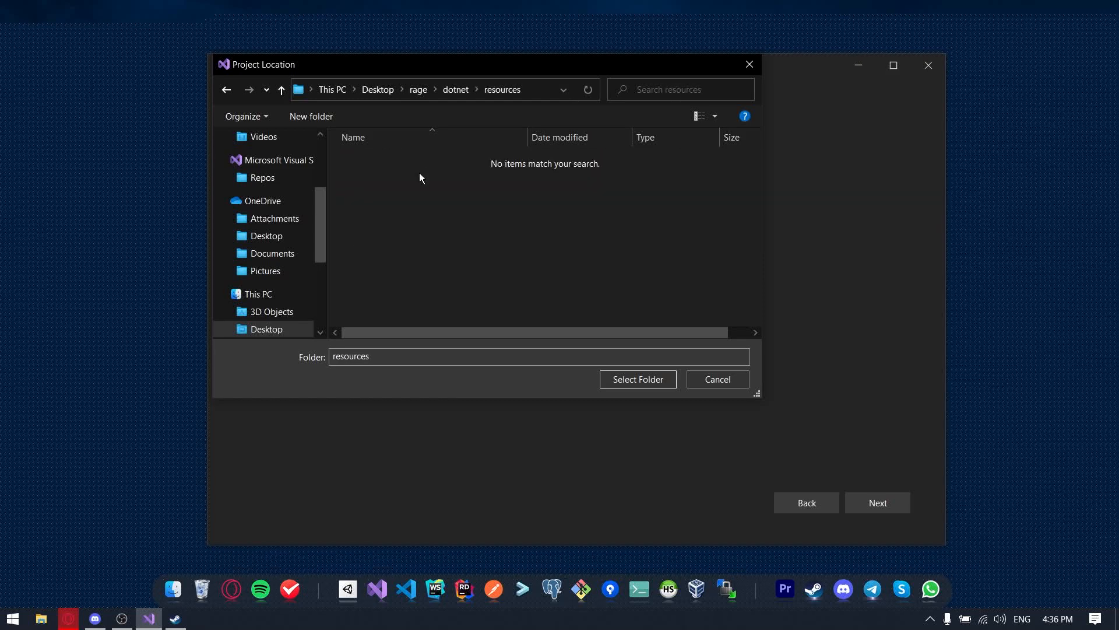
left_click(636, 379)
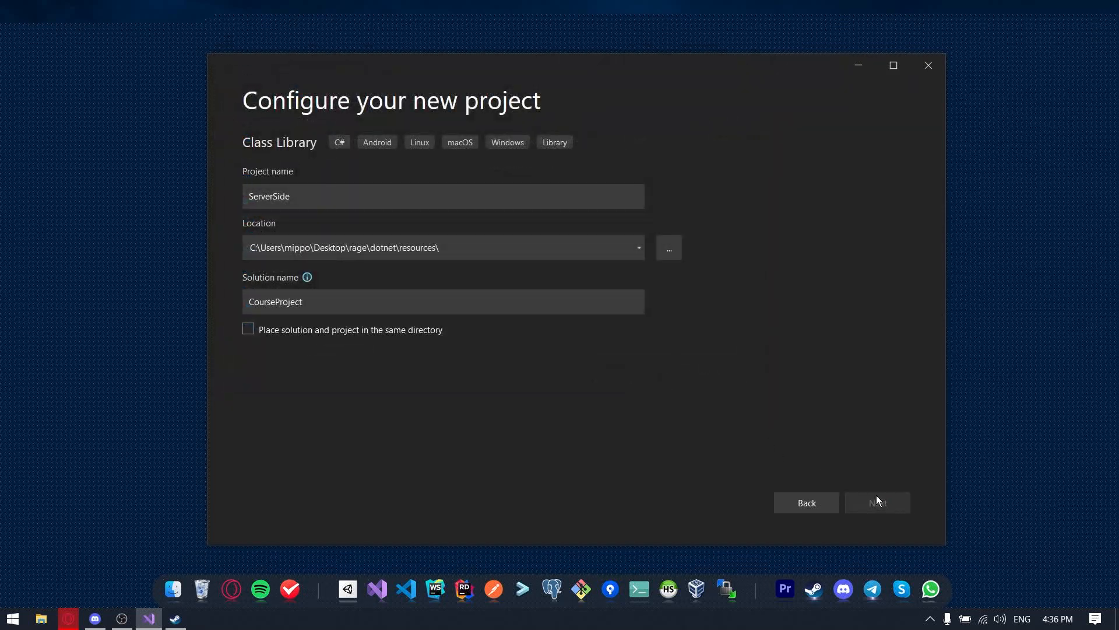
left_click(876, 503)
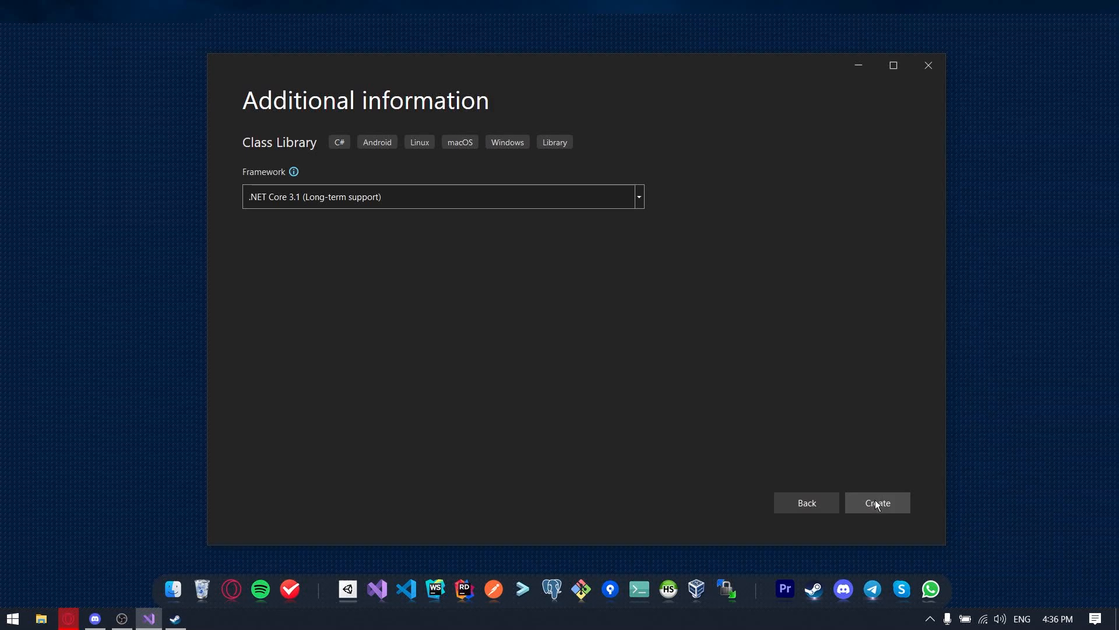
left_click(877, 502)
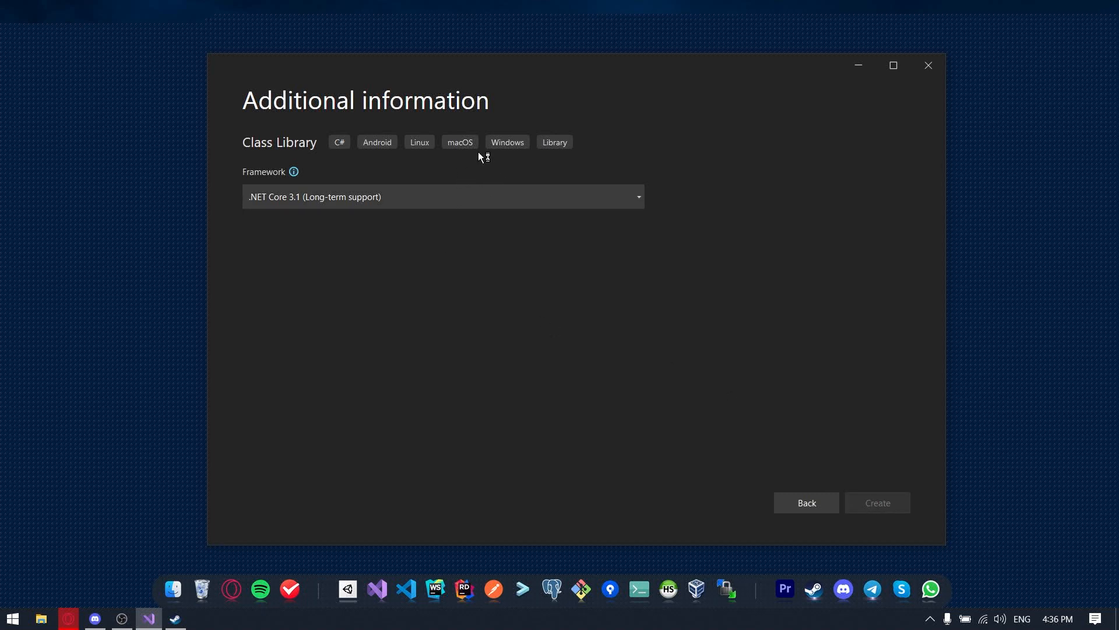
left_click(876, 502)
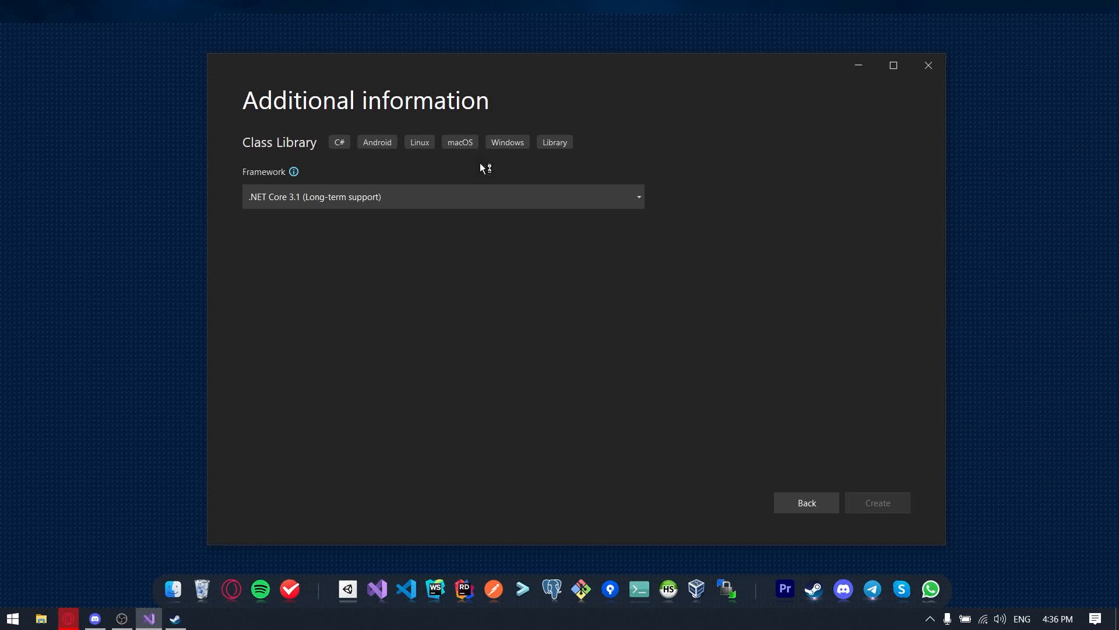
left_click(877, 502)
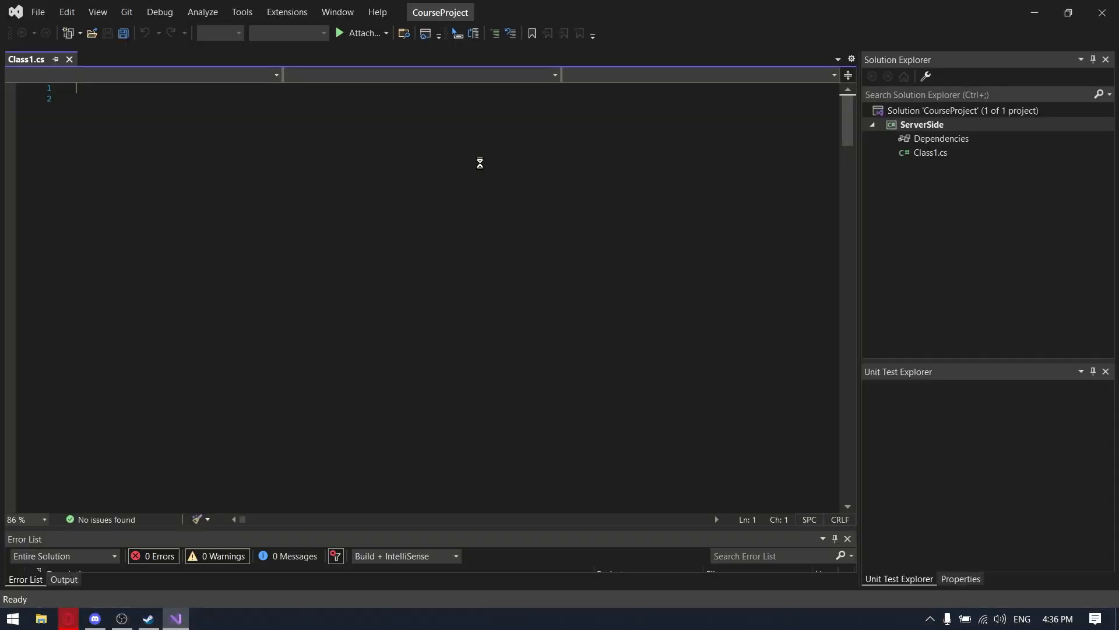
mouse_move(652, 161)
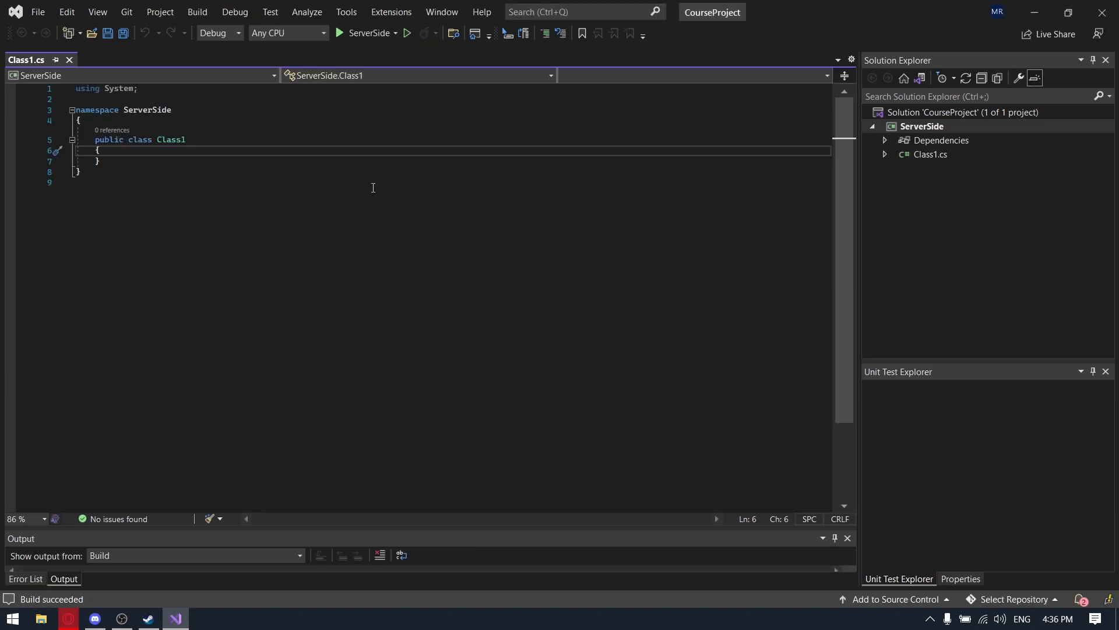
- Rename Class1.cs to Main.cs, renaming all references to the class too
left_click(930, 155)
type("Main")
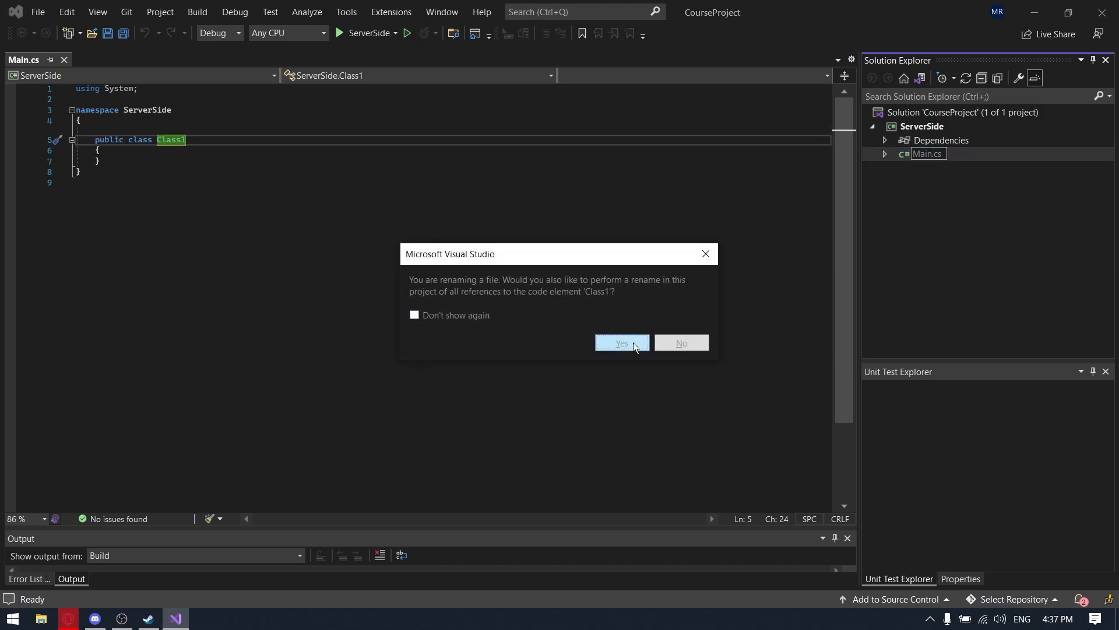
left_click(620, 346)
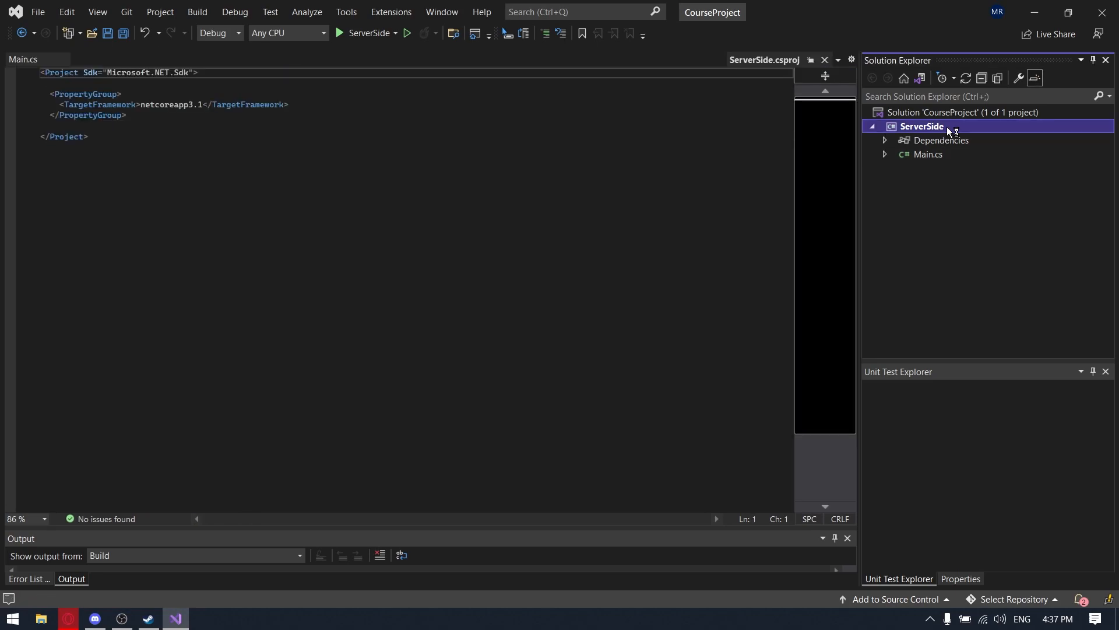
- Add a ServerSide reference to Bootstrapper.dll from rage\dotnet\runtime via the Reference Manager
right_click(921, 126)
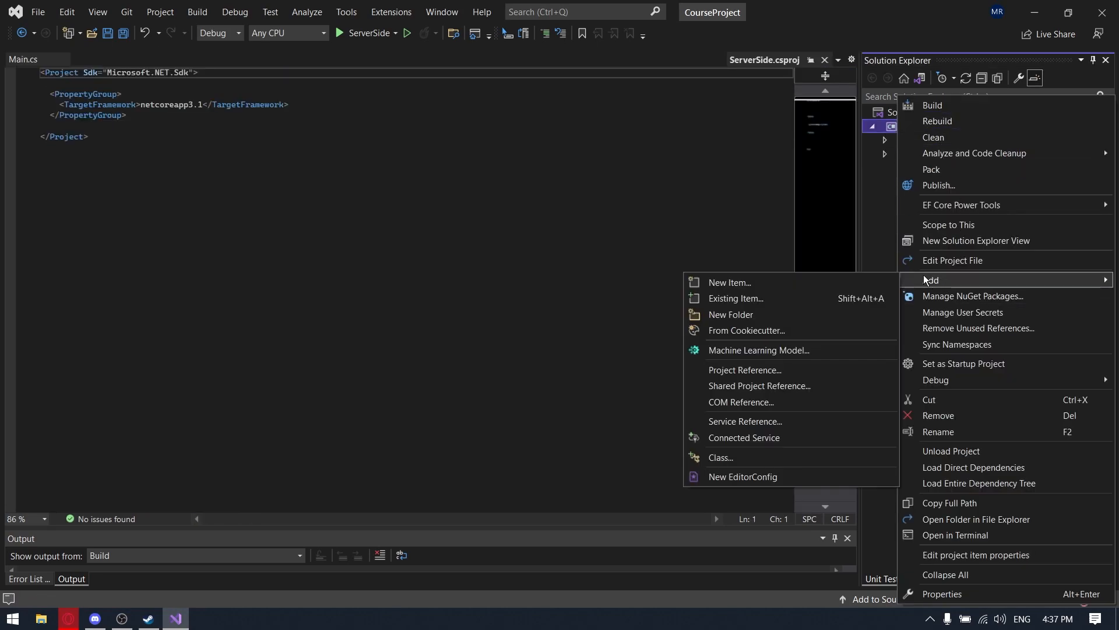
mouse_move(745, 369)
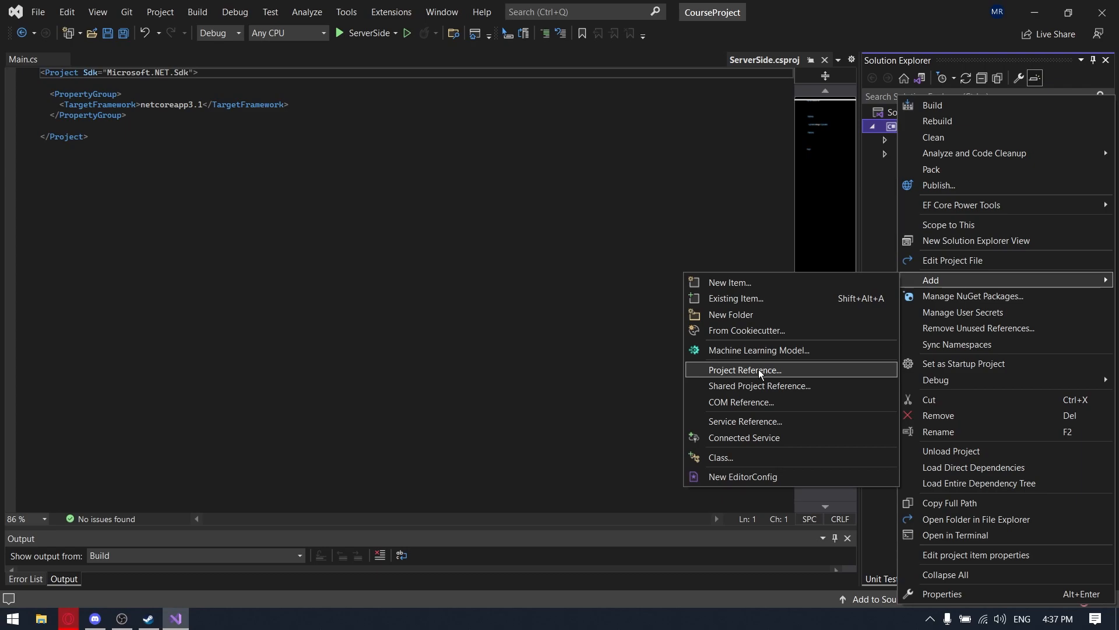
left_click(744, 370)
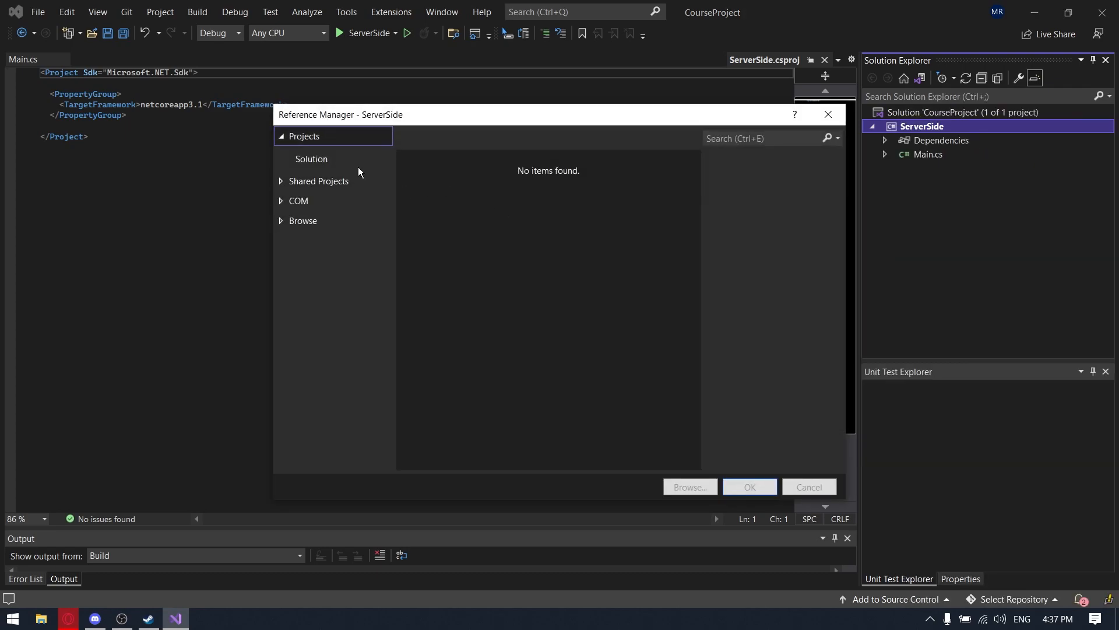
left_click(689, 491)
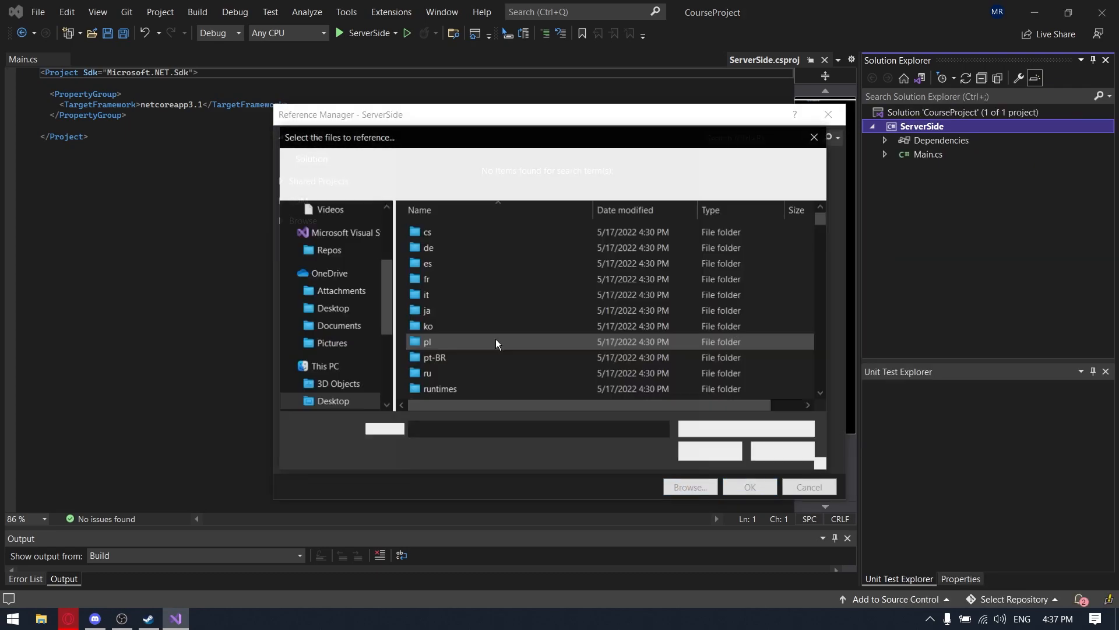
left_click(689, 489)
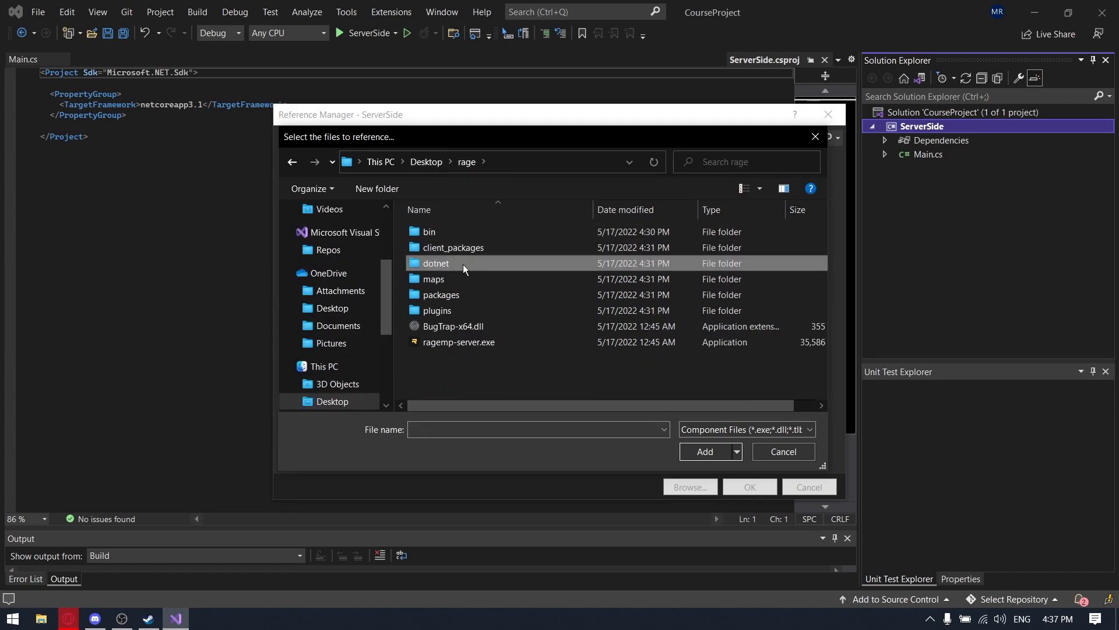
double_click(435, 262)
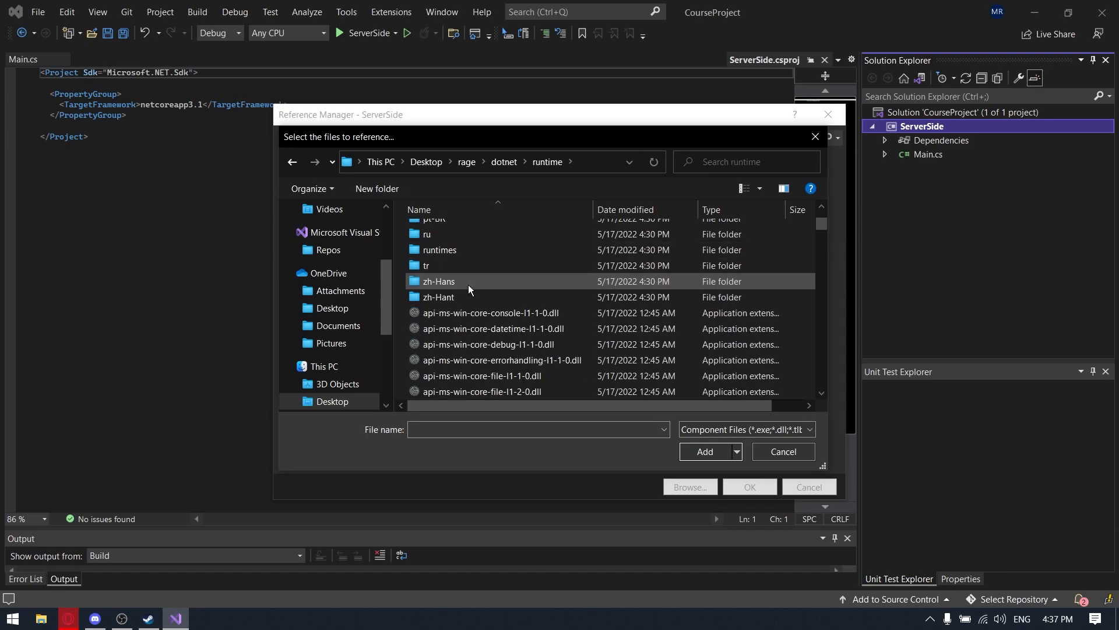
scroll("down", 3)
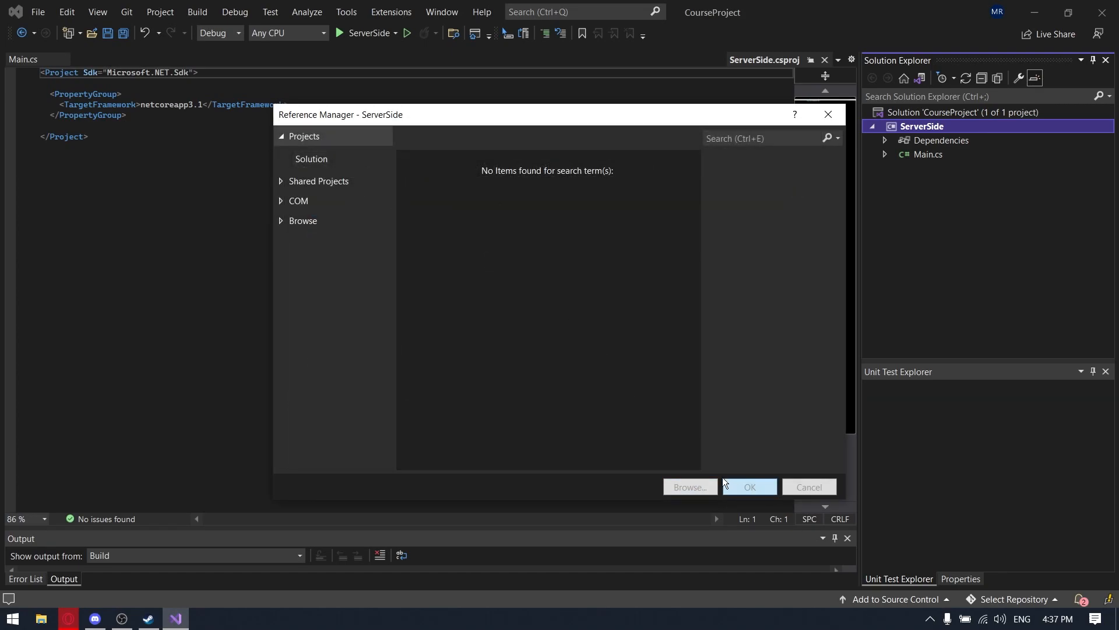
left_click(747, 488)
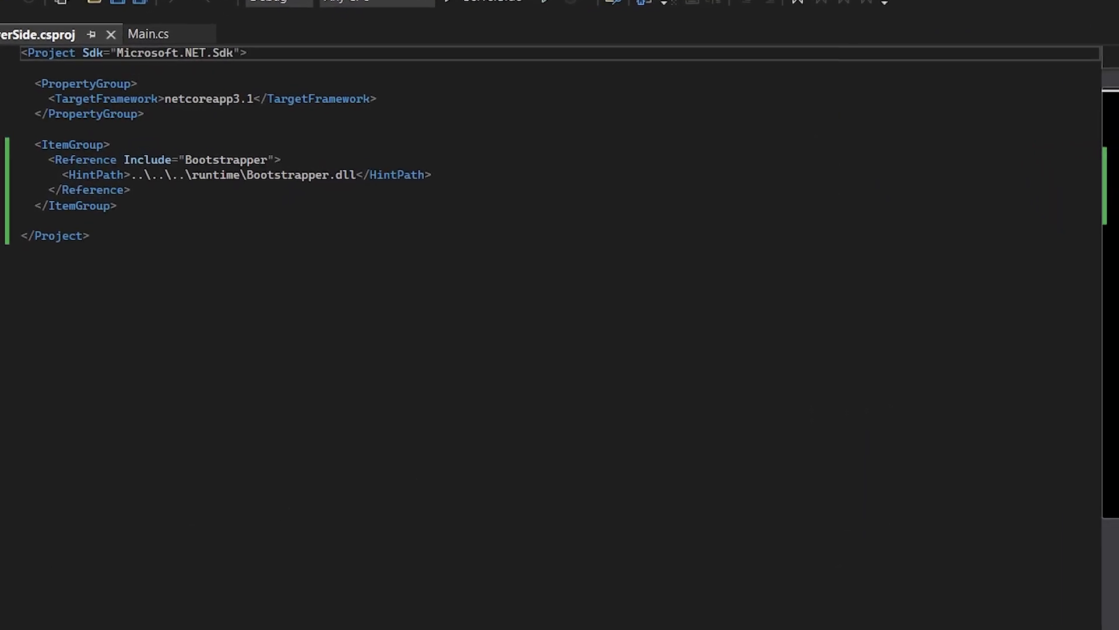
- Add using GTANetworkAPI; to Main.cs and make Main inherit Script
left_click(148, 34)
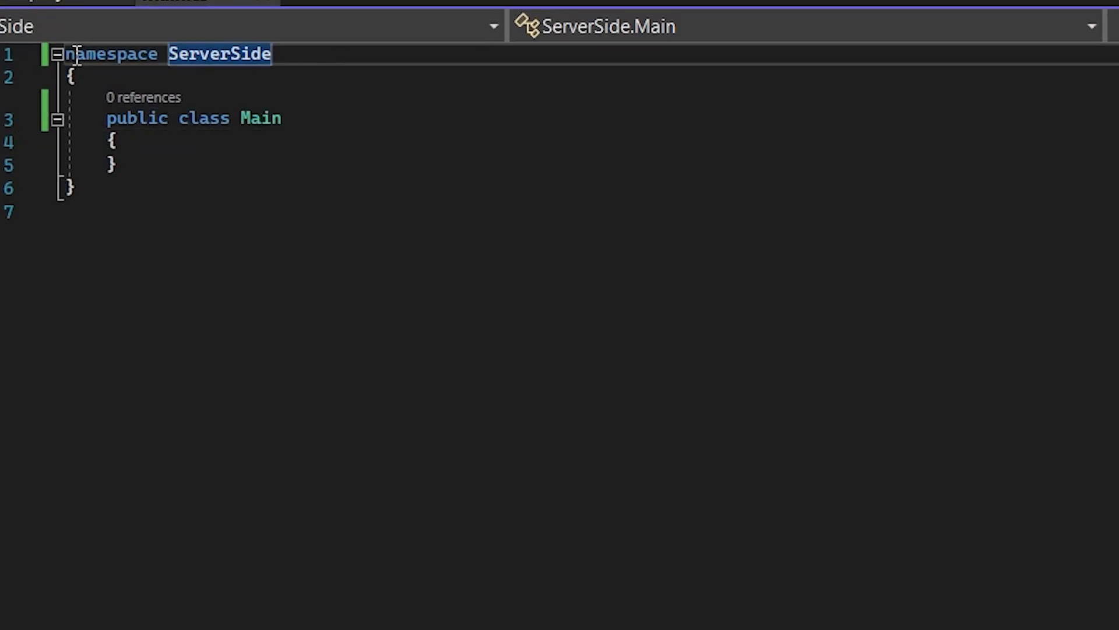
key("Enter")
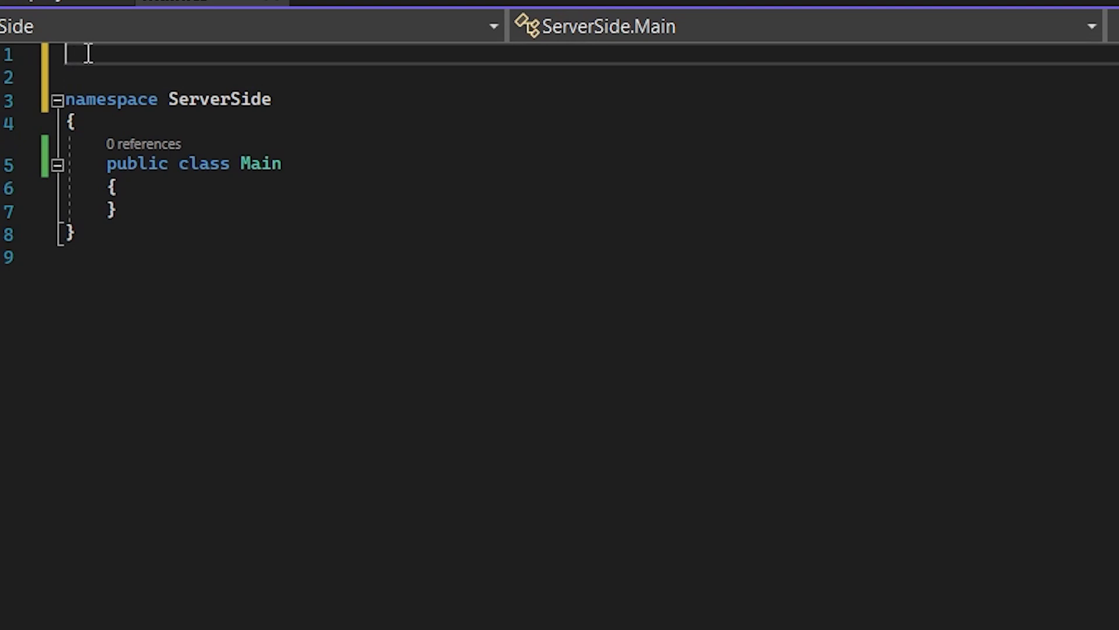
type("using")
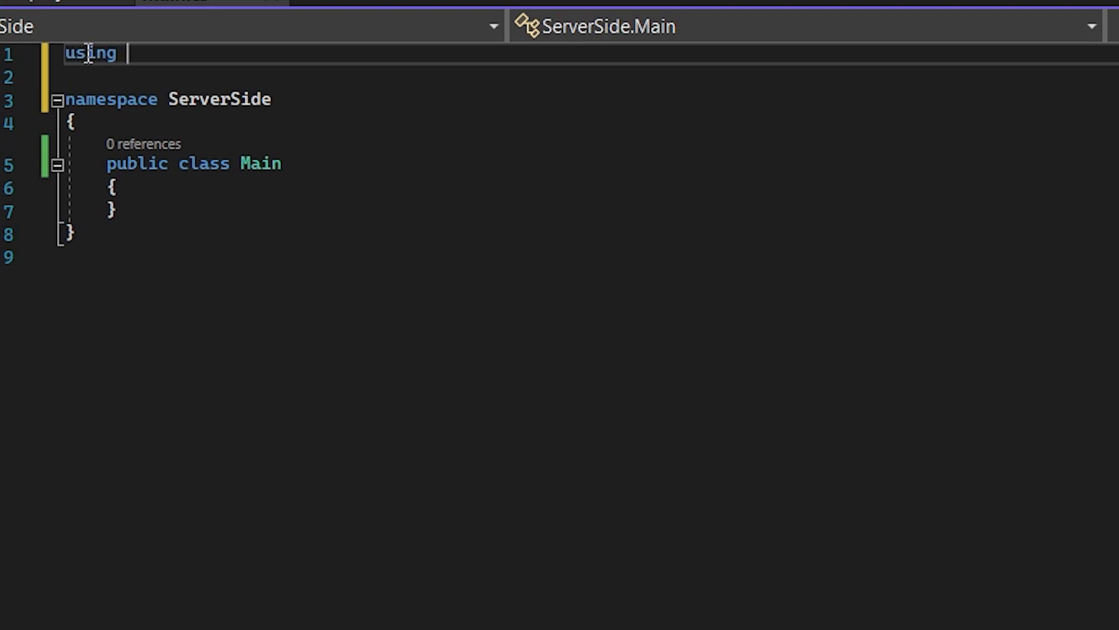
type("GTANetworkAPI;")
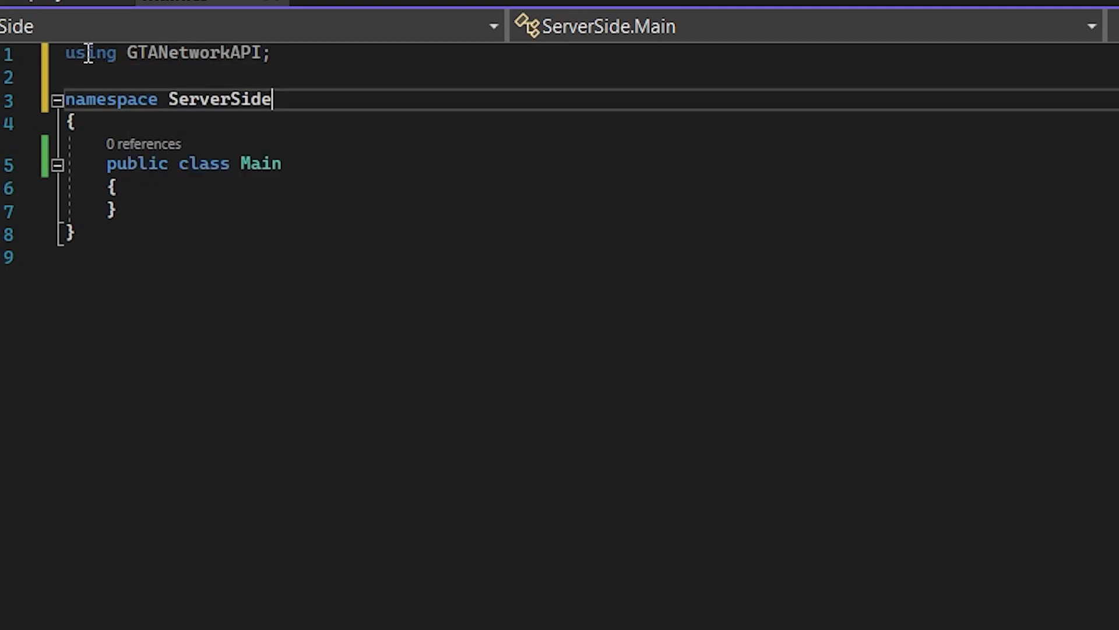
type(": Script")
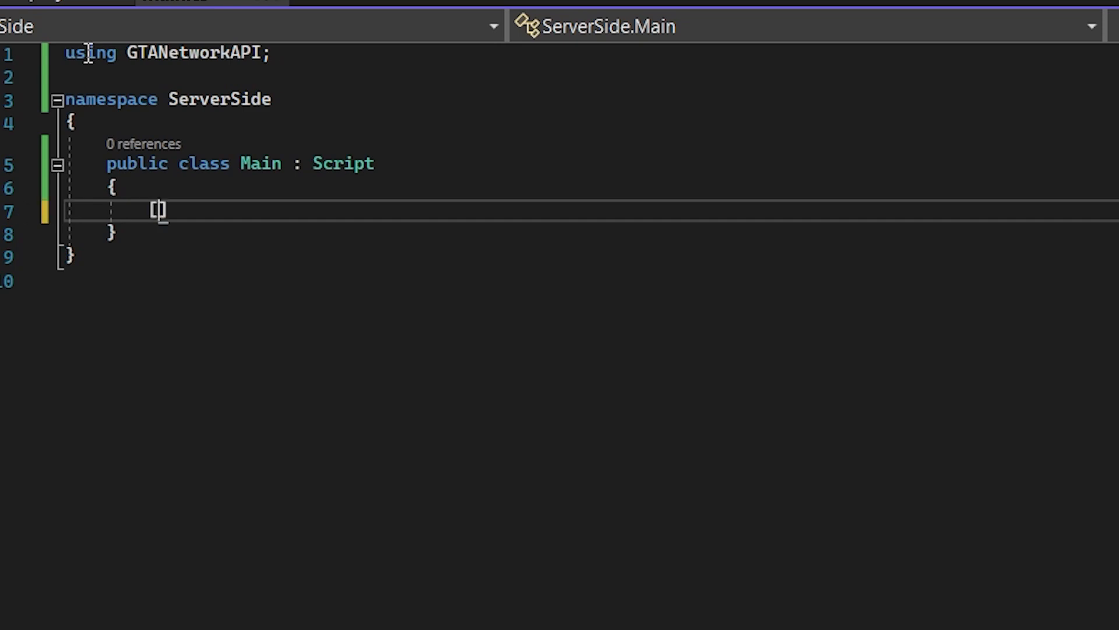
- Write a [ServerEvent(Event.ResourceStart)] OnResourceStart method calling NAPI.Util.ConsoleOutput
type("[ServerEvent(e)]")
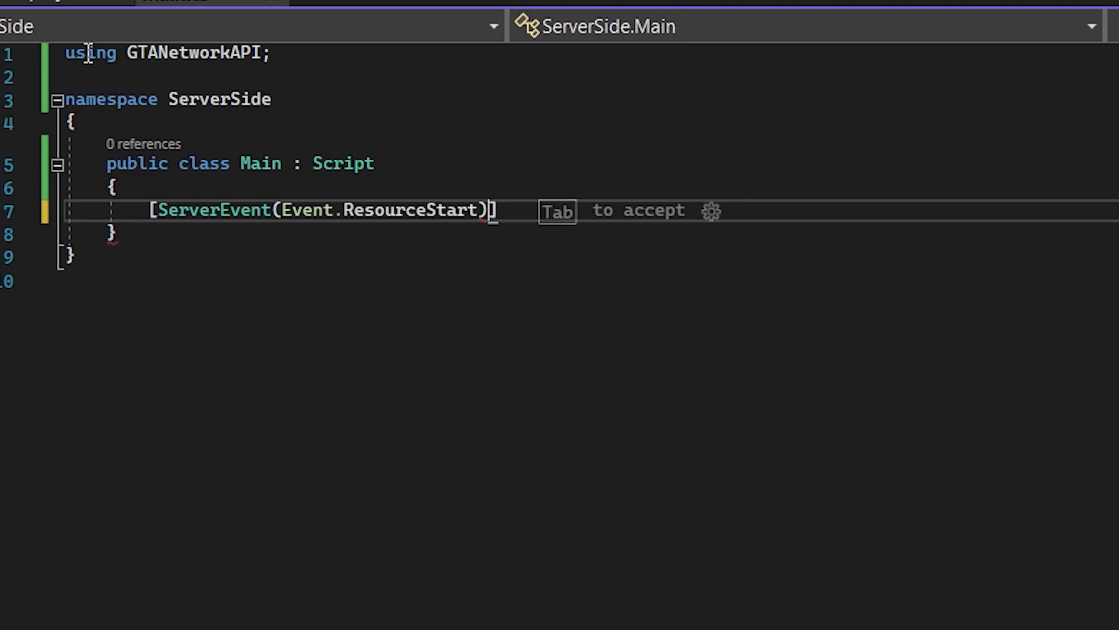
type("public void")
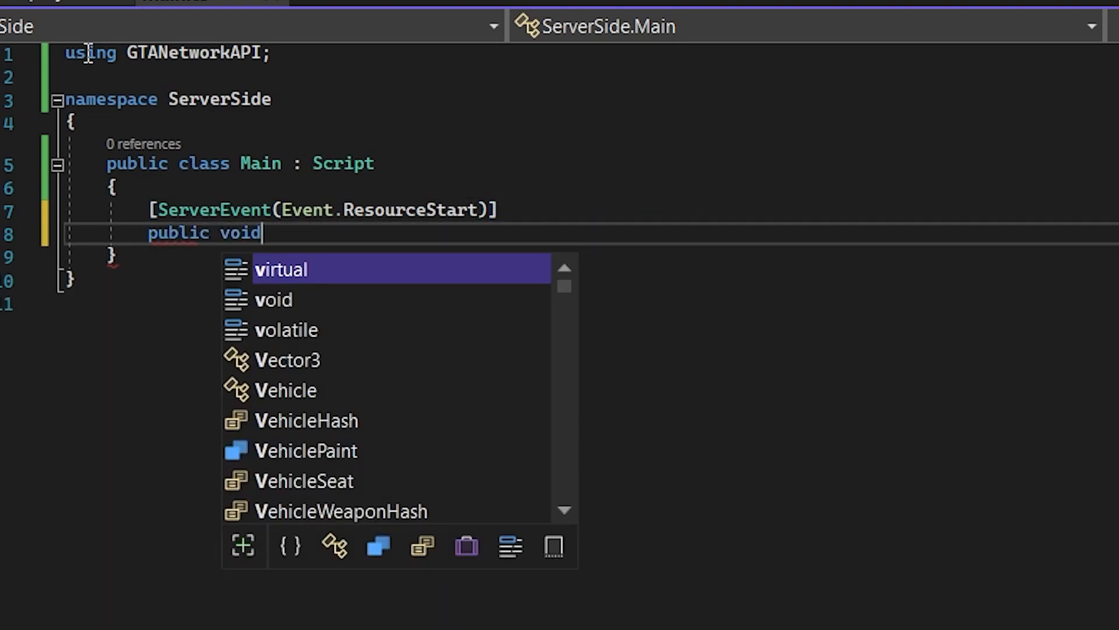
type("OnResourceS")
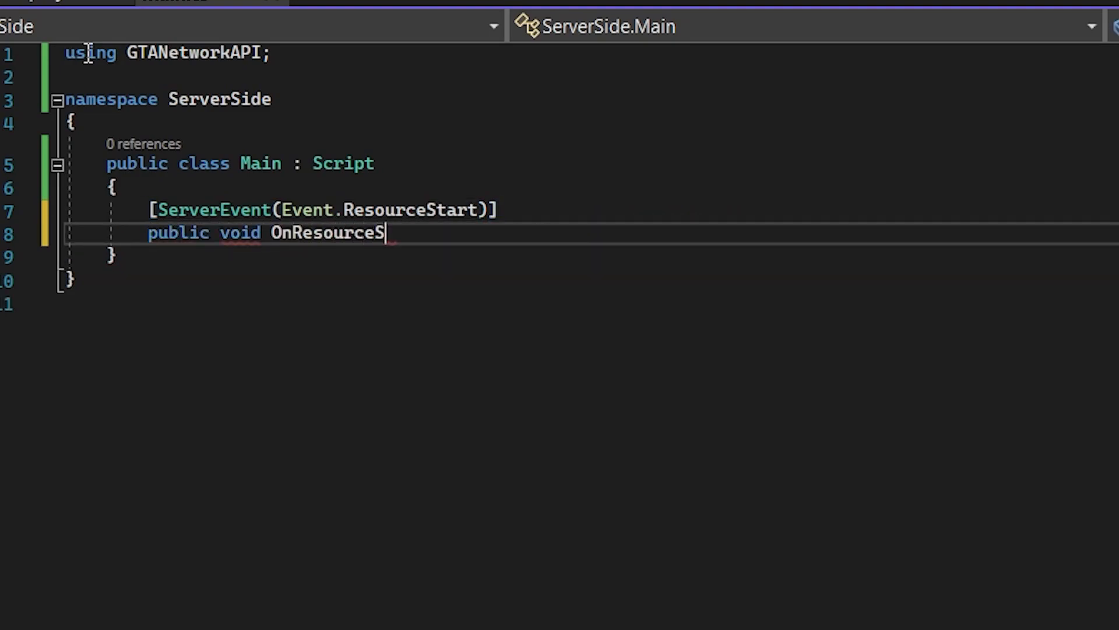
type("tart()")
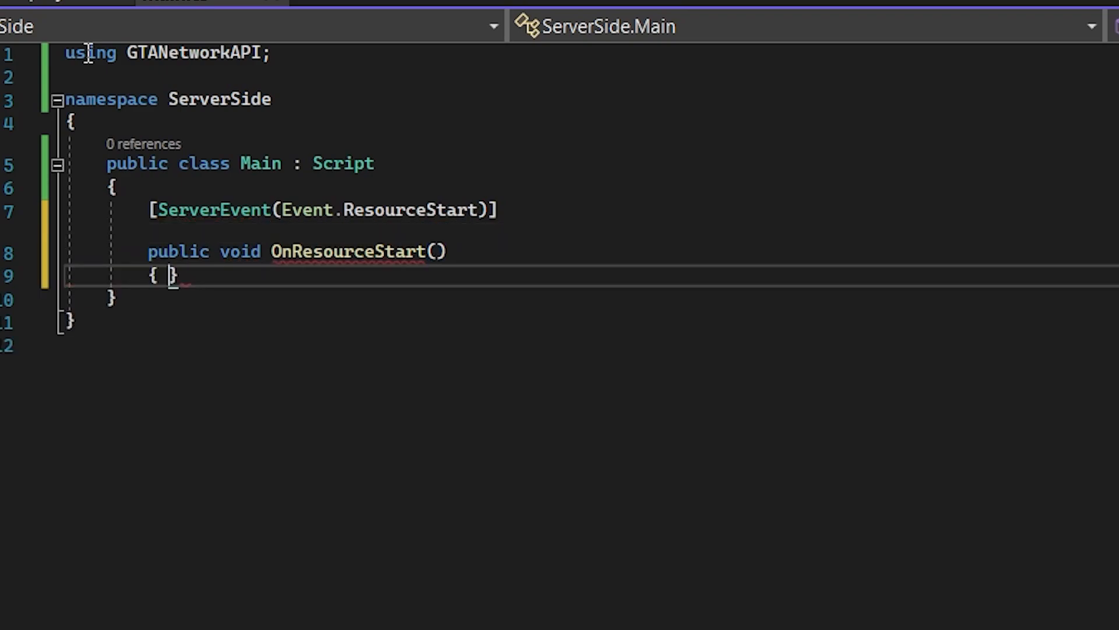
type("napi")
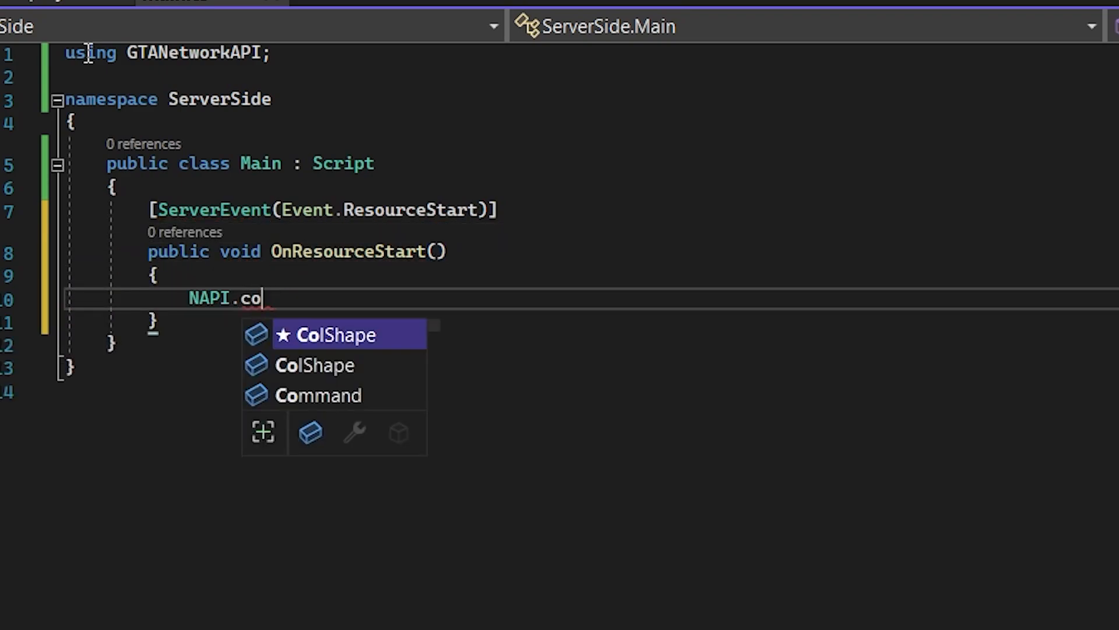
type("Util.ConsoleOutput(\"Server start")
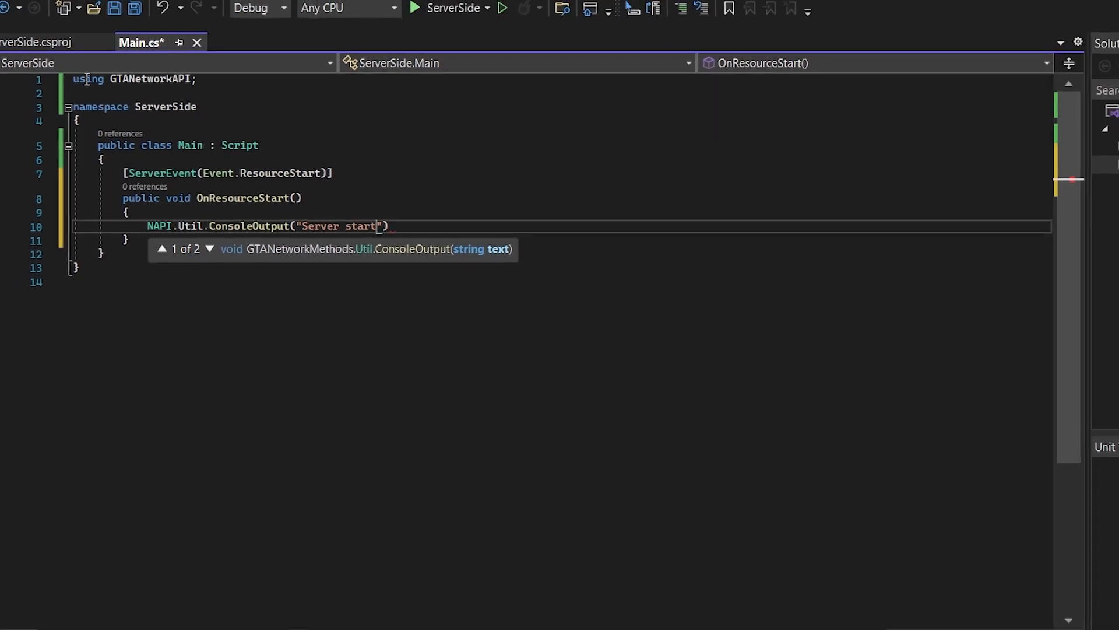
- Add <CopyLocalLockFileAssemblies>true</CopyLocalLockFileAssemblies> to ServerSide.csproj and save
left_click(44, 43)
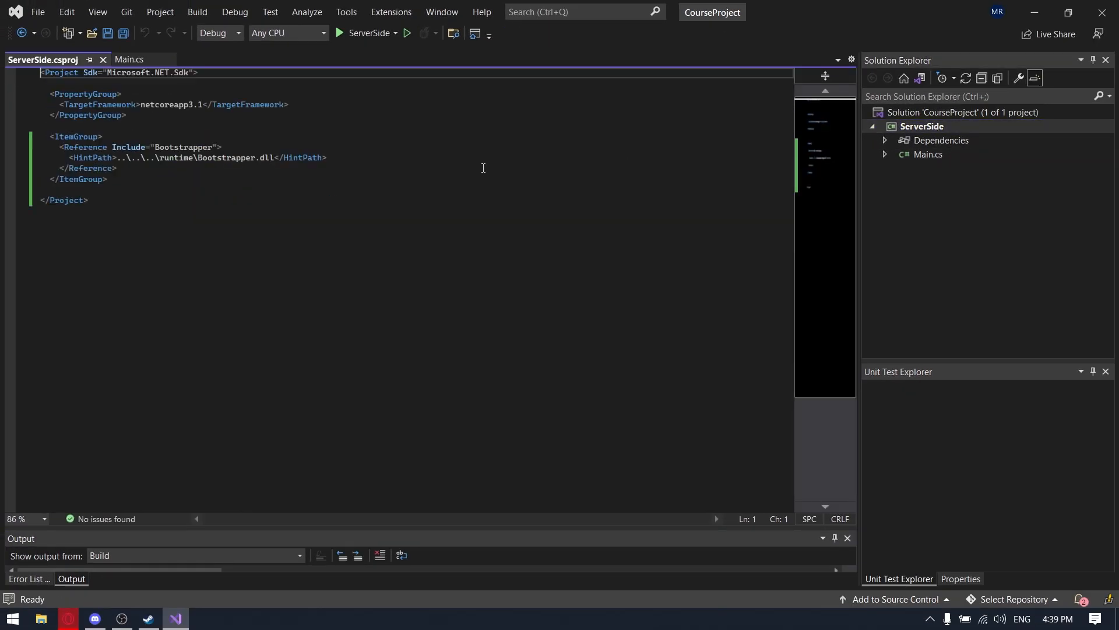
left_click(921, 126)
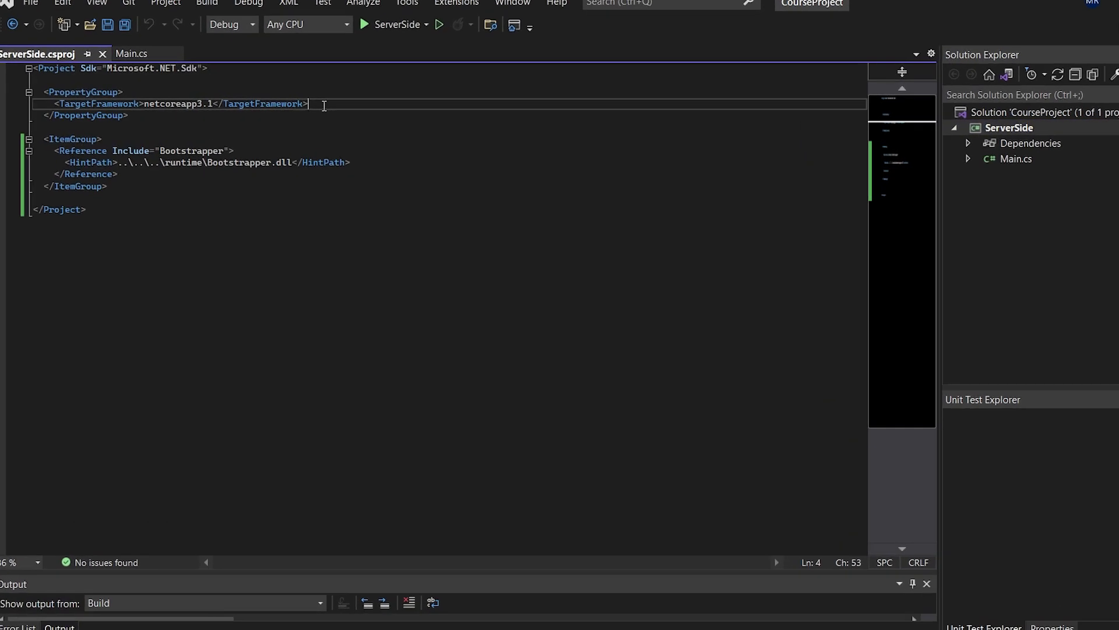
type("<CopyLocalLockFileAssemblies>true</CopyLocalLockFileAssemblies")
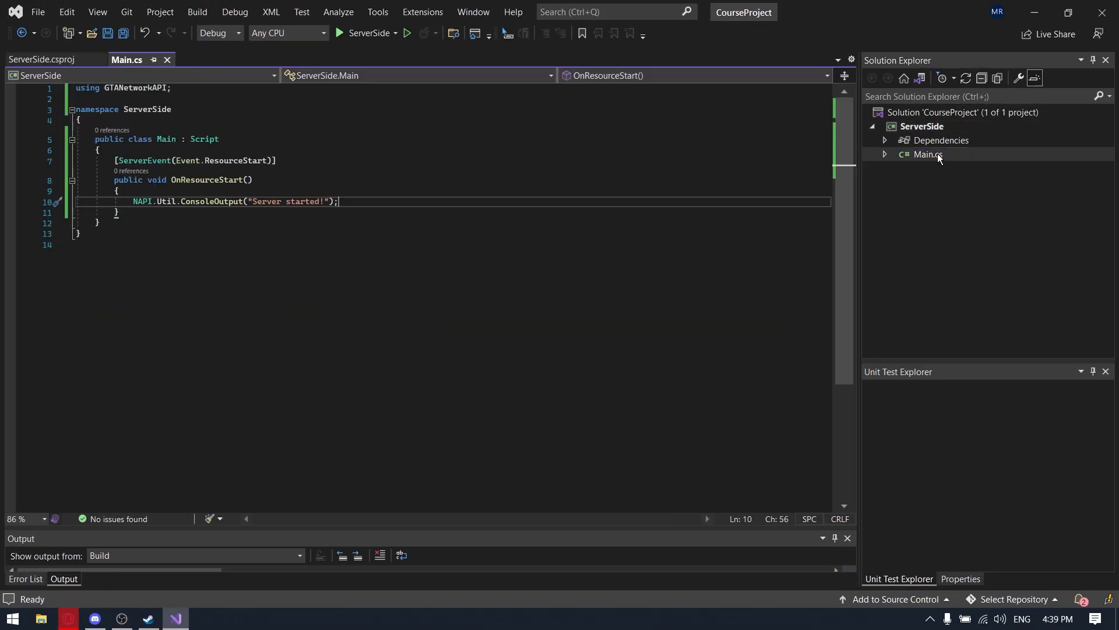
key("ctrl+s")
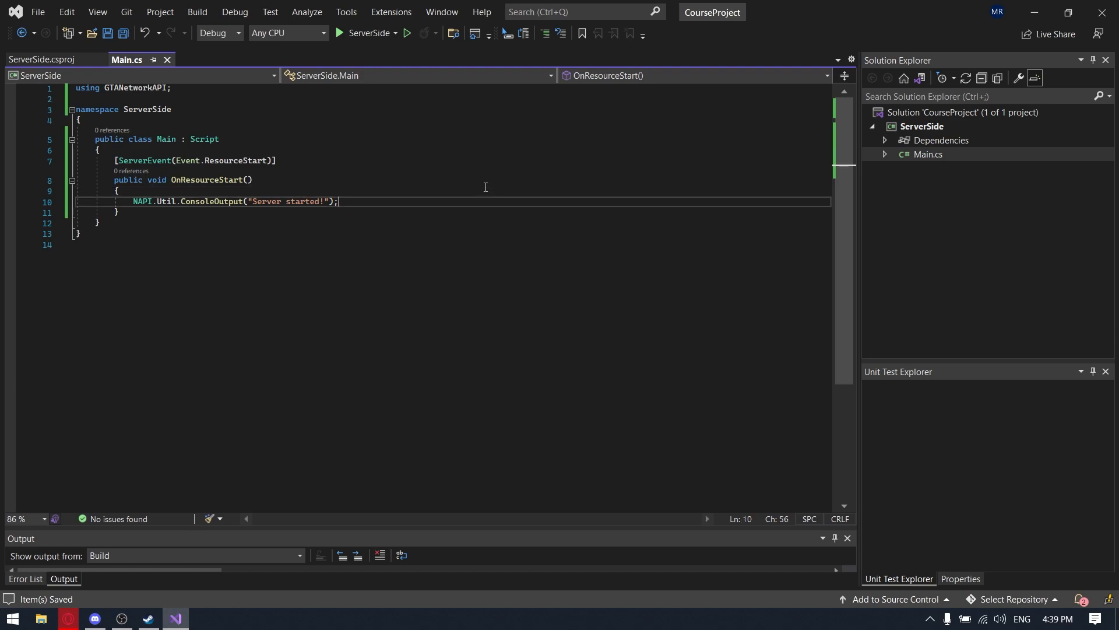
mouse_move(485, 202)
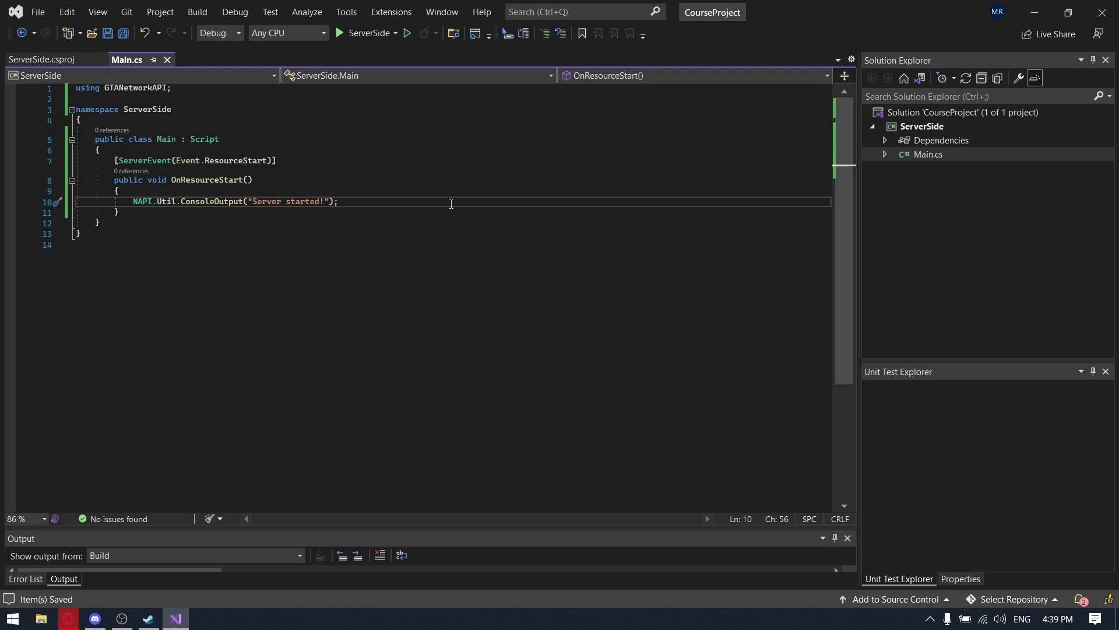
mouse_move(447, 27)
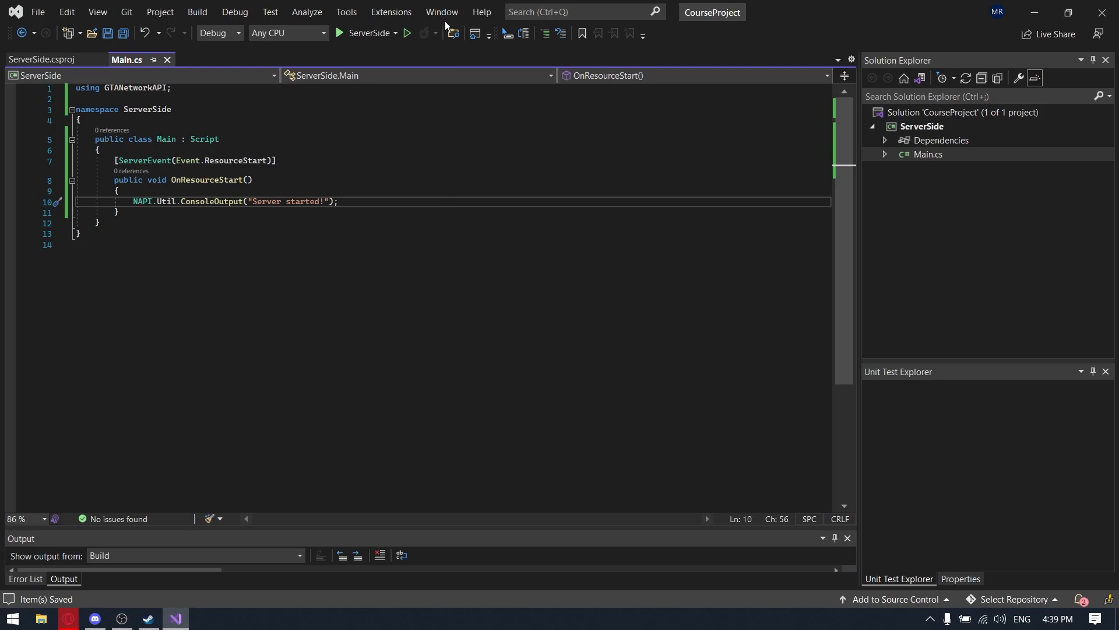
- Bring up ServerSide's launch profiles and add a new executable profile
left_click(396, 32)
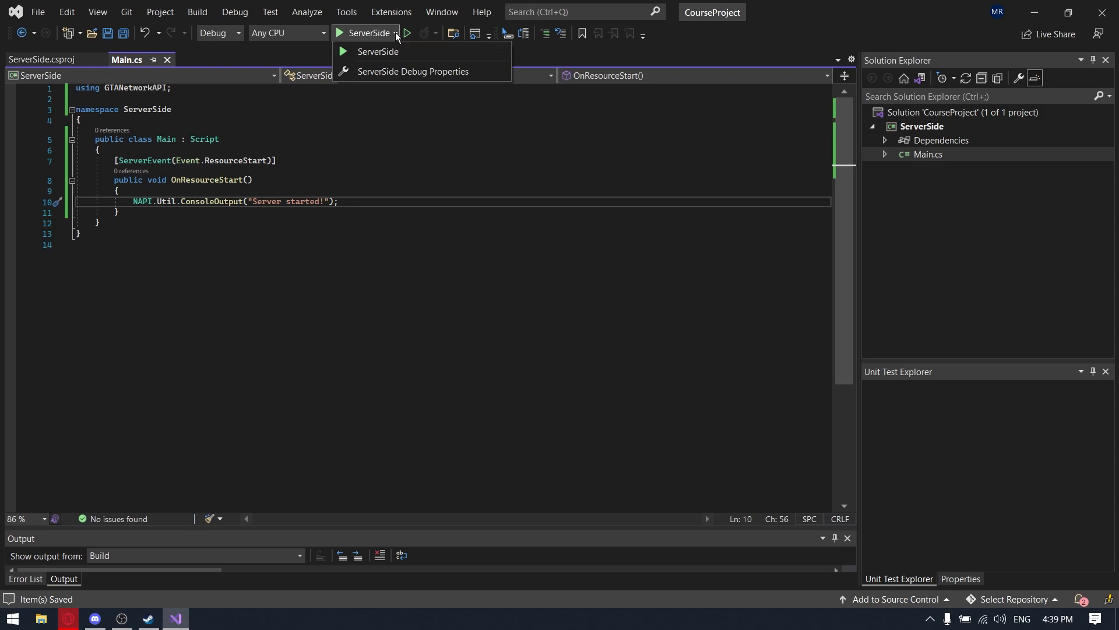
mouse_move(394, 39)
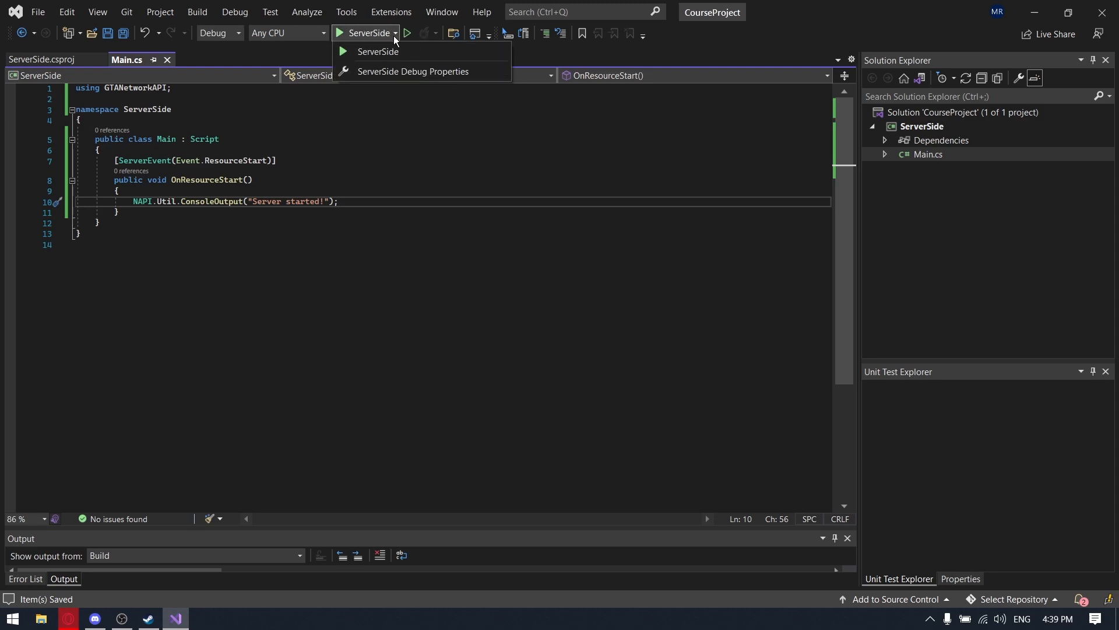
mouse_move(413, 71)
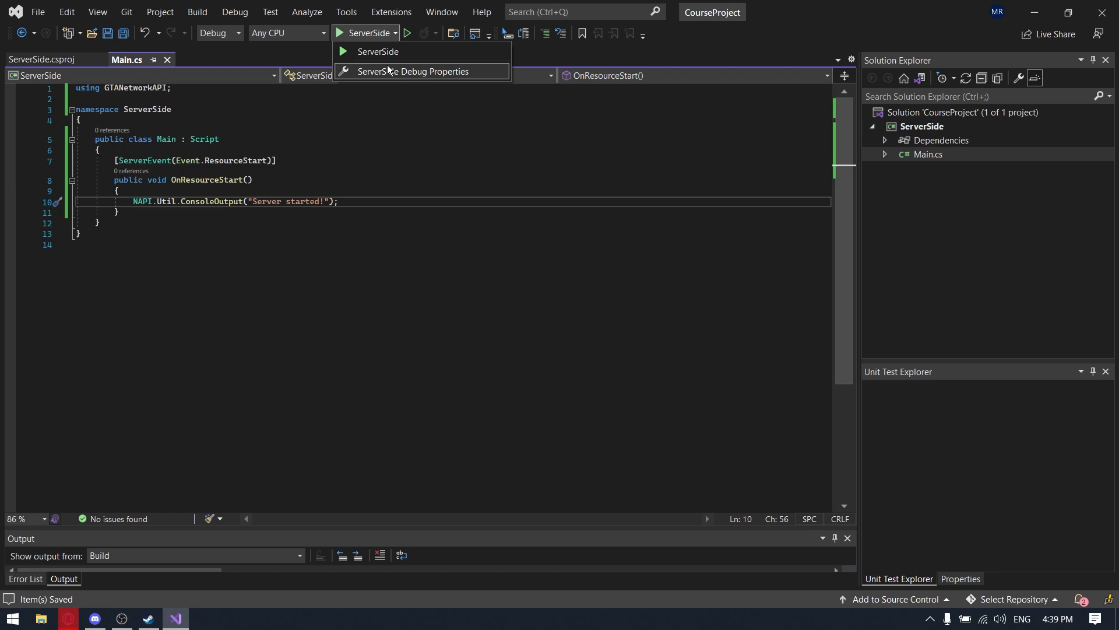
left_click(413, 71)
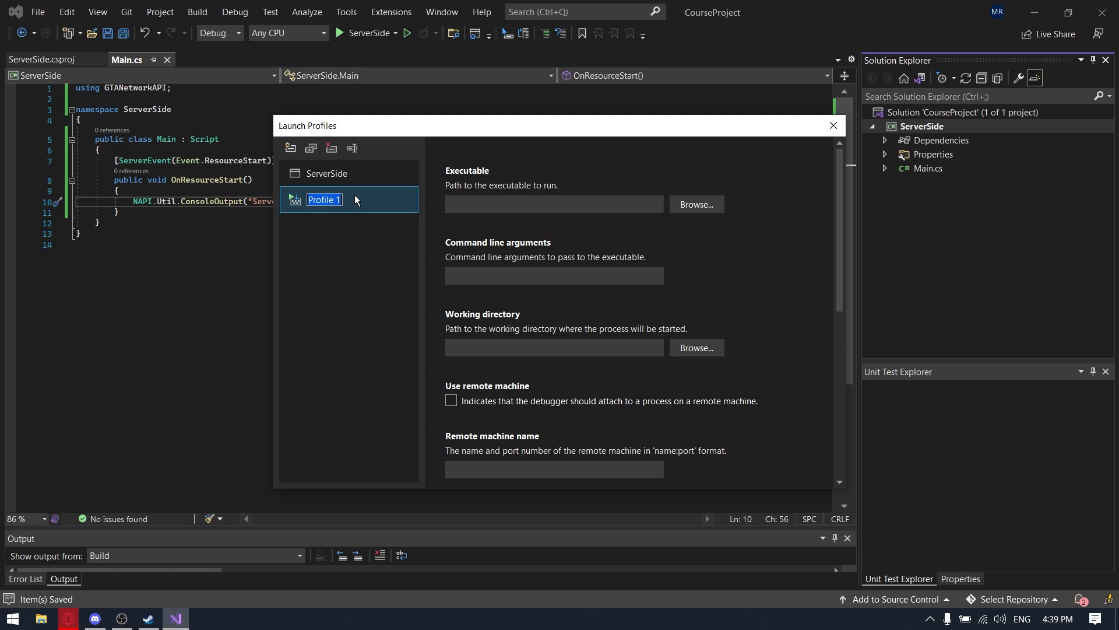
- Name the profile Rage and point its executable at rage\ragemp-server.exe
type("Rage")
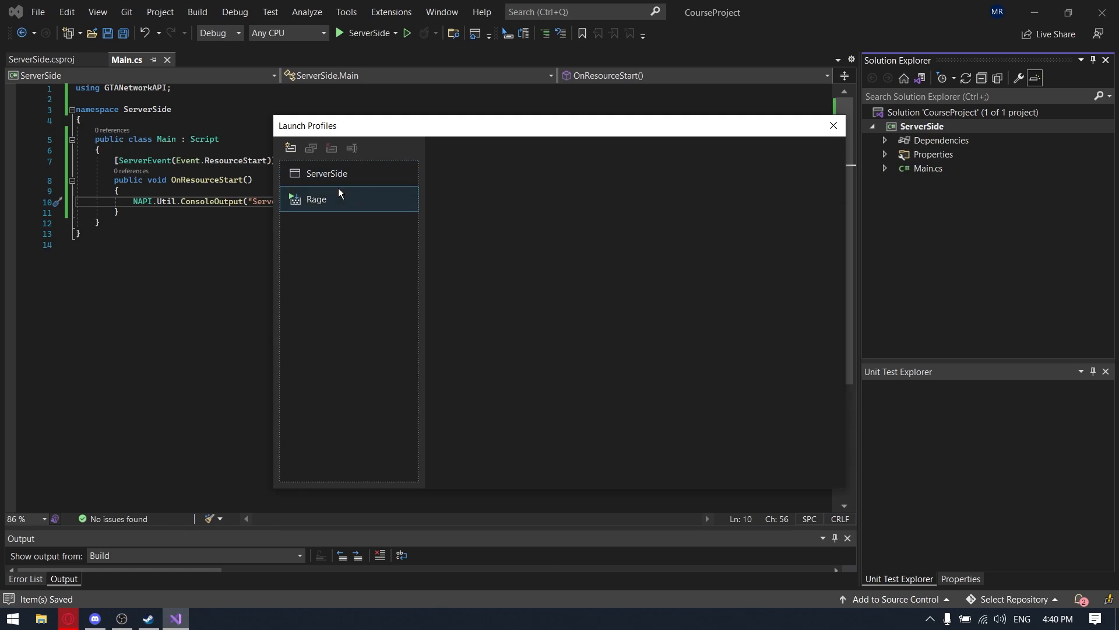
left_click(316, 200)
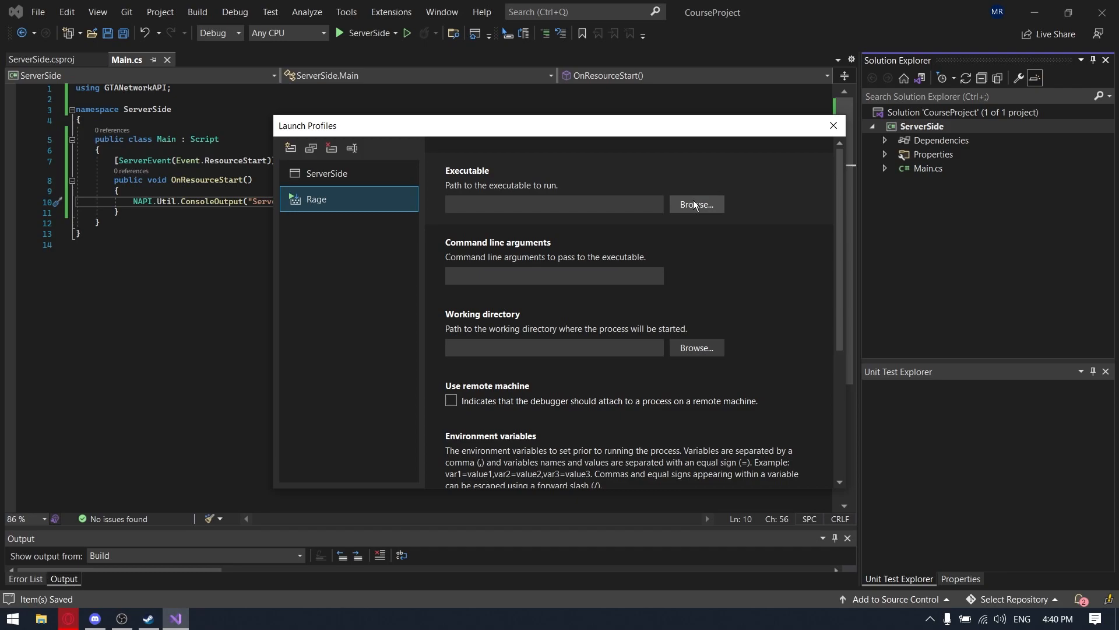
left_click(695, 204)
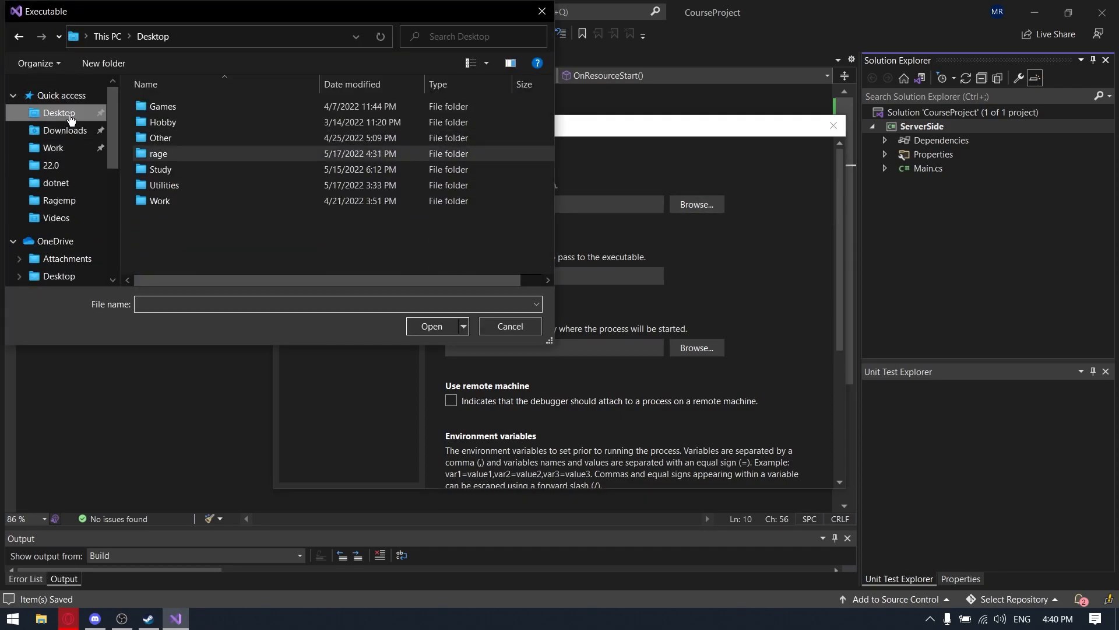
double_click(158, 154)
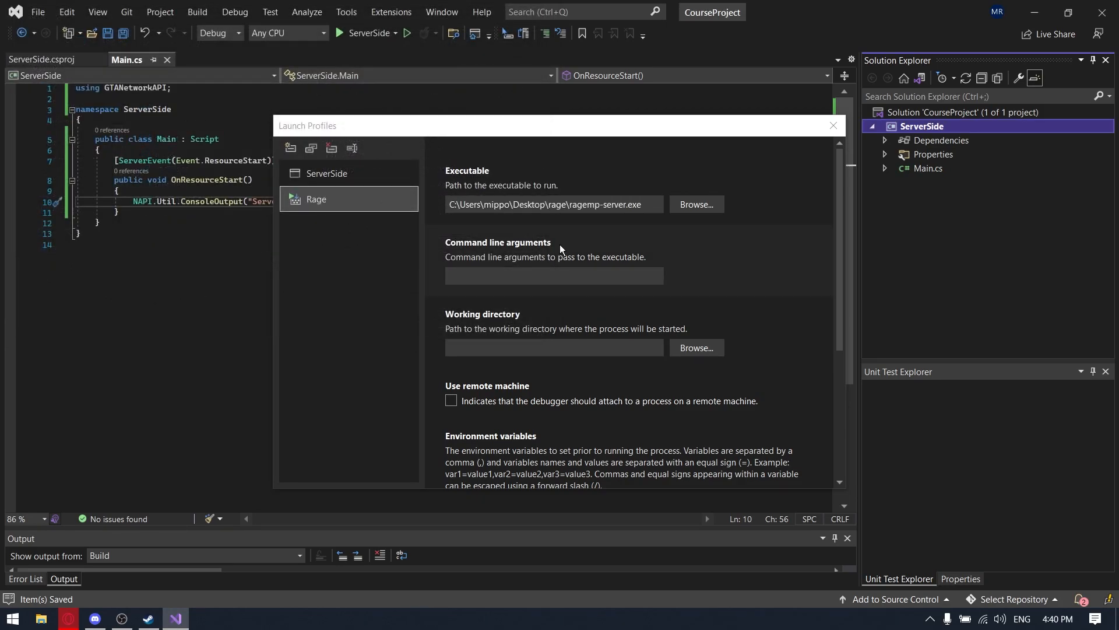
- Set the Rage profile's working directory to the Desktop rage folder
scroll("down", 3)
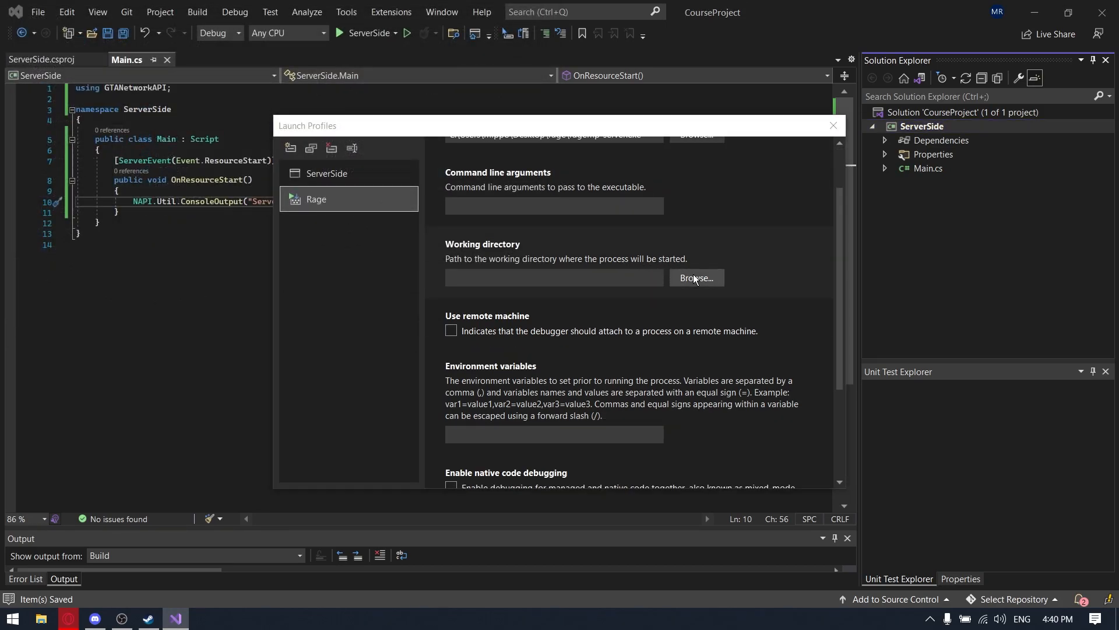
left_click(695, 279)
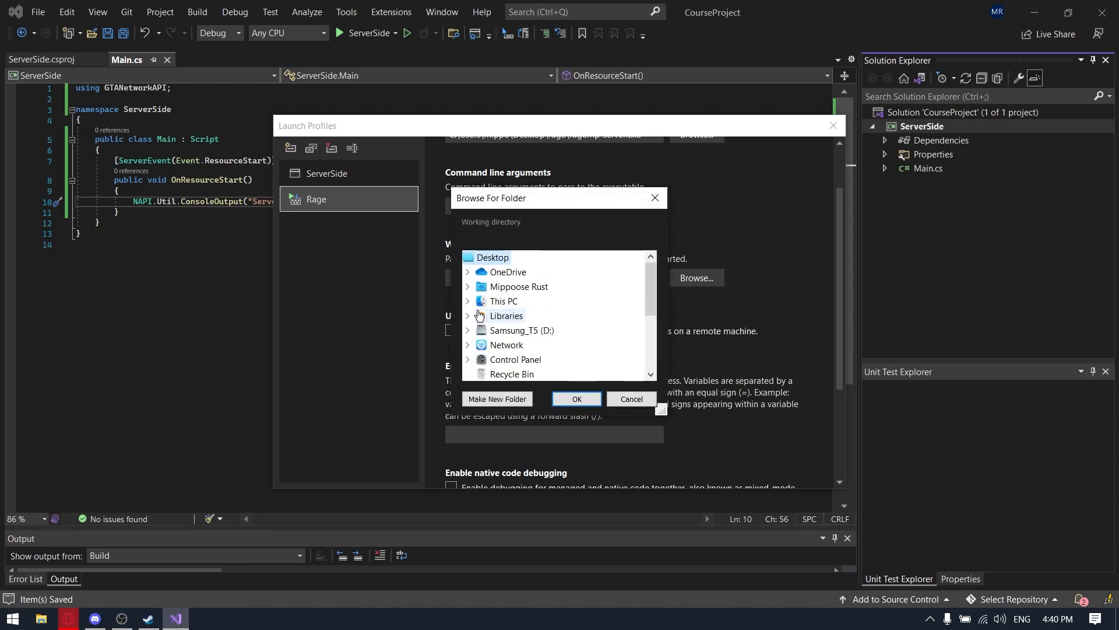
scroll("down", 3)
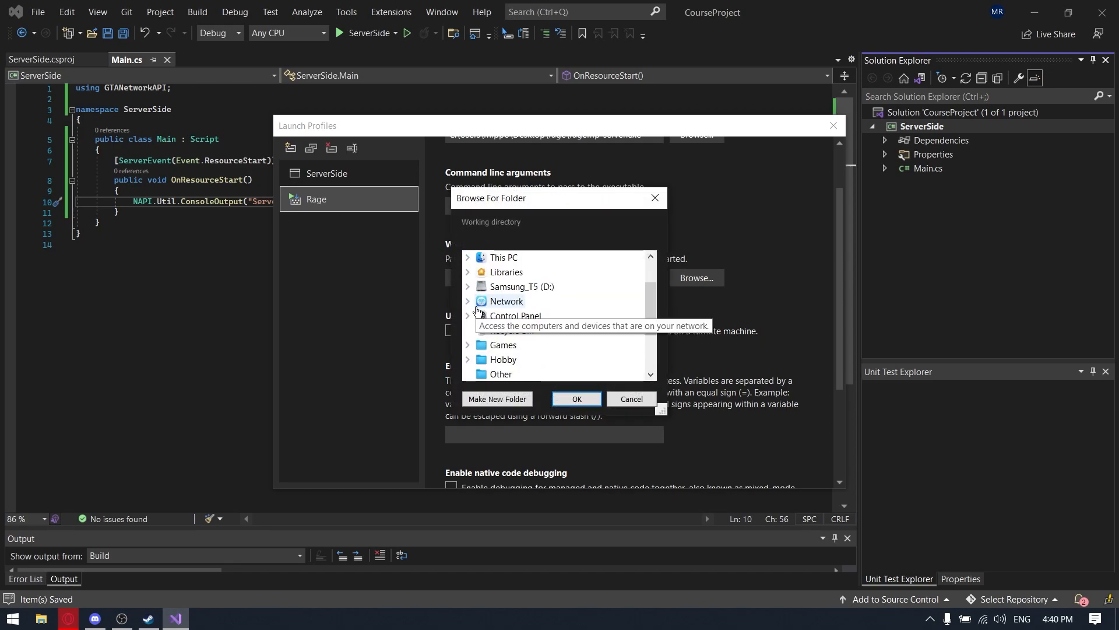
left_click(503, 258)
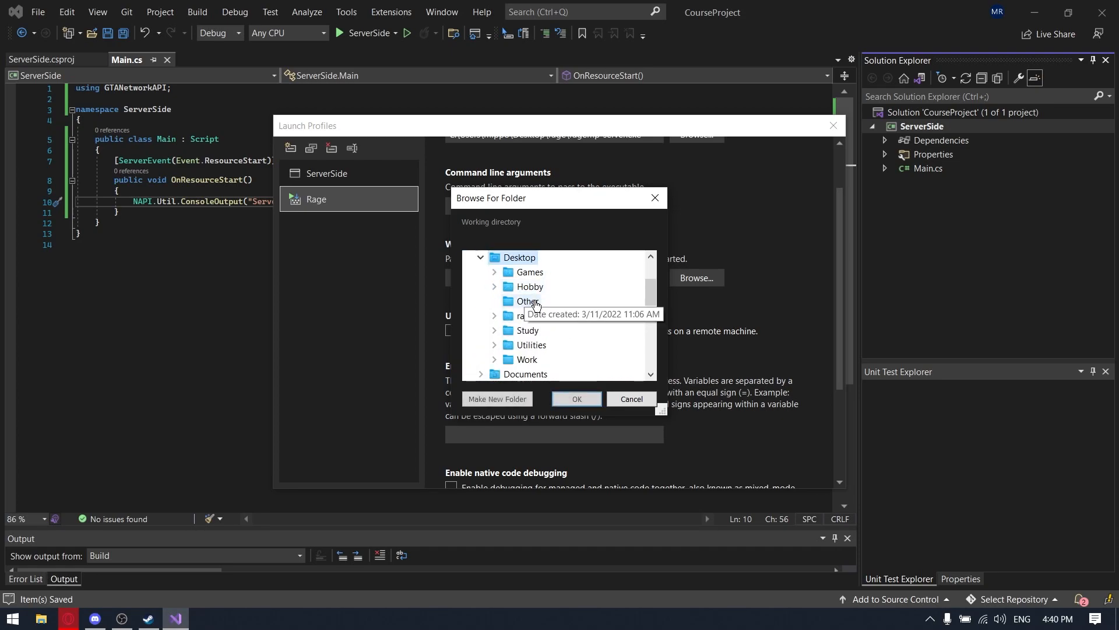
left_click(631, 398)
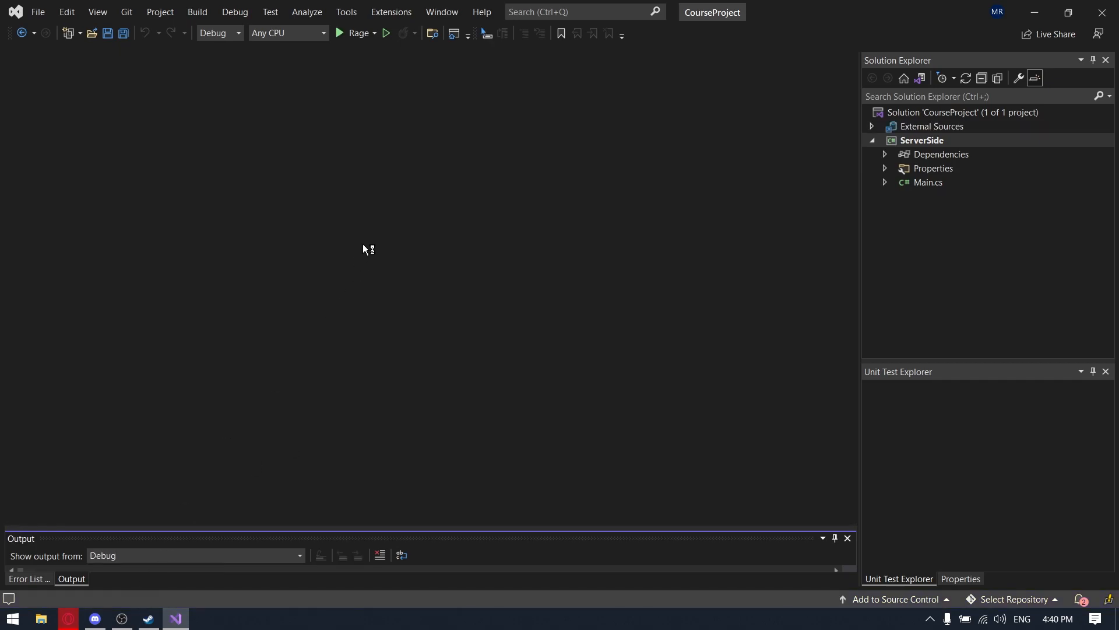
- Confirm the ragemp-server console is ready for connections, stop it, and go to the rage folder in File Explorer
left_click(342, 32)
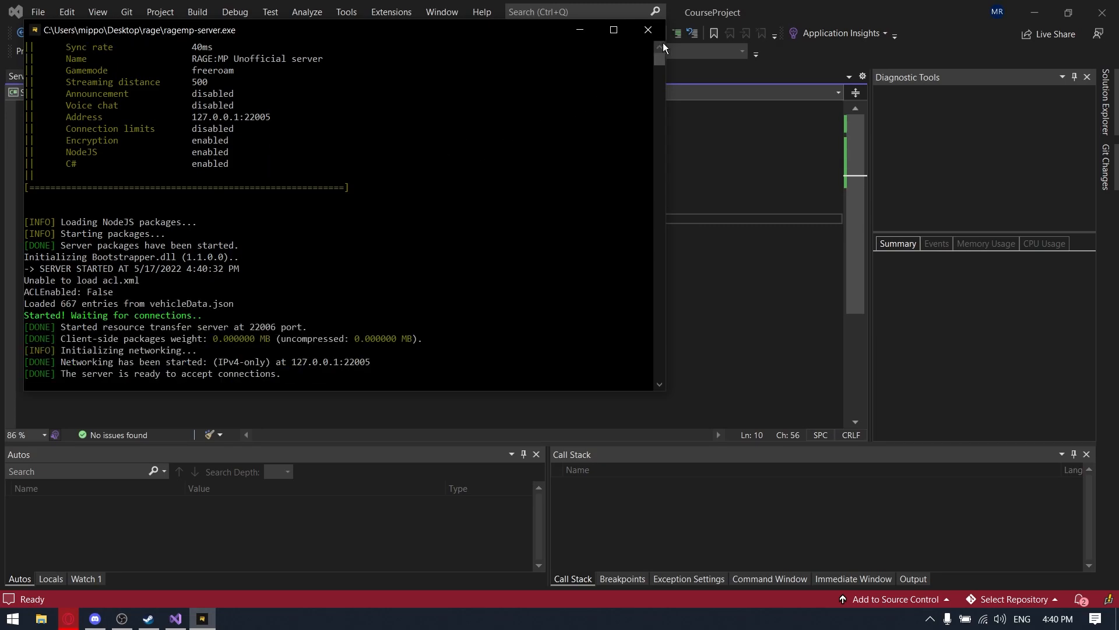
left_click(647, 30)
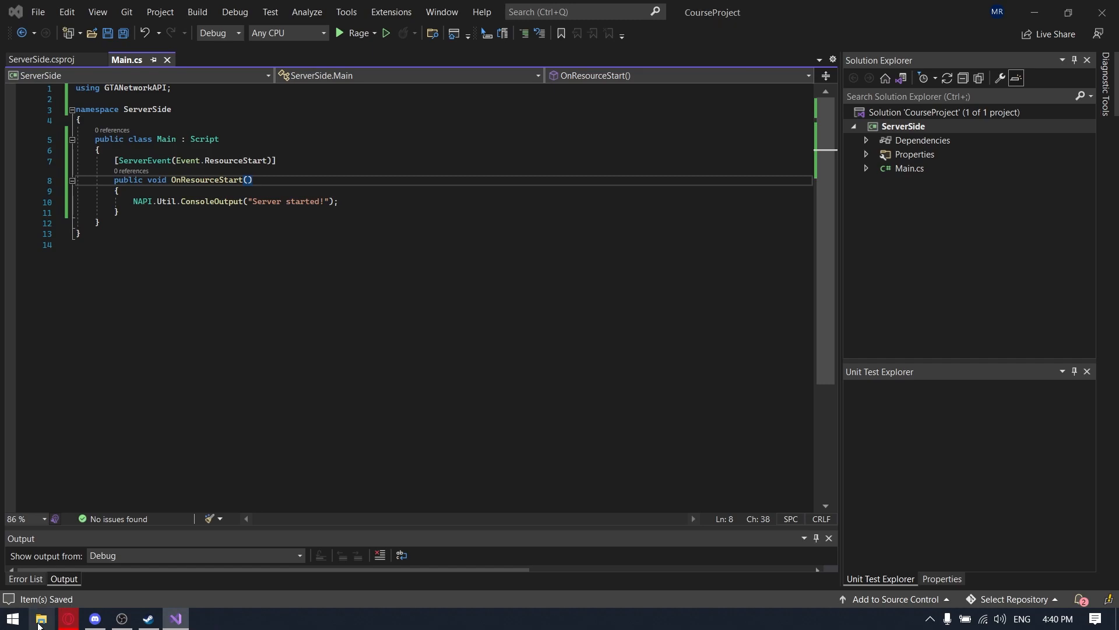
left_click(41, 618)
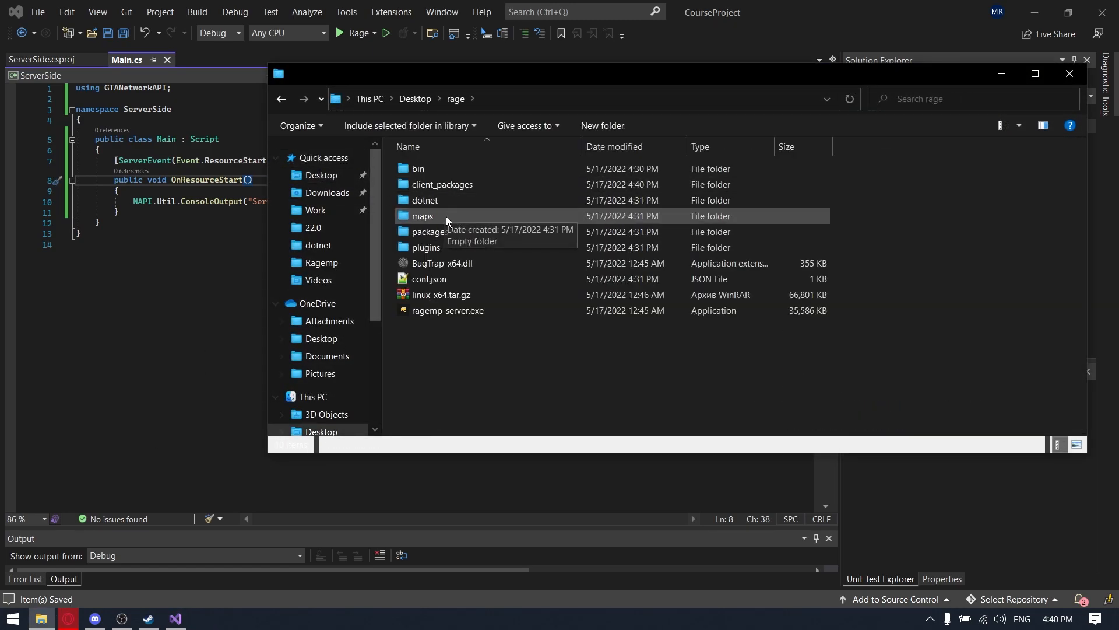
- Edit dotnet\settings.xml so acl_enabled and log_chat are false, and save it
double_click(424, 199)
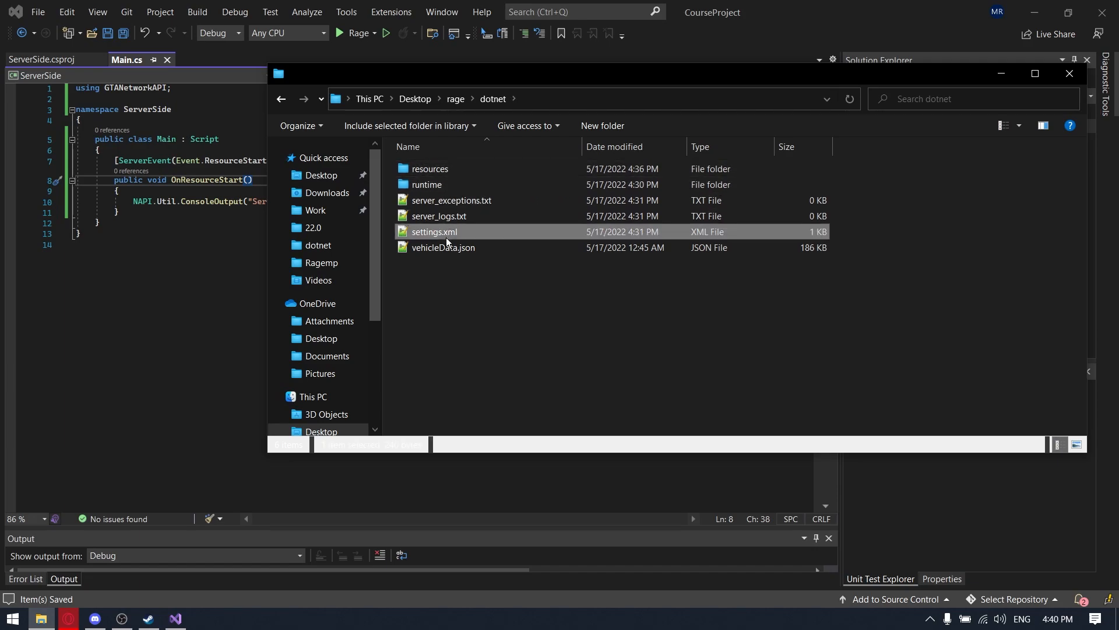
double_click(433, 231)
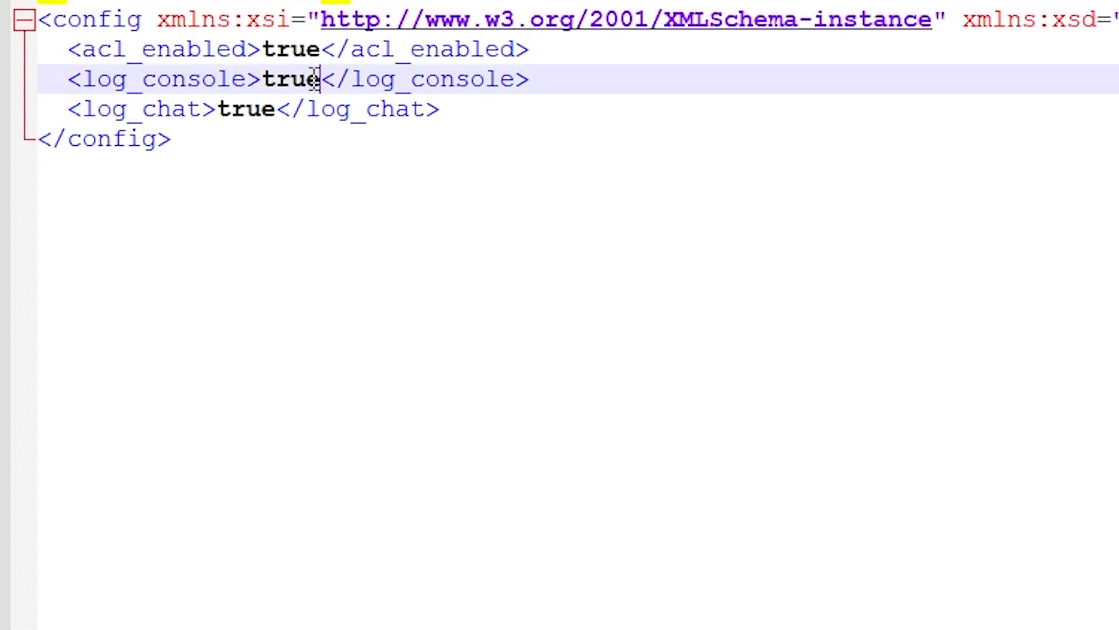
type("fa")
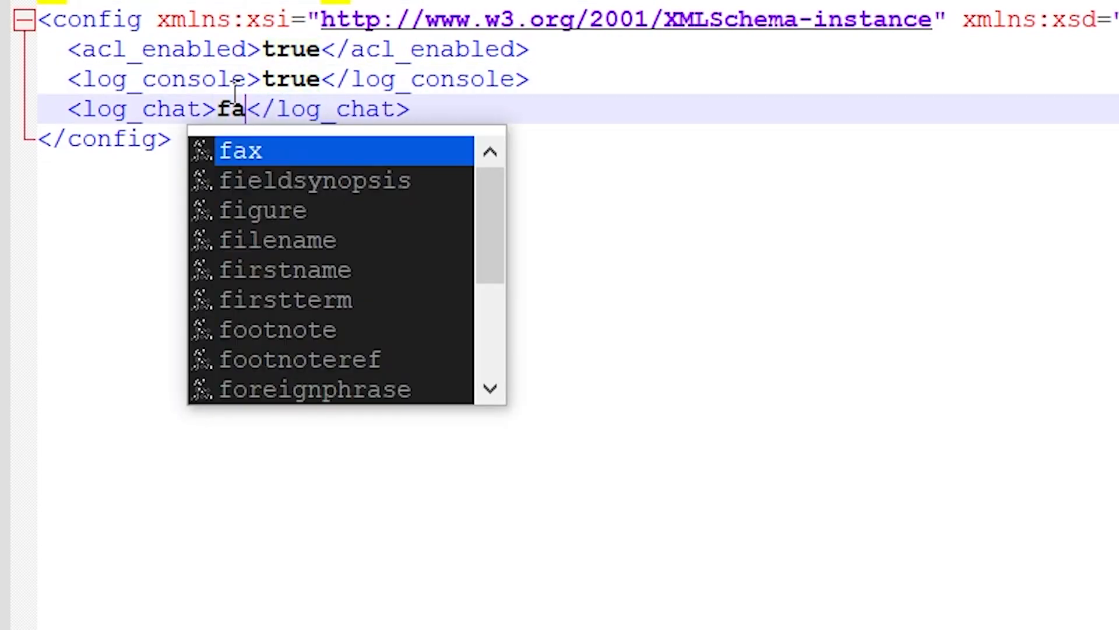
type("lse")
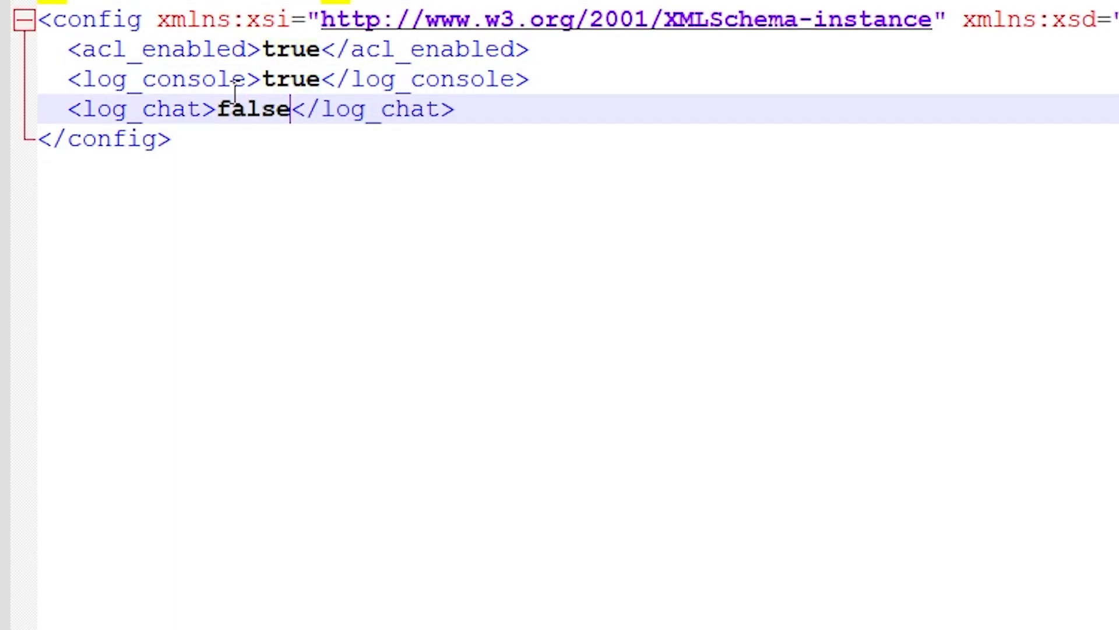
type("fals")
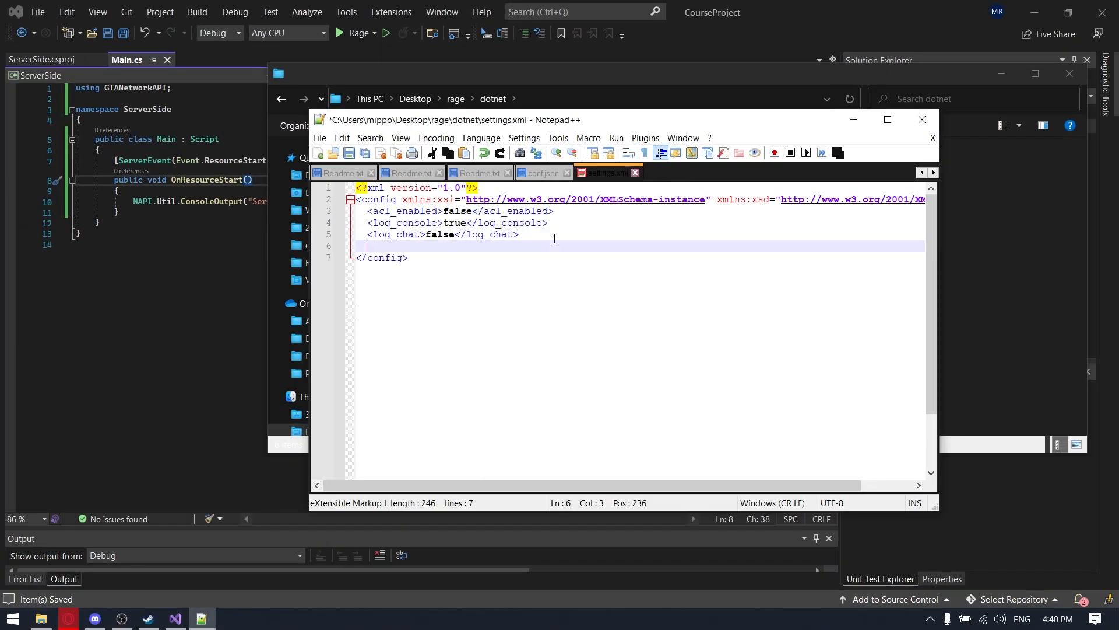
key("alt+tab")
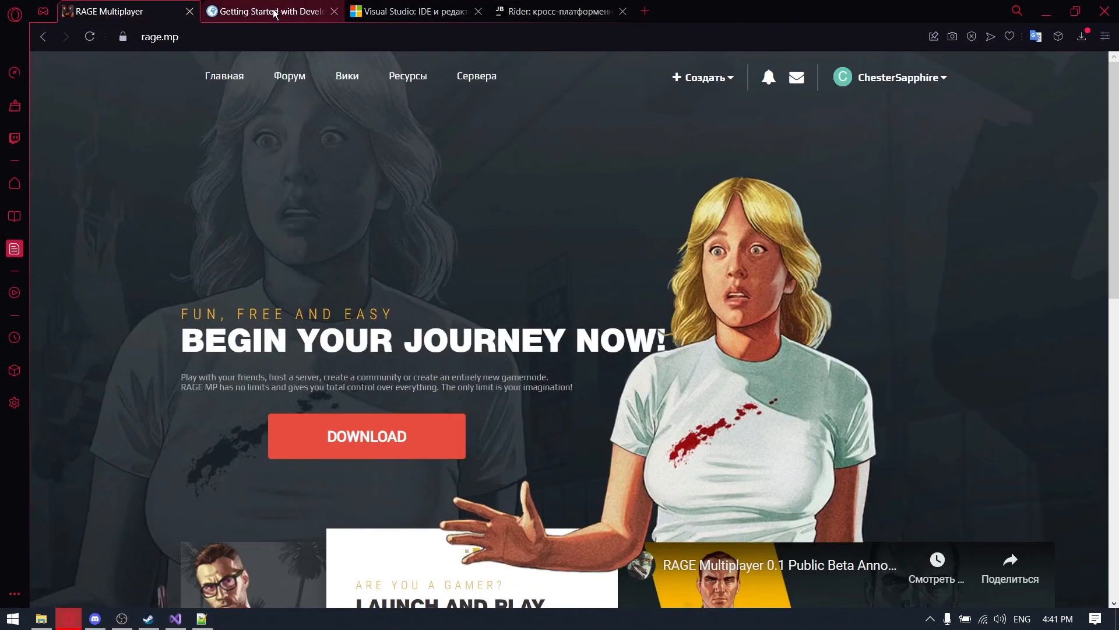
- Paste the wiki's <resource src="mines" /> line into settings.xml and replace mines with the CourseProject name
left_click(268, 10)
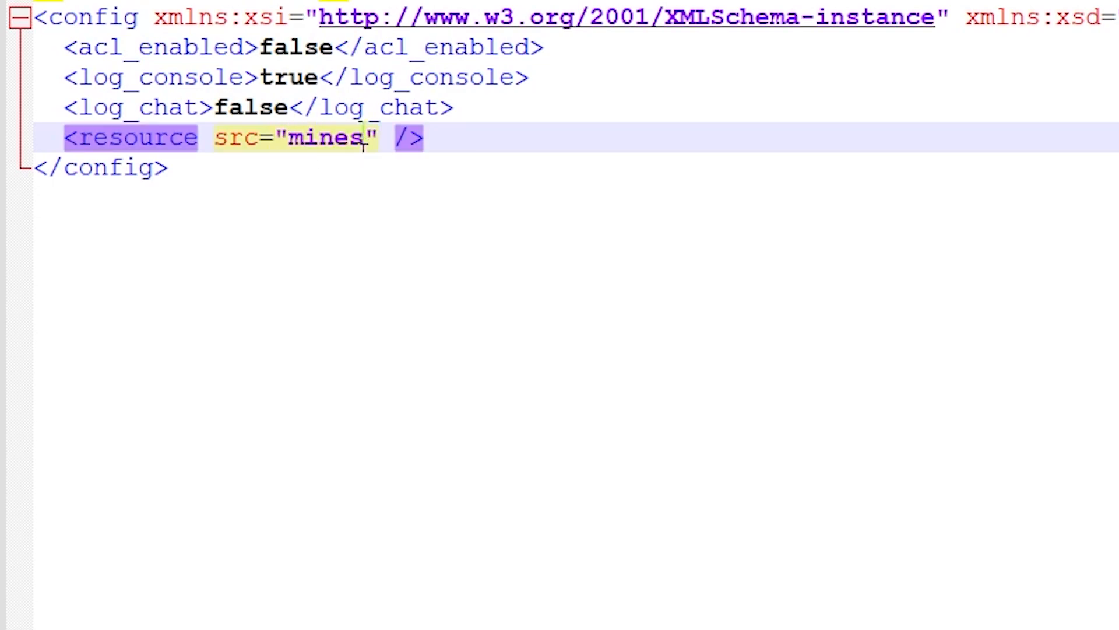
double_click(322, 137)
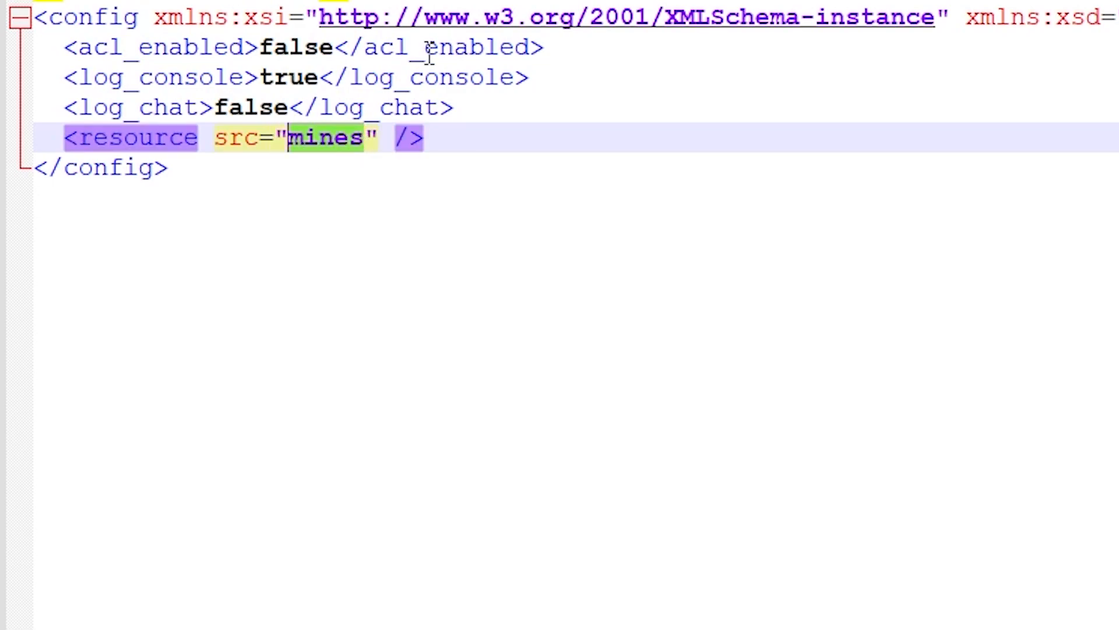
key("Delete")
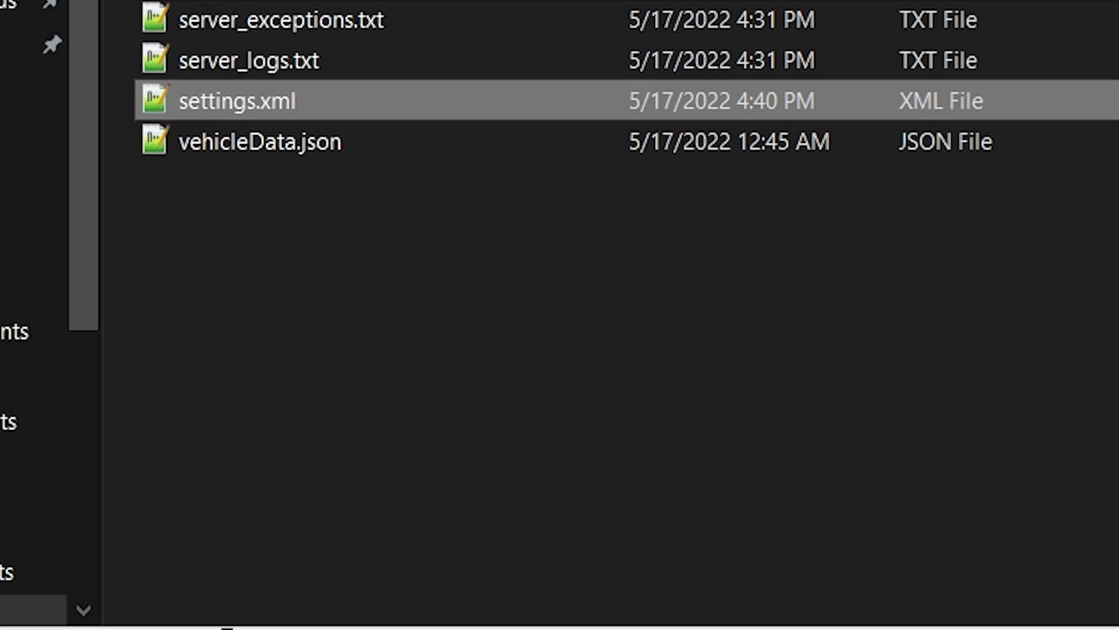
double_click(236, 100)
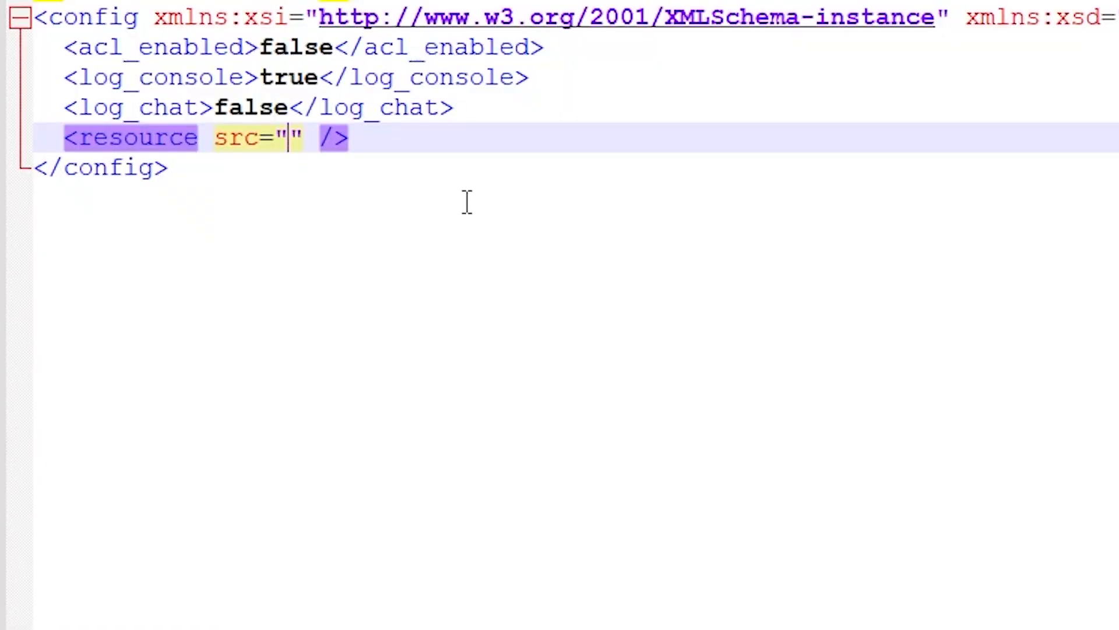
type("CourseProject")
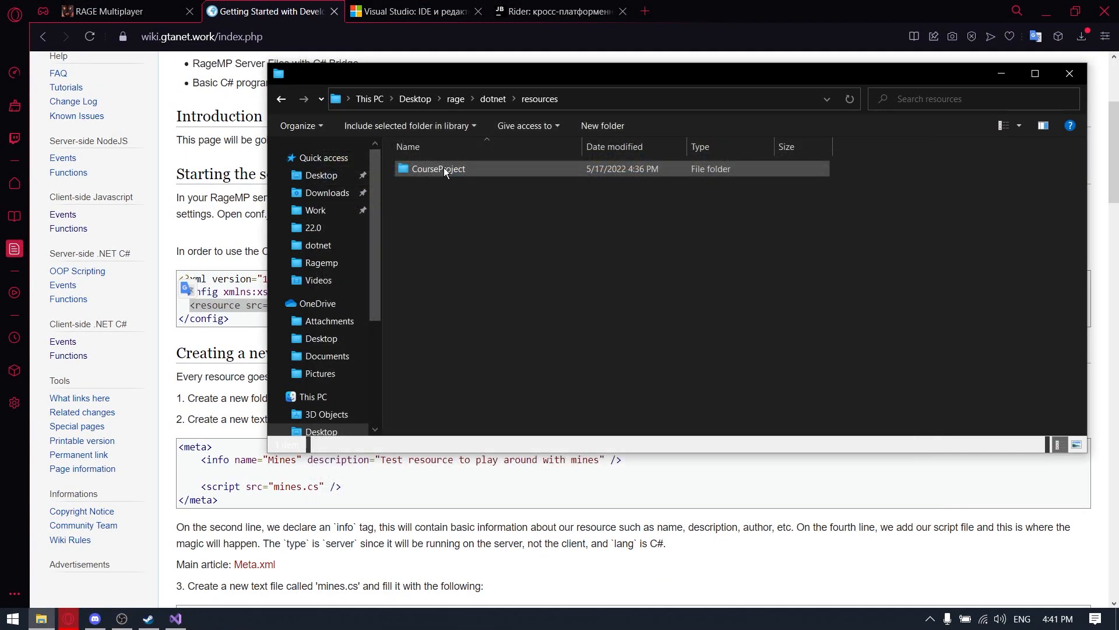
- Create a new document in dotnet\resources\CourseProject and rename it to meta.xml, accepting the extension change
double_click(437, 168)
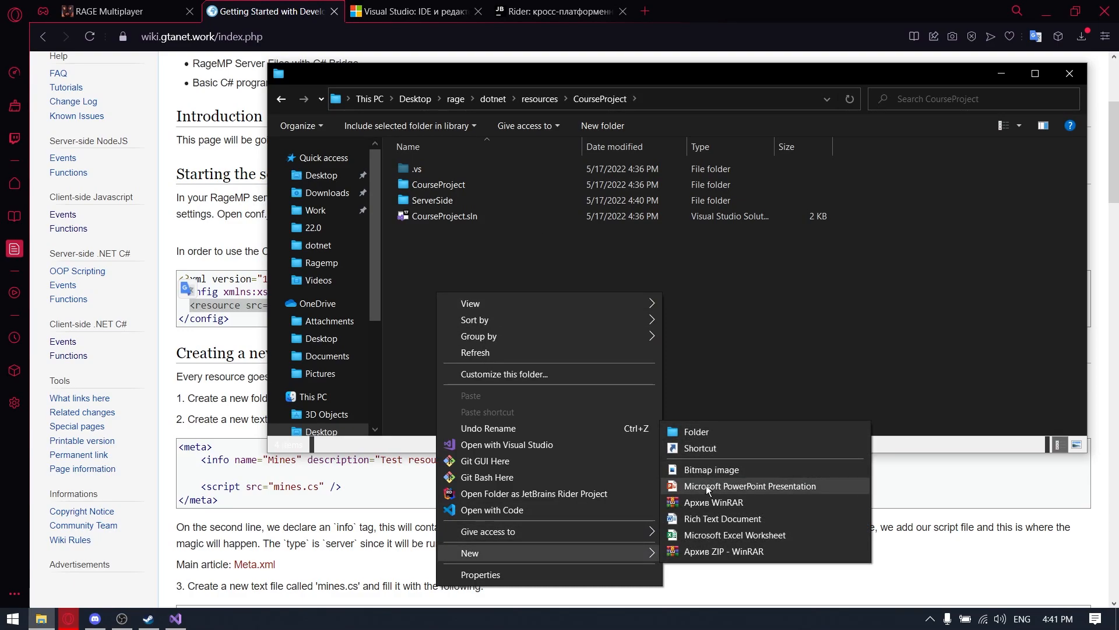
left_click(722, 517)
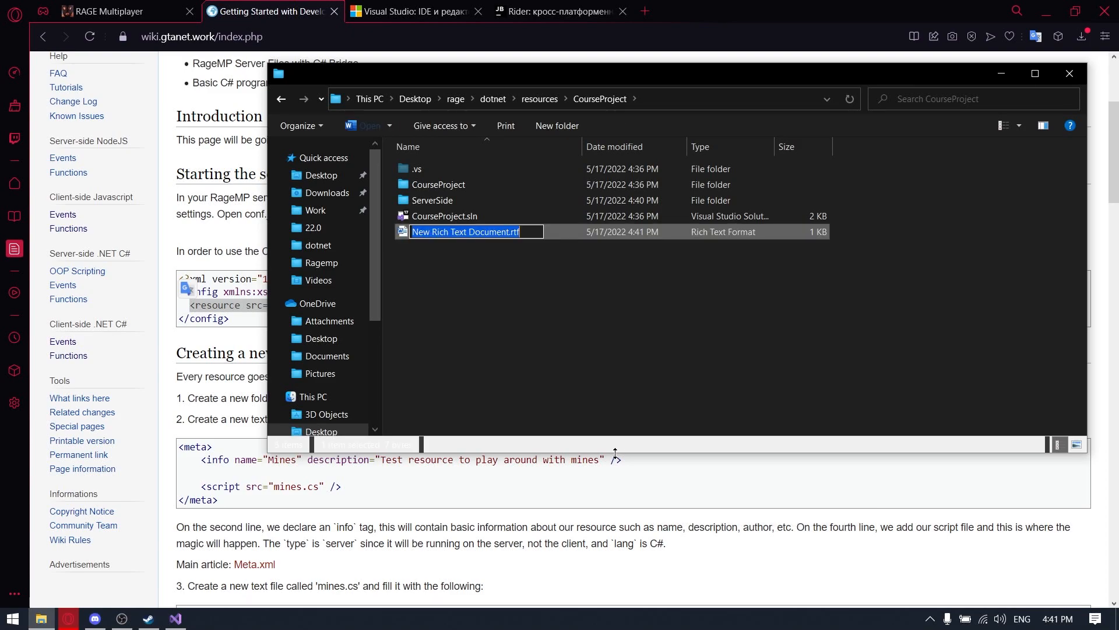
key("Enter")
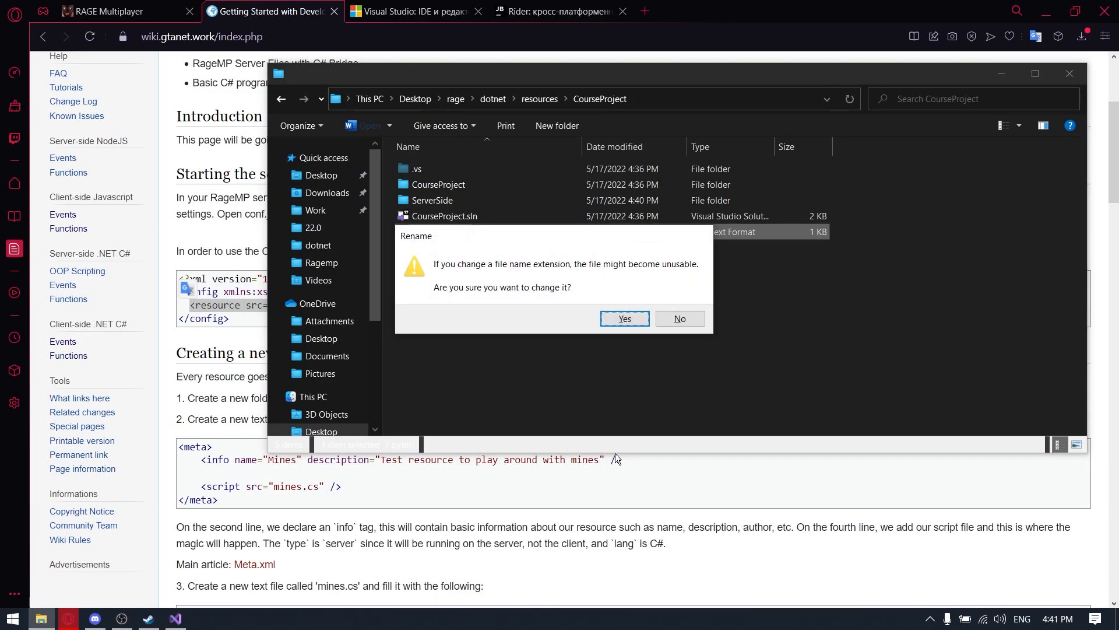
left_click(623, 318)
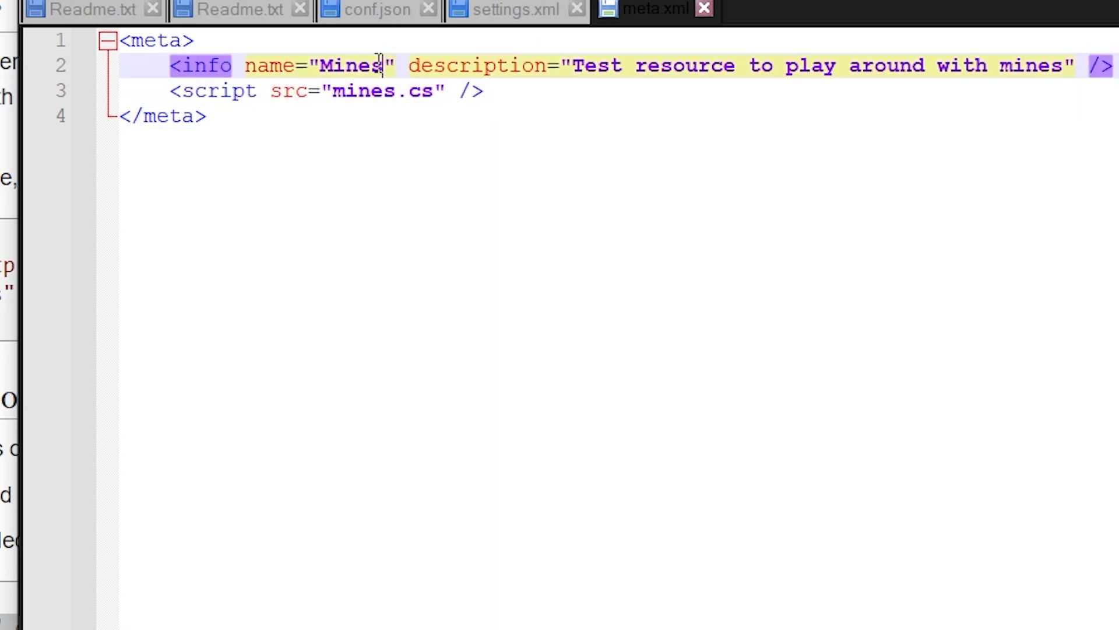
- Set meta.xml's info to name "Best Server" and description "Test server for the course", and save
type("Cou")
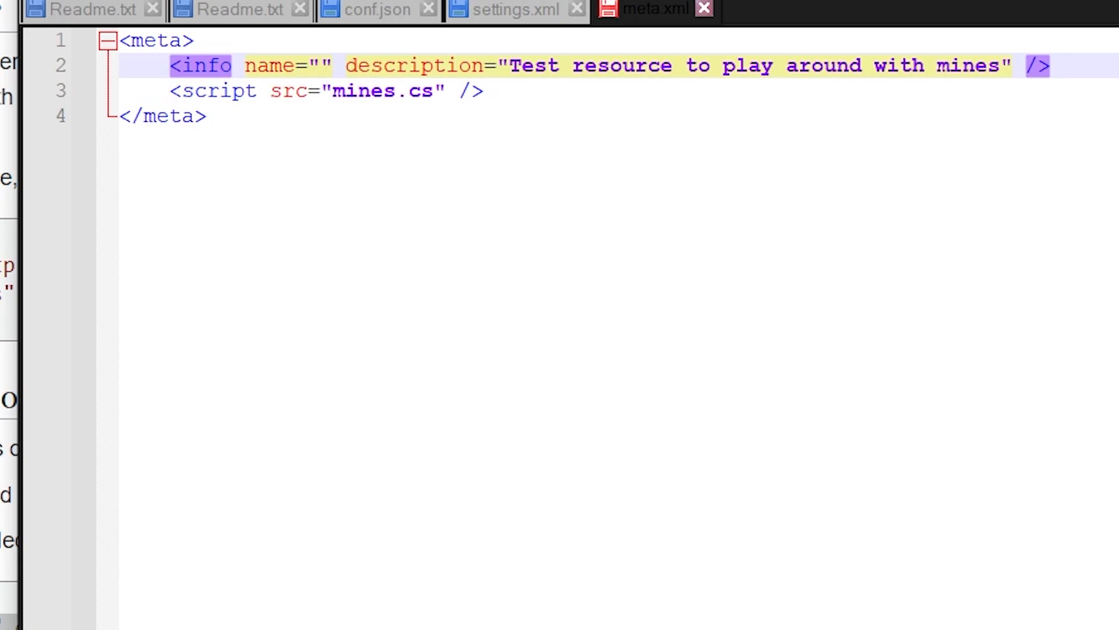
type("Best Server")
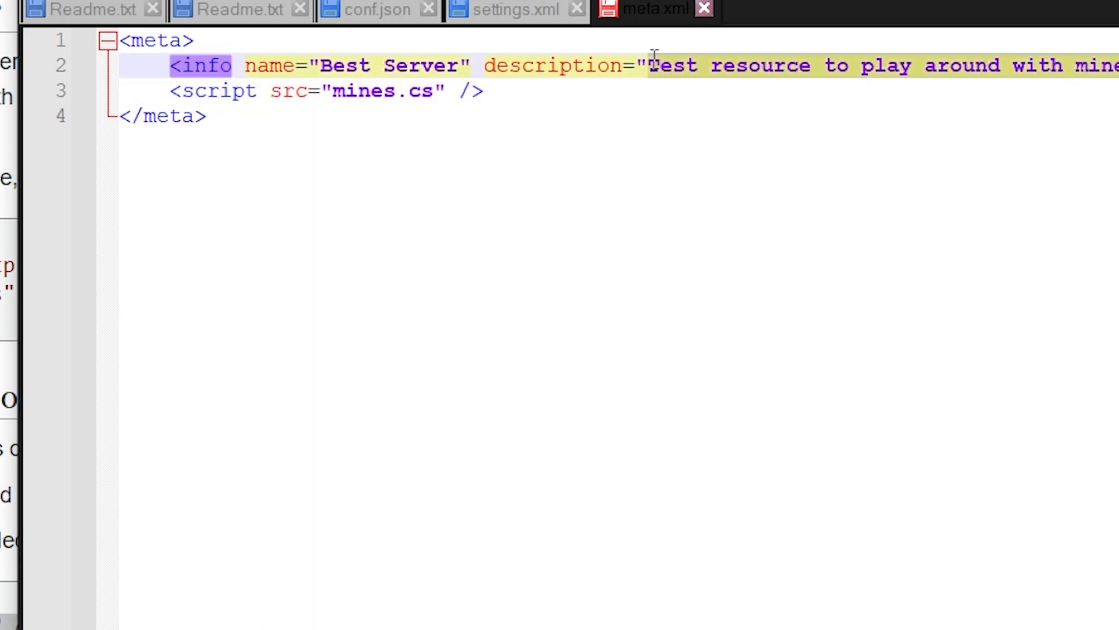
mouse_move(685, 14)
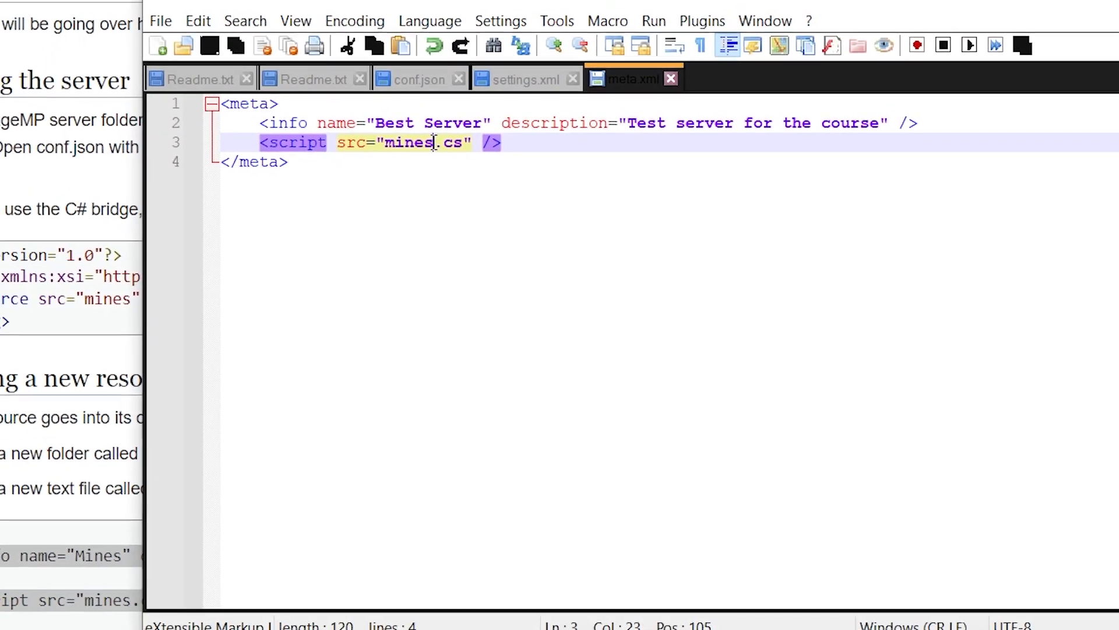
key("alt+tab")
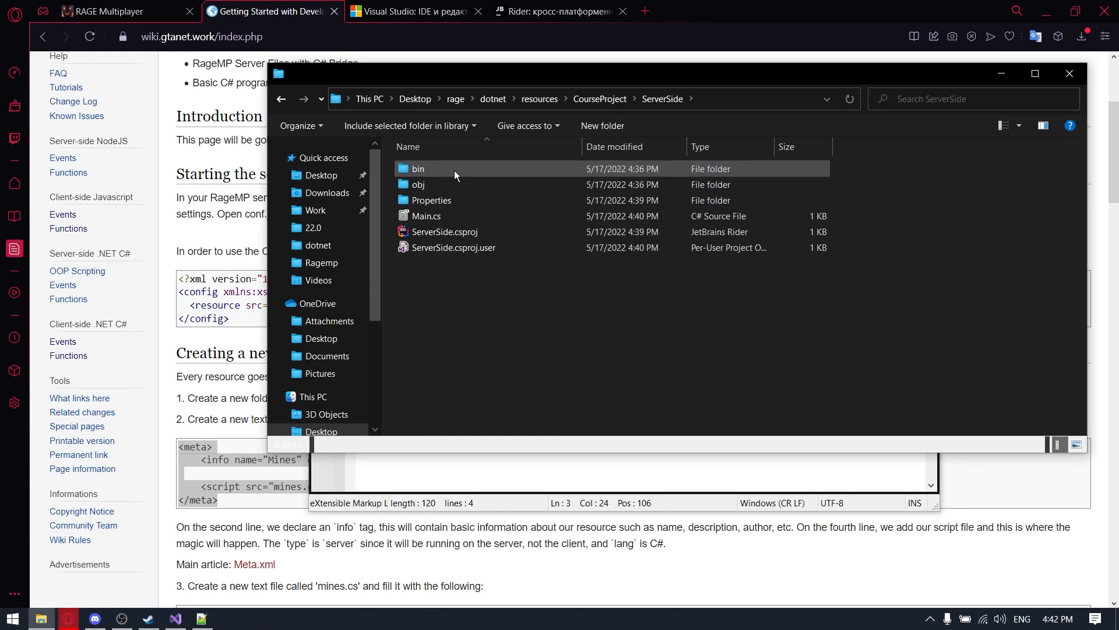
- Browse into the ServerSide project's bin\Debug build folder
double_click(417, 168)
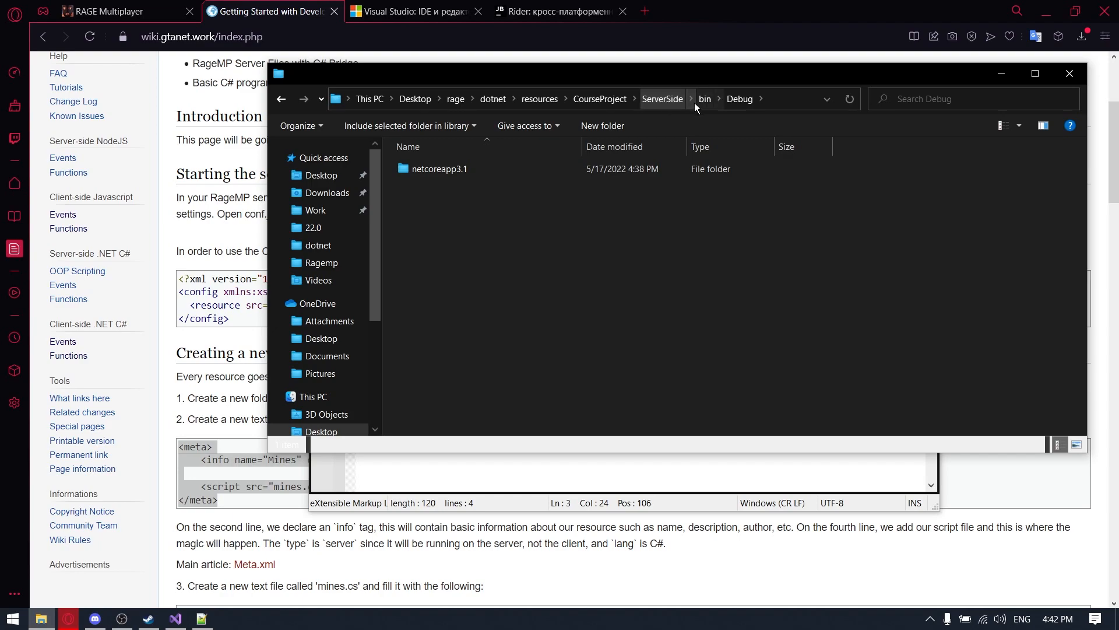
double_click(441, 168)
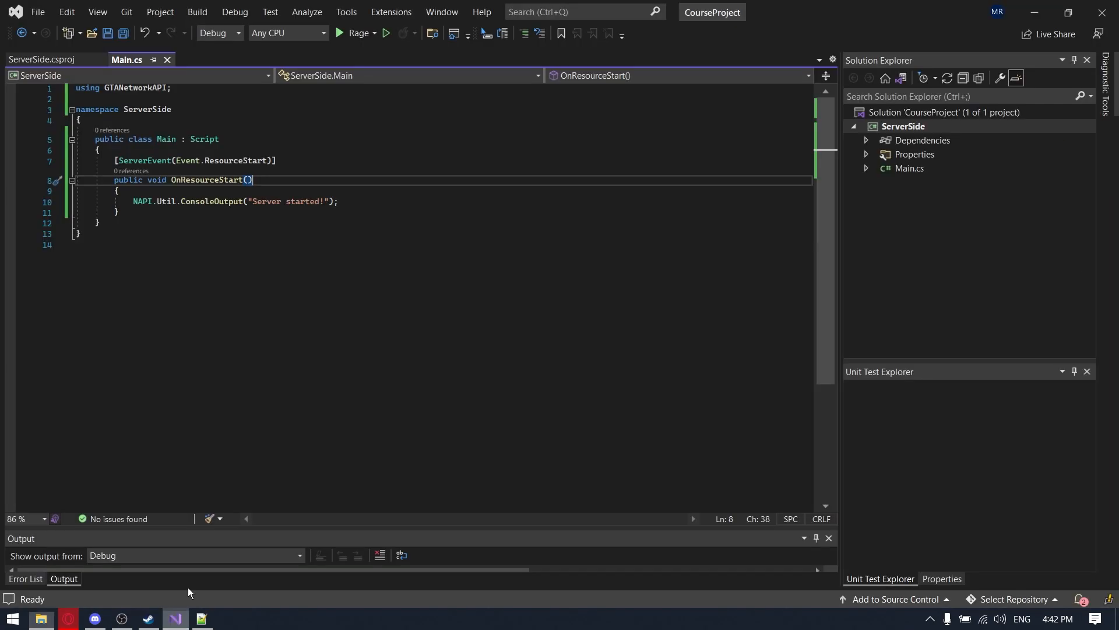
- Add an x64 solution platform copied from Any CPU in Configuration Manager and build ServerSide successfully
left_click(374, 32)
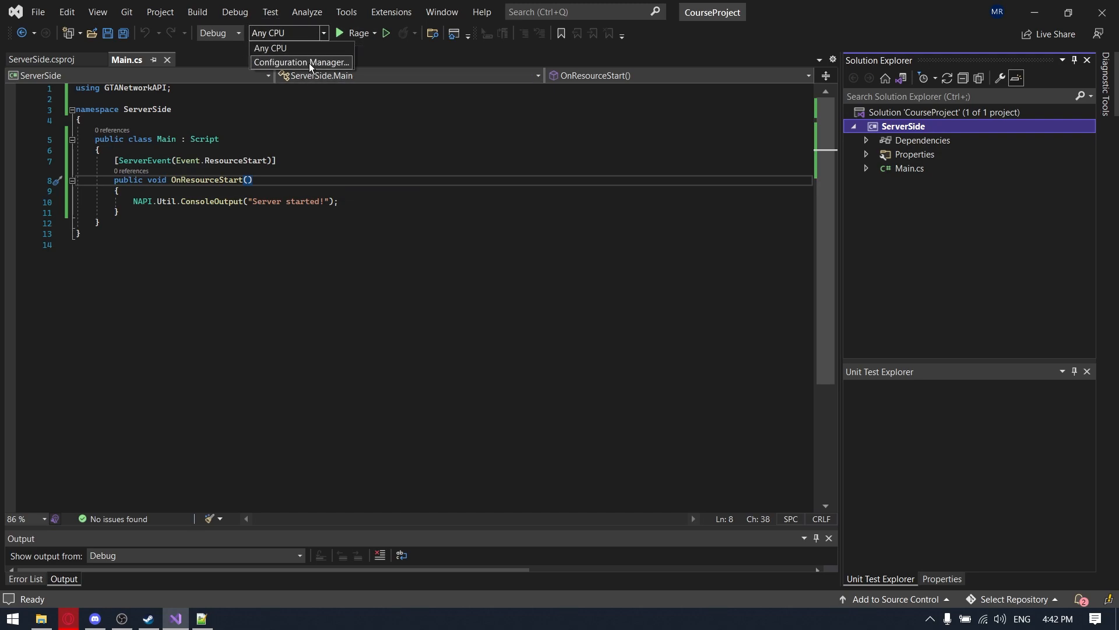
left_click(301, 63)
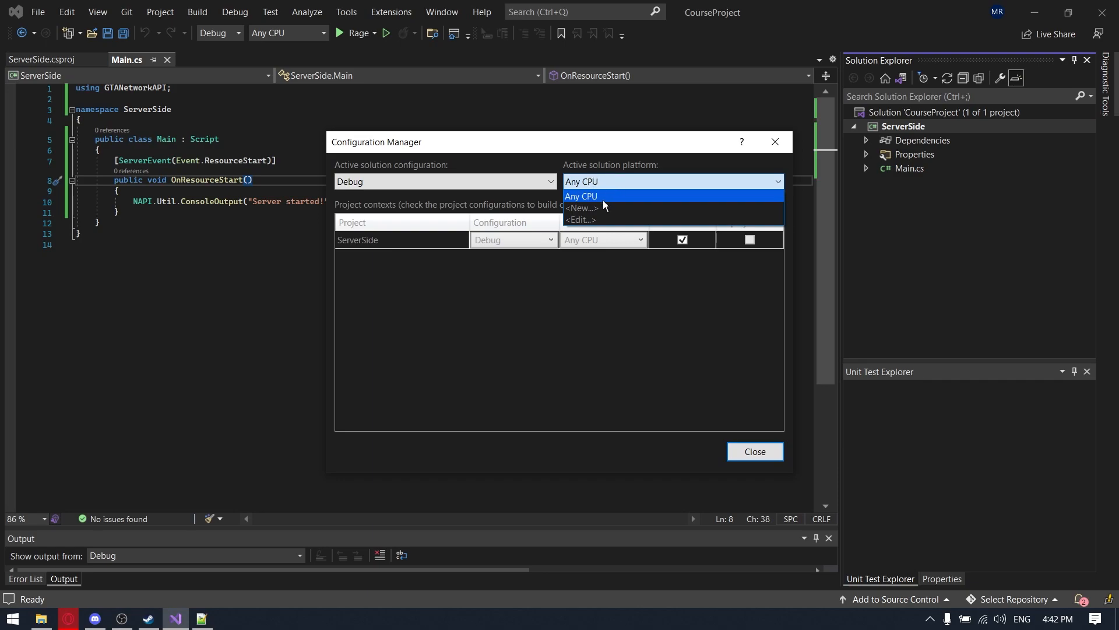
left_click(580, 209)
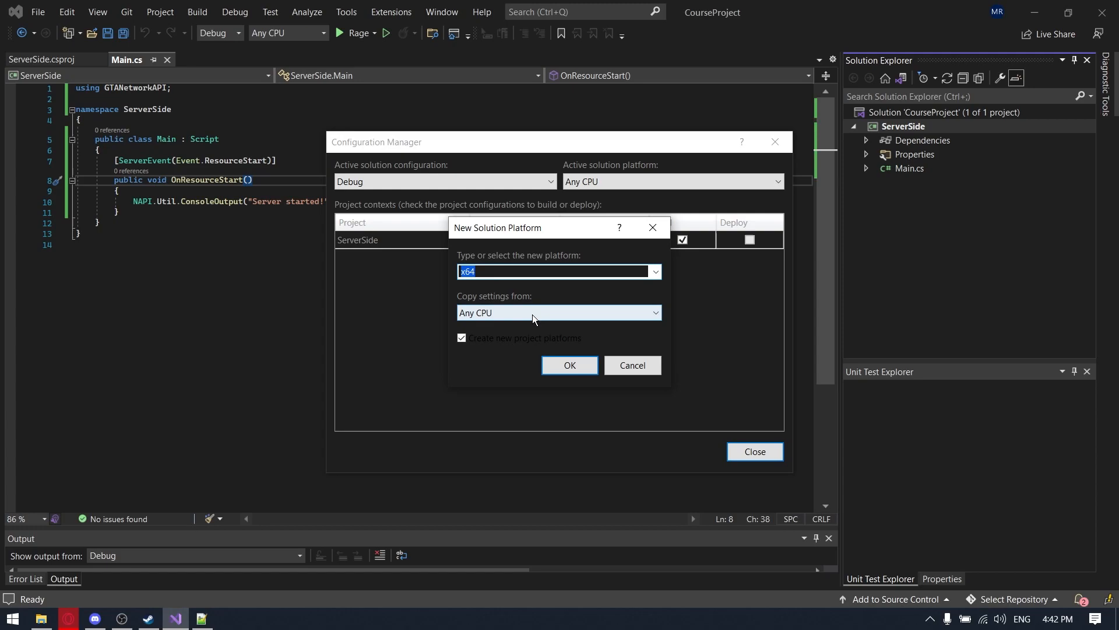
left_click(569, 365)
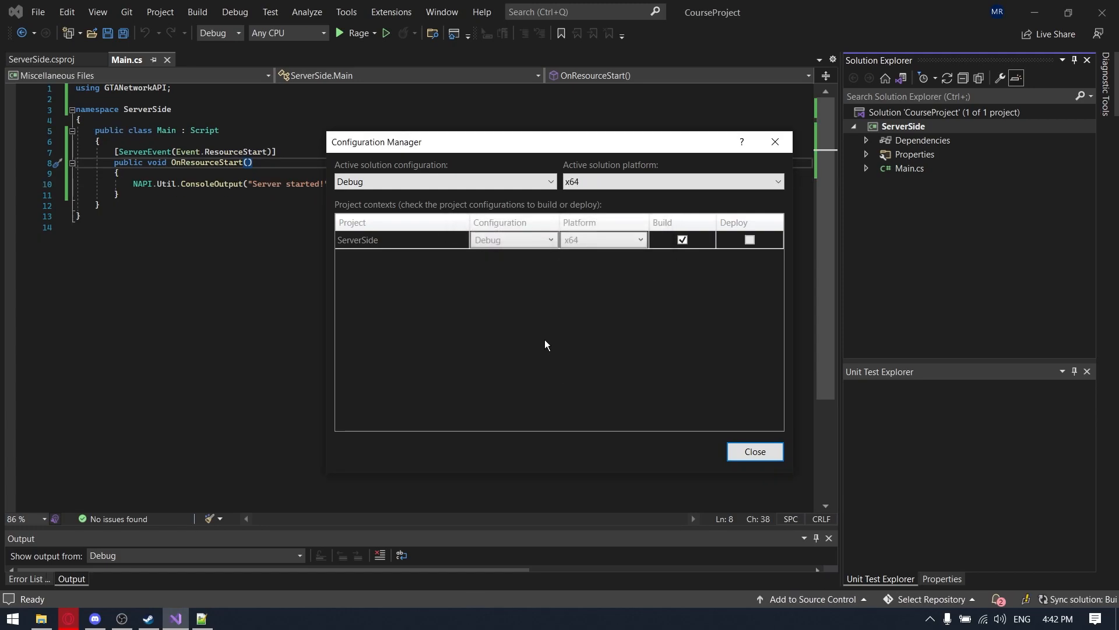
left_click(754, 451)
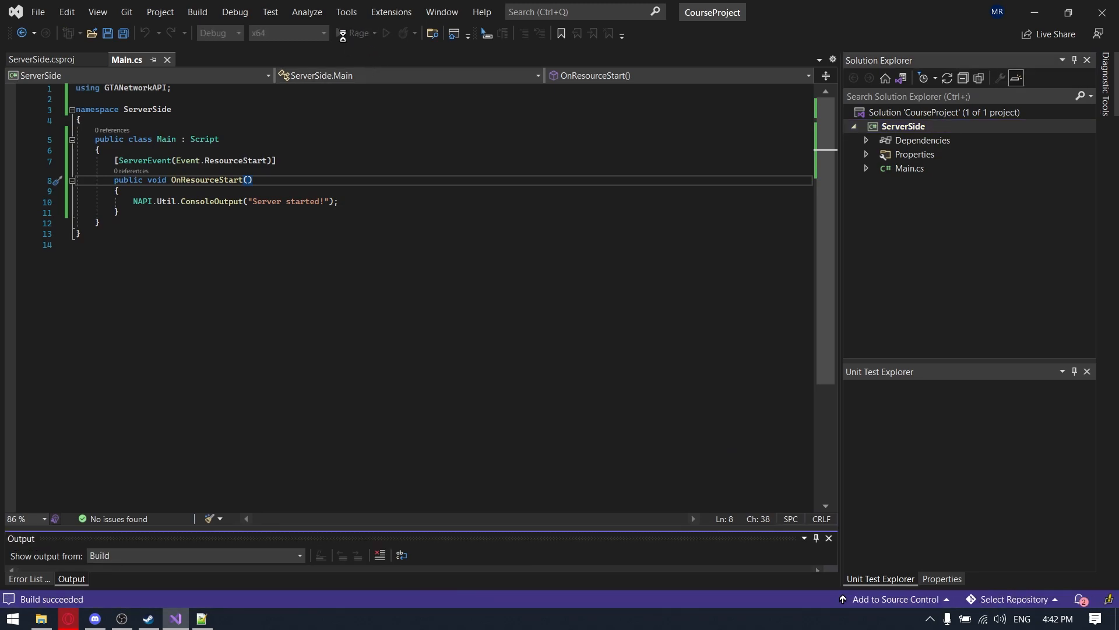
left_click(356, 33)
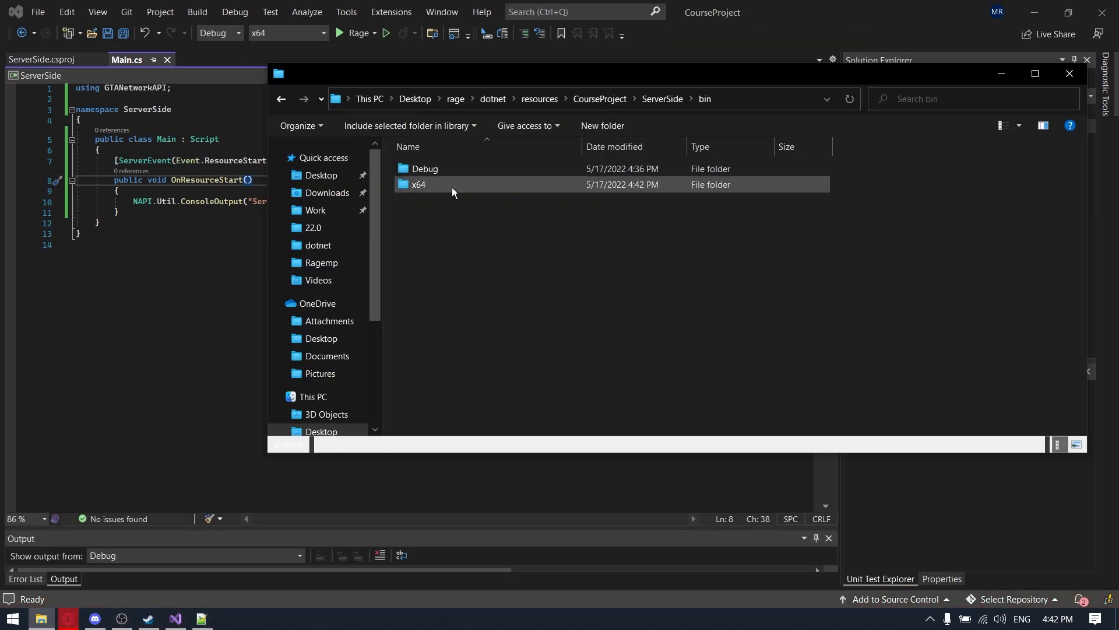
- Delete the old bin\Debug folder and go into bin\x64\Debug\netcoreapp3.1 holding ServerSide.dll, copying its path
left_click(424, 168)
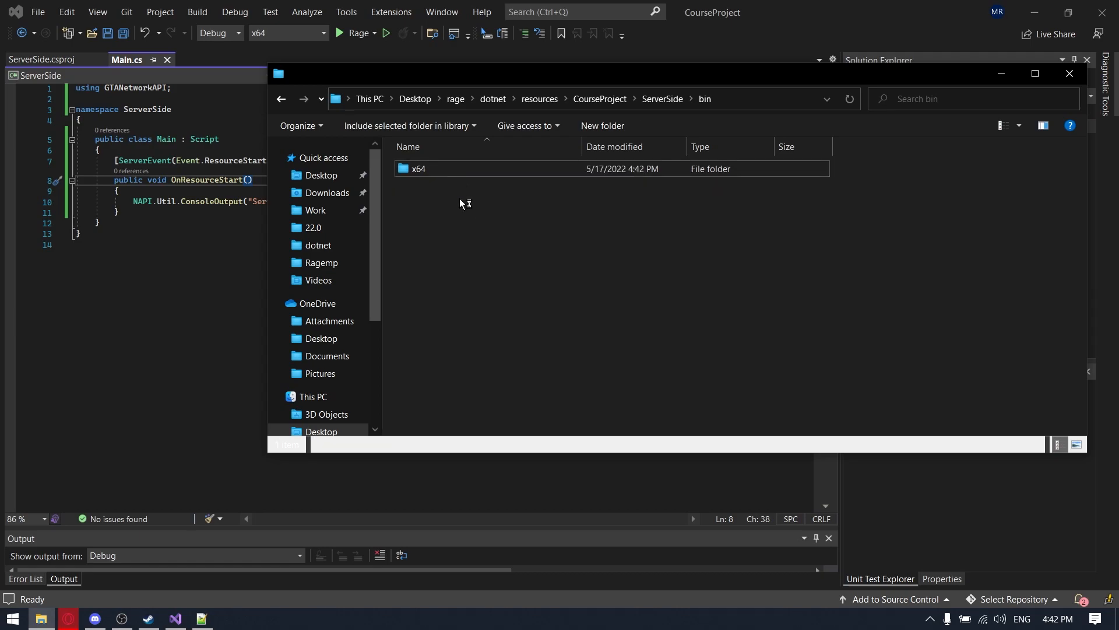
double_click(419, 168)
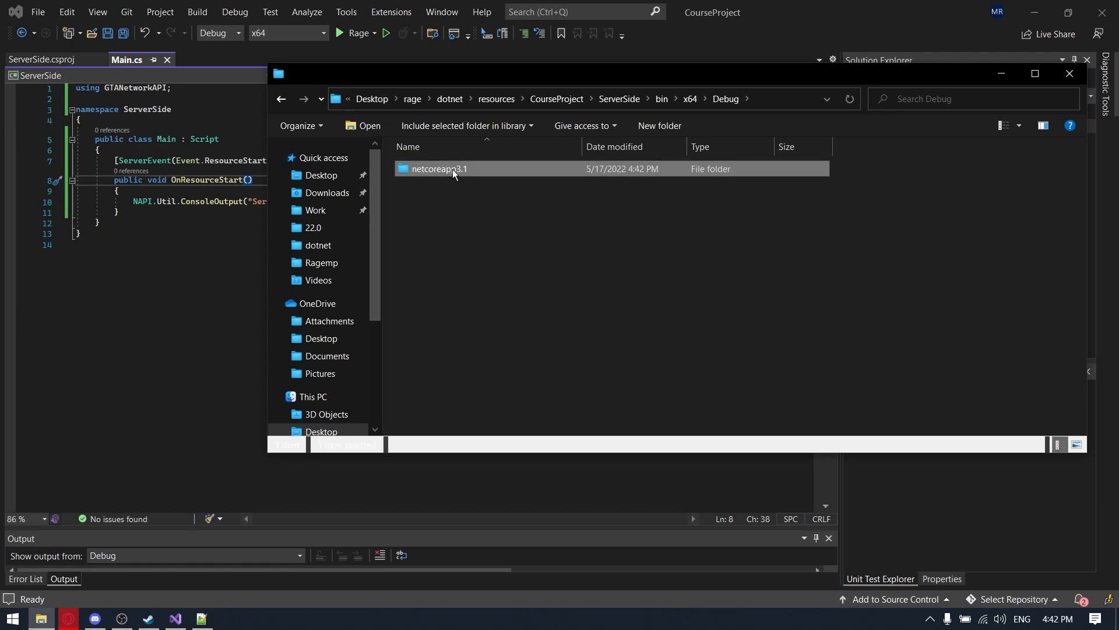
double_click(440, 167)
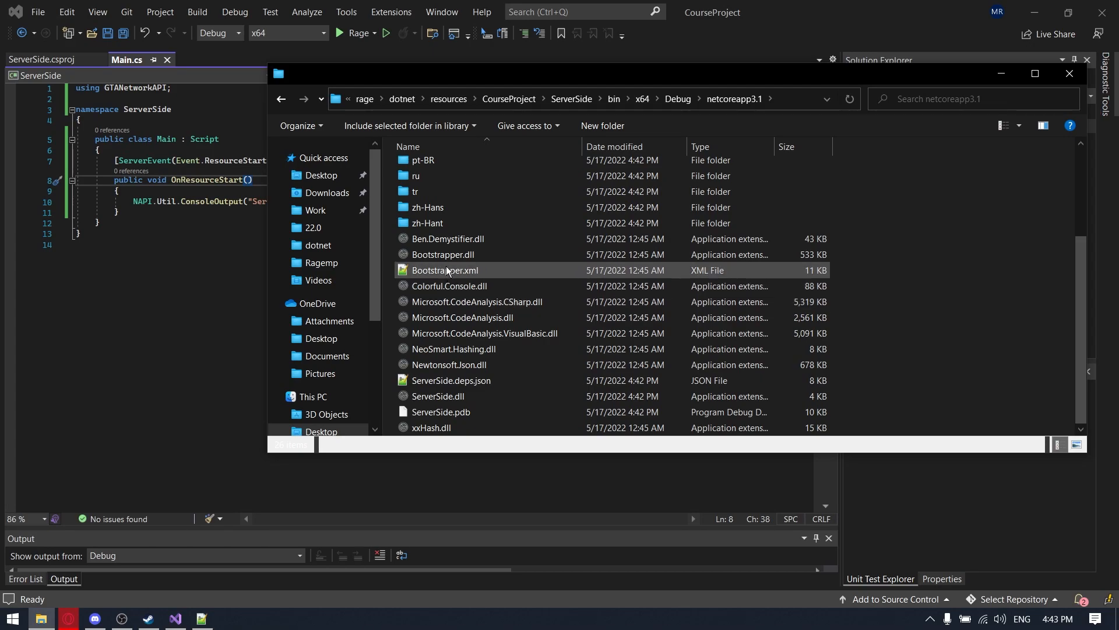
left_click(438, 397)
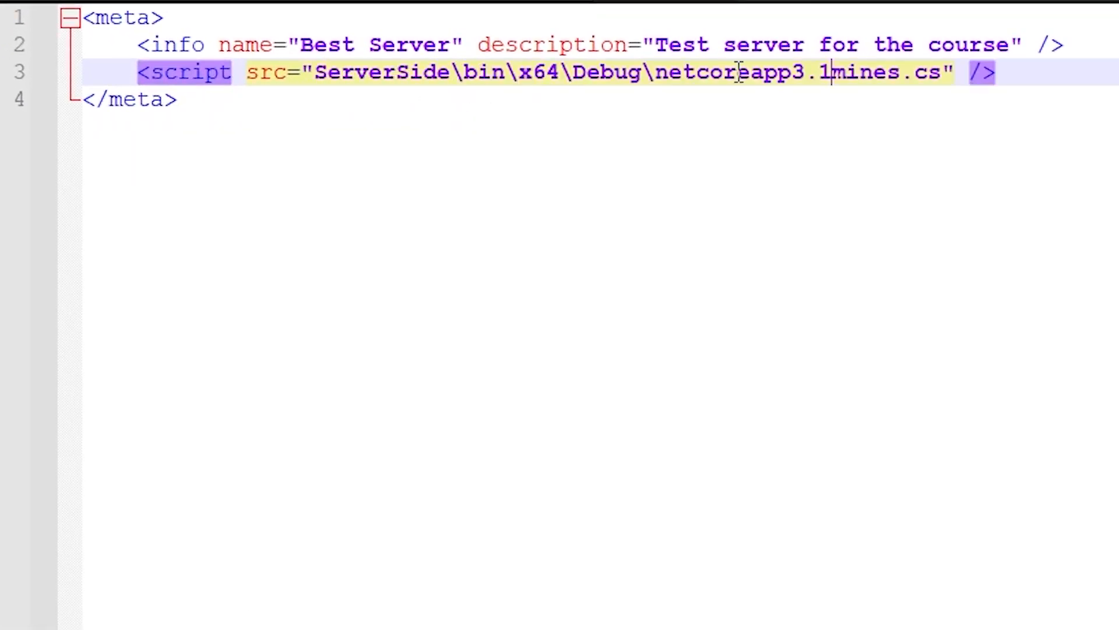
- Point meta.xml's script src into ServerSide\bin\x64\Debug\netcoreapp3.1\, replacing mines.cs with ServerSide
type("\\")
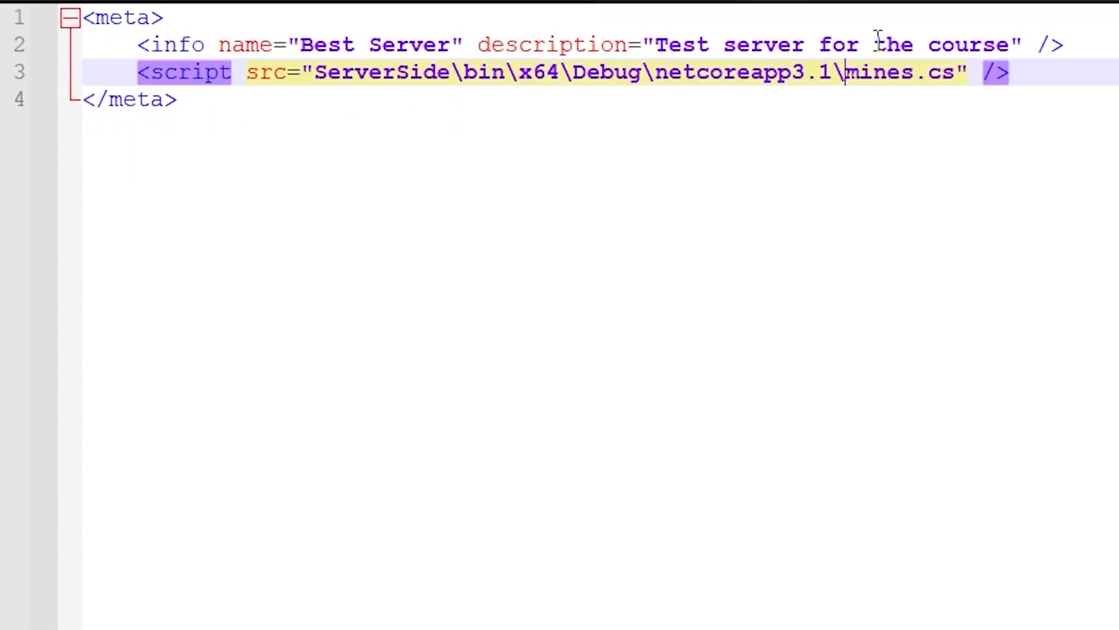
key("Backspace")
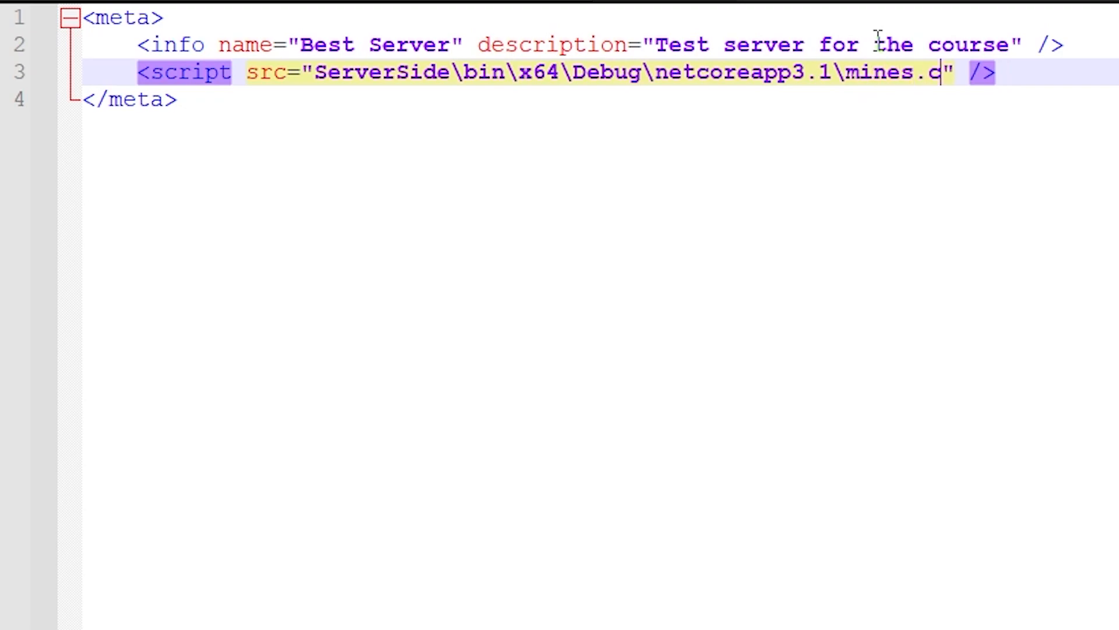
type("ServerSi")
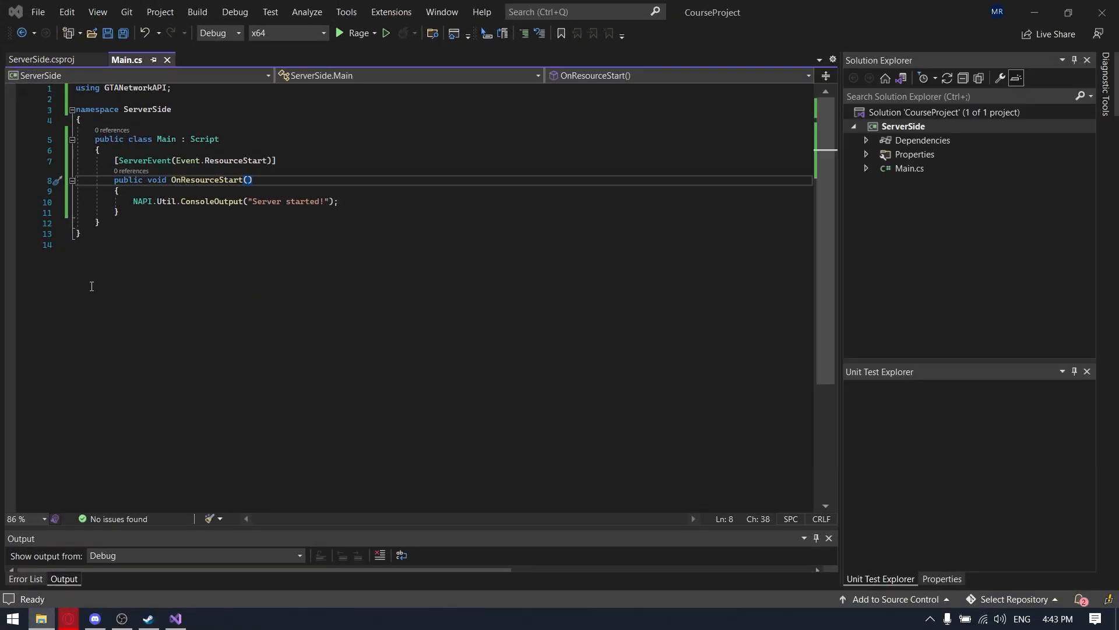
- Run the Rage profile under the debugger with ragemp-server.exe, then stop debugging
left_click(352, 33)
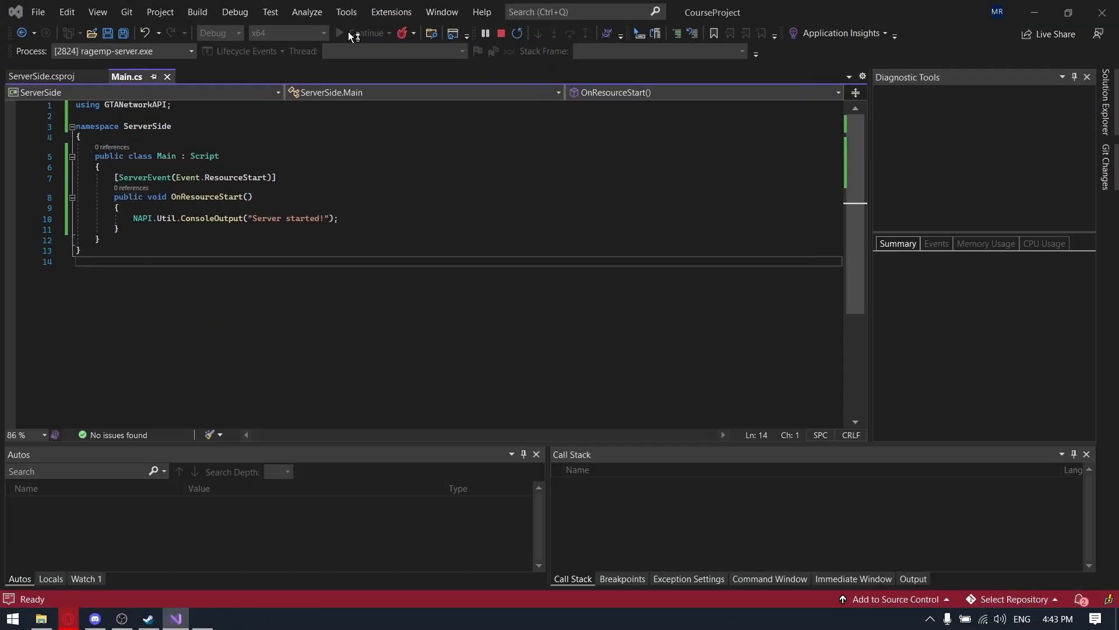
left_click(366, 32)
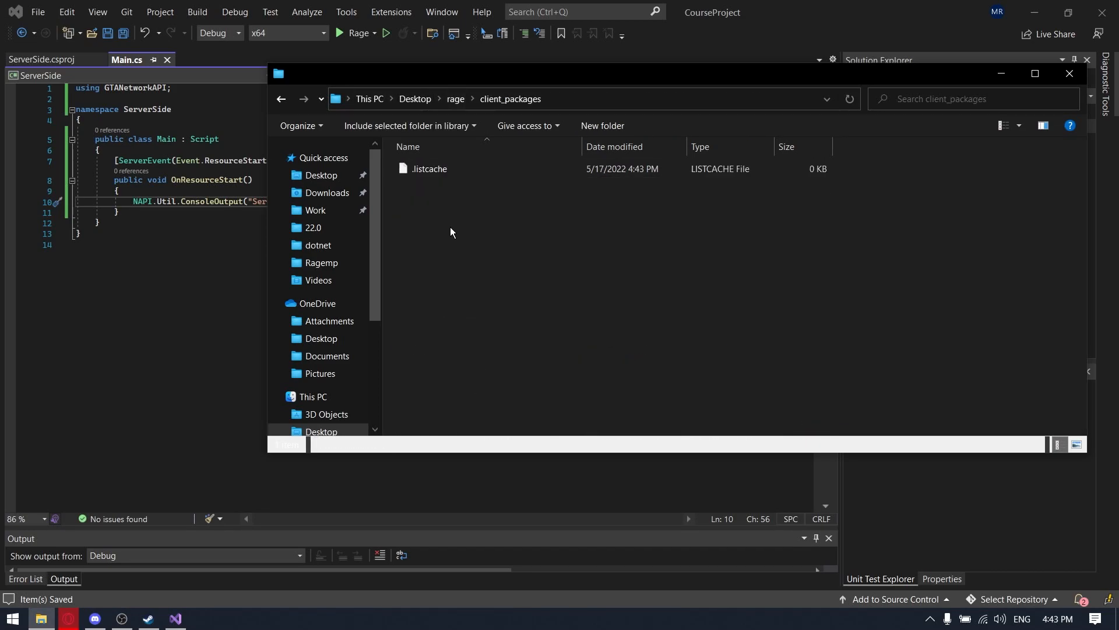
- Go to Desktop\rage\client_packages, which contains only a .listcache file
left_click(657, 125)
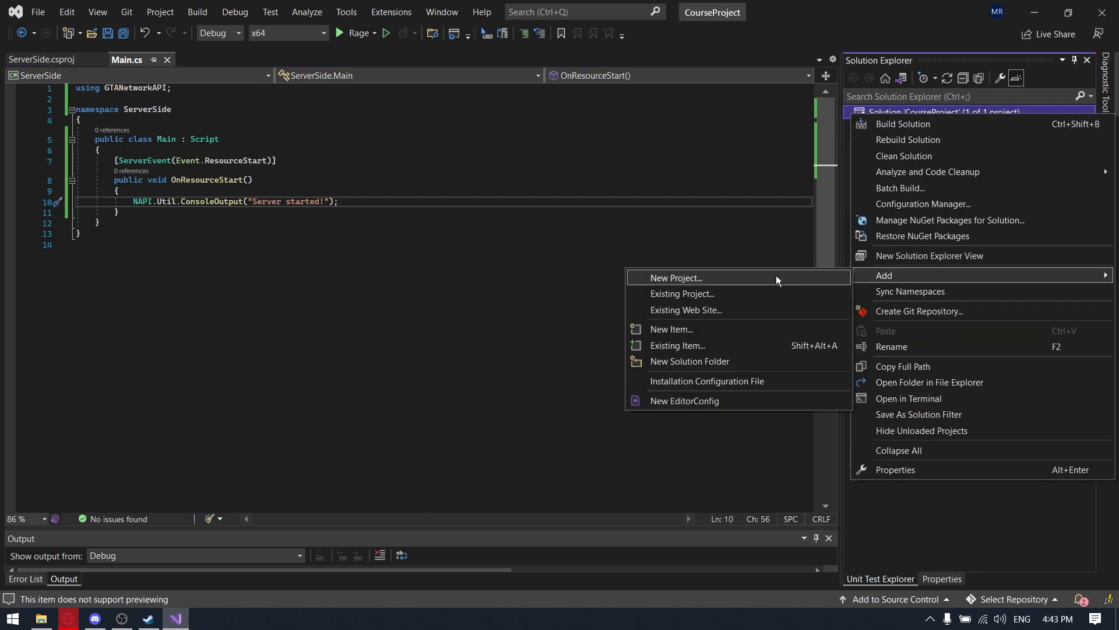
- Create a Class Library project named ClientSide targeting .NET Core 3.1 in the CourseProject solution
left_click(674, 279)
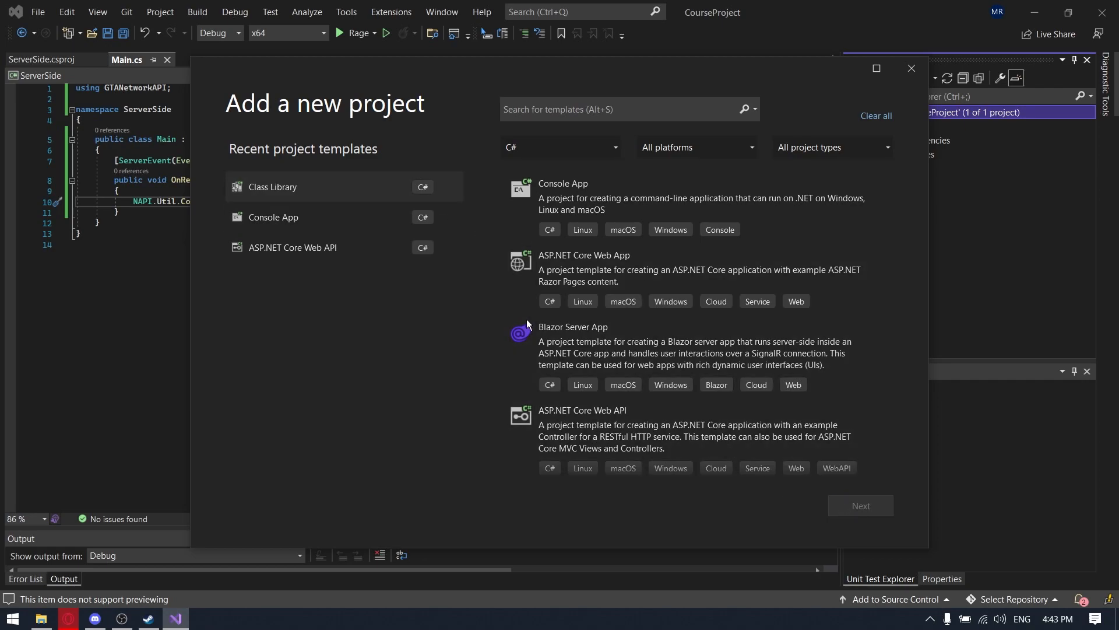
left_click(271, 187)
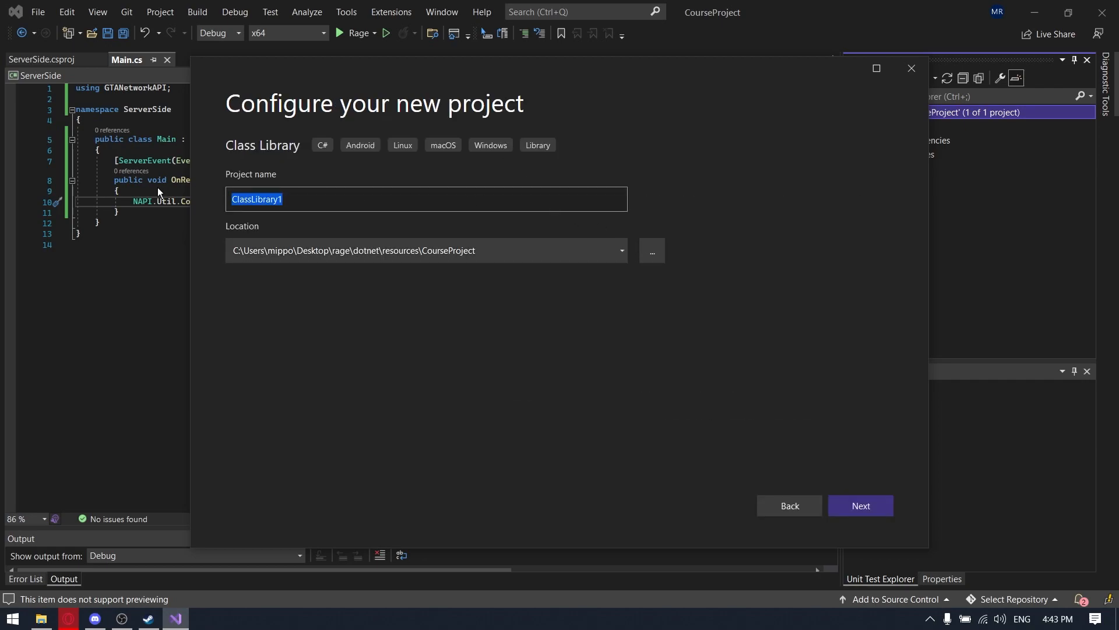
type("ClientSide")
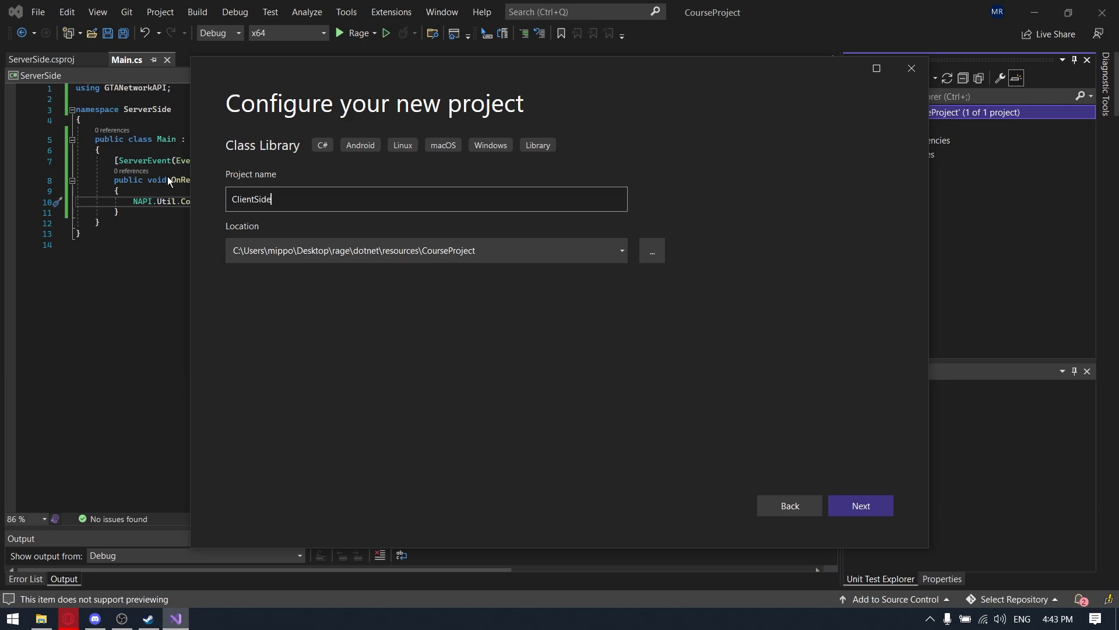
left_click(651, 251)
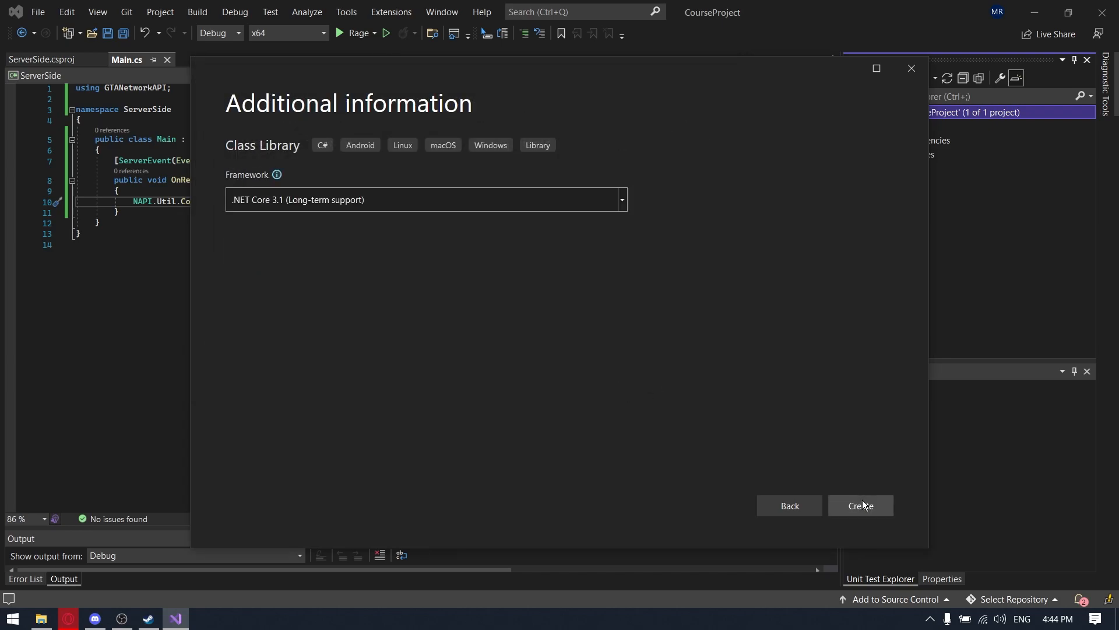
left_click(860, 505)
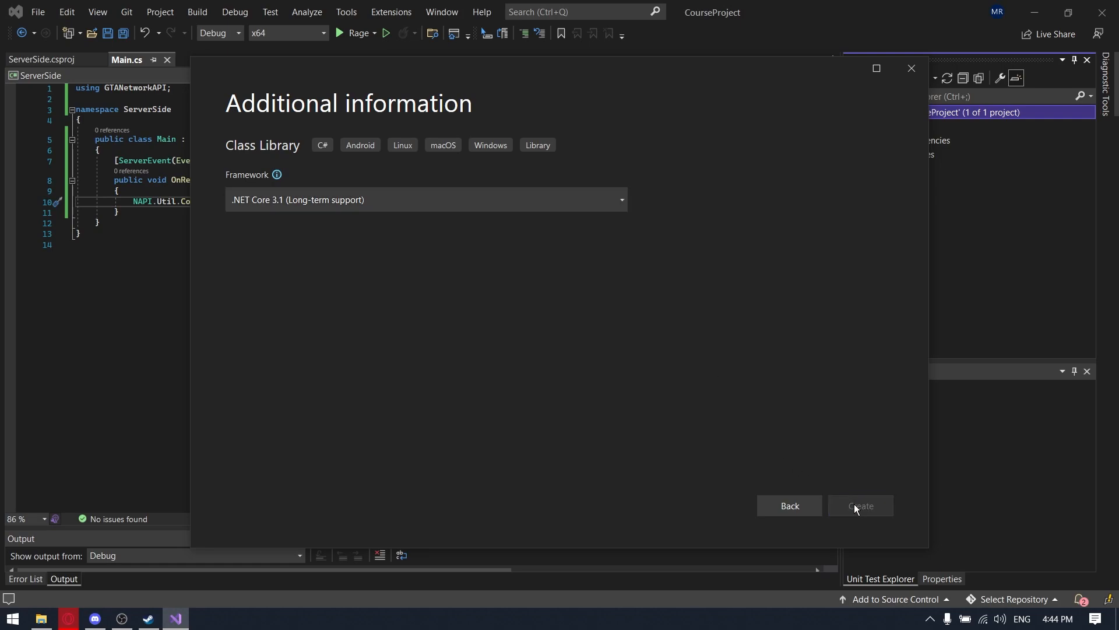
left_click(860, 504)
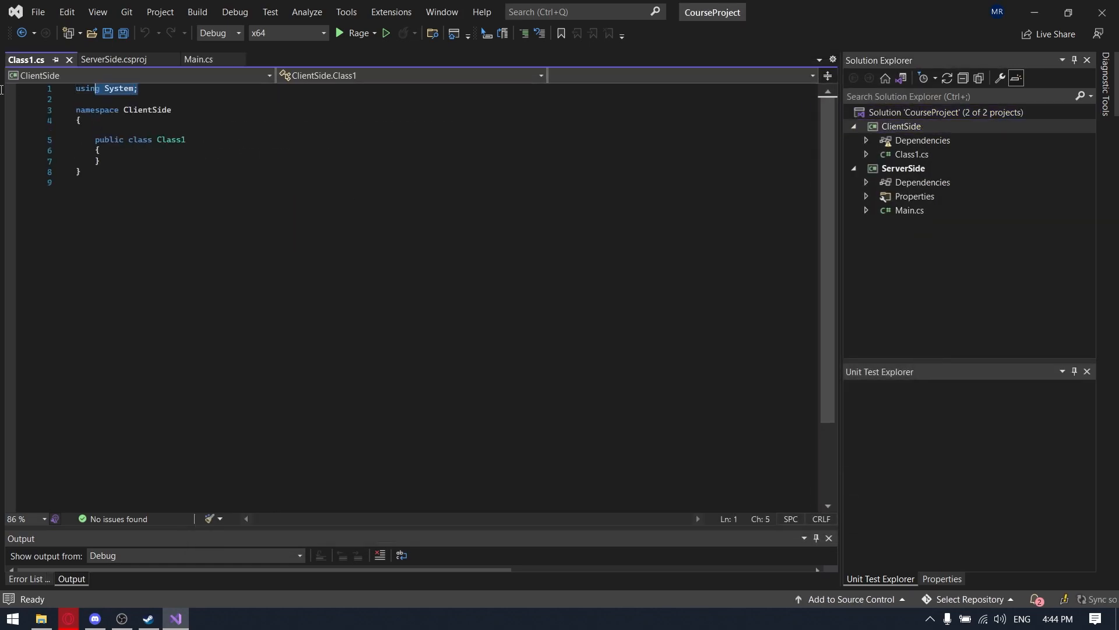
- Remove 'using System;' and rename Class1.cs and its class to Main, then reach the ClientSide project actions
key("Delete")
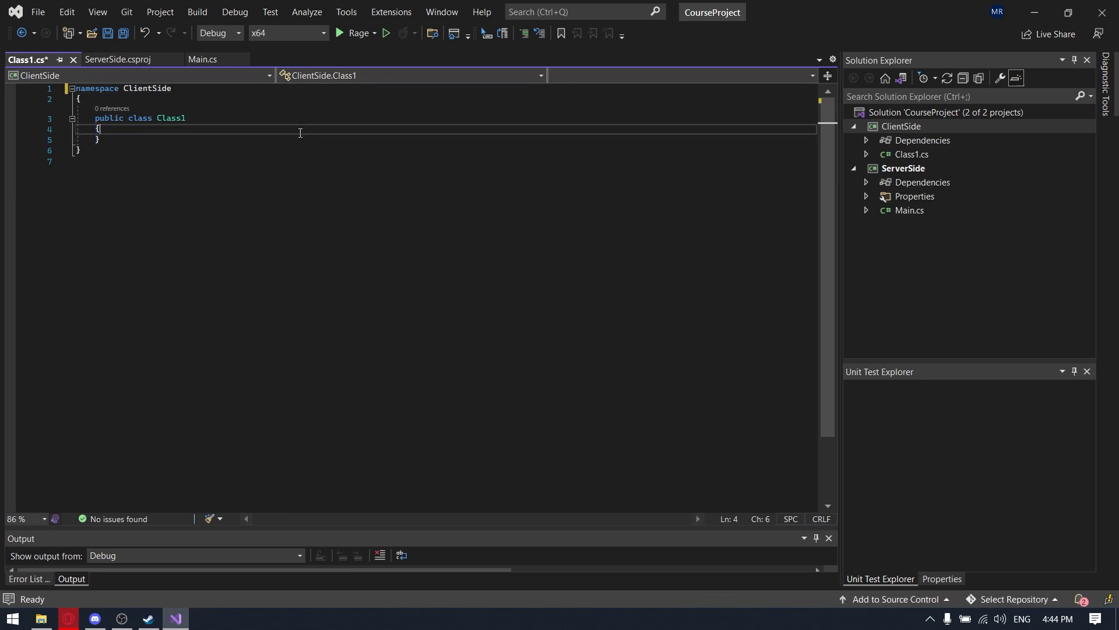
left_click(908, 154)
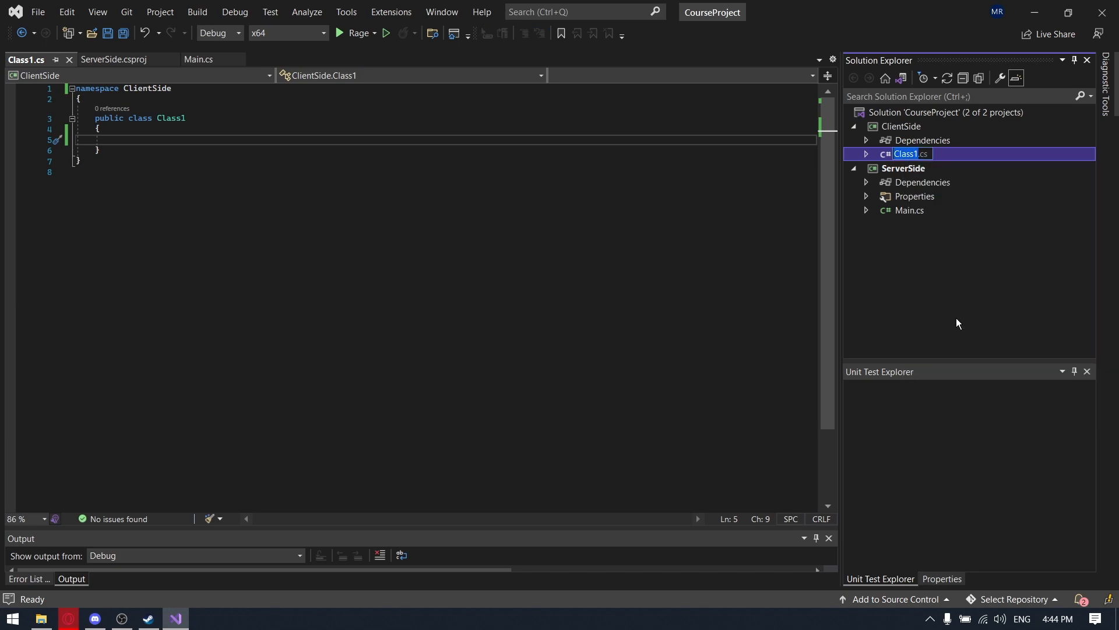
type("Main.cs")
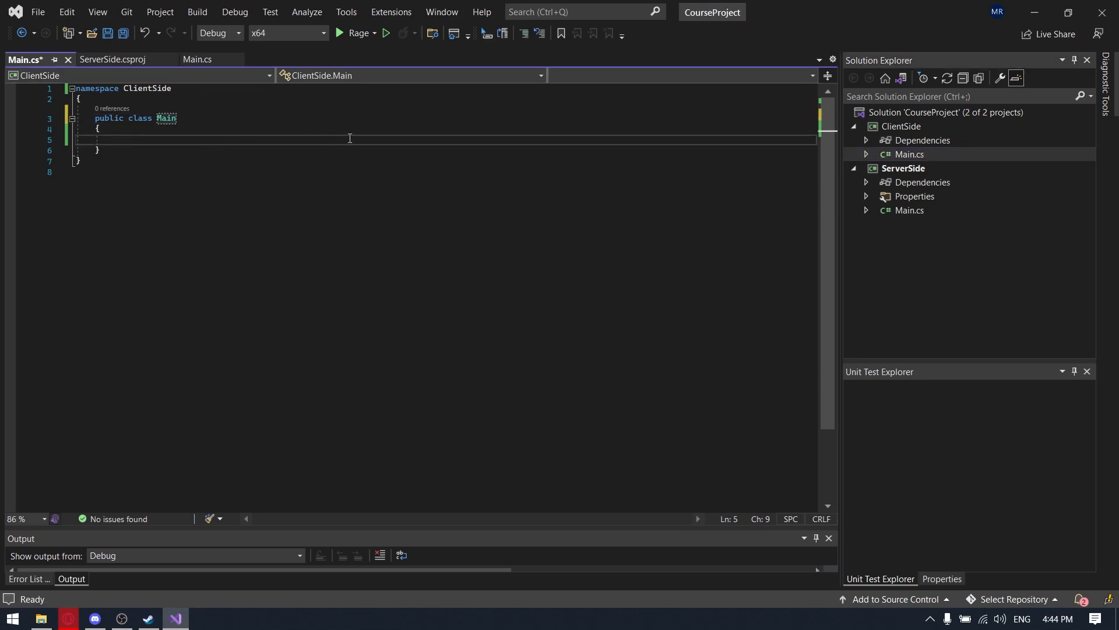
right_click(901, 126)
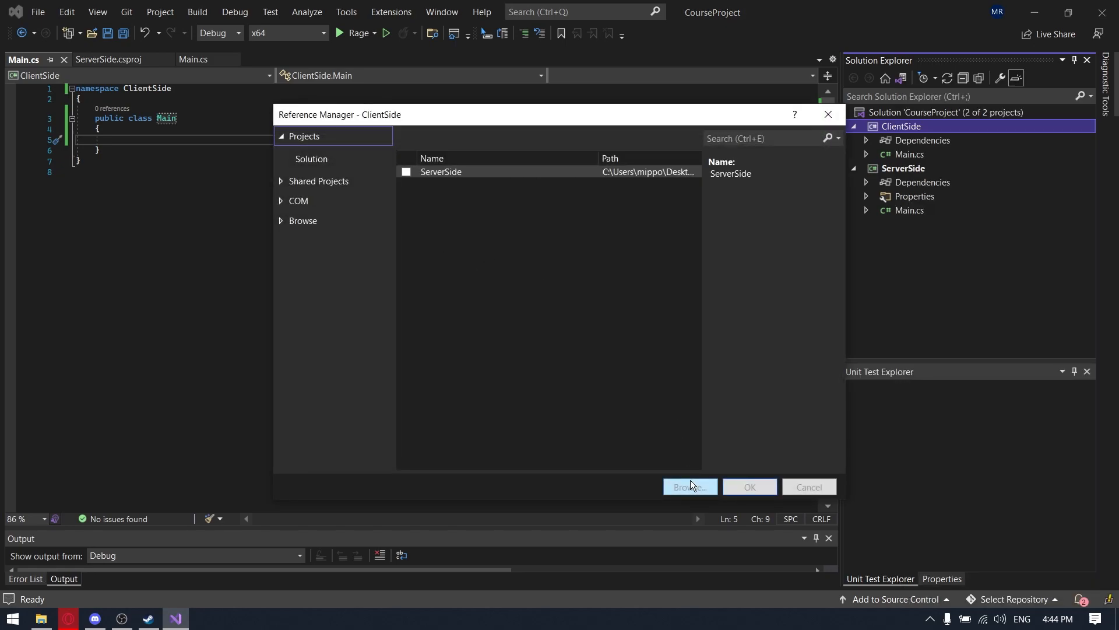
- Reference rage-sharpN.dll from C:\RAGEMP\dotnet in the ClientSide project
left_click(689, 486)
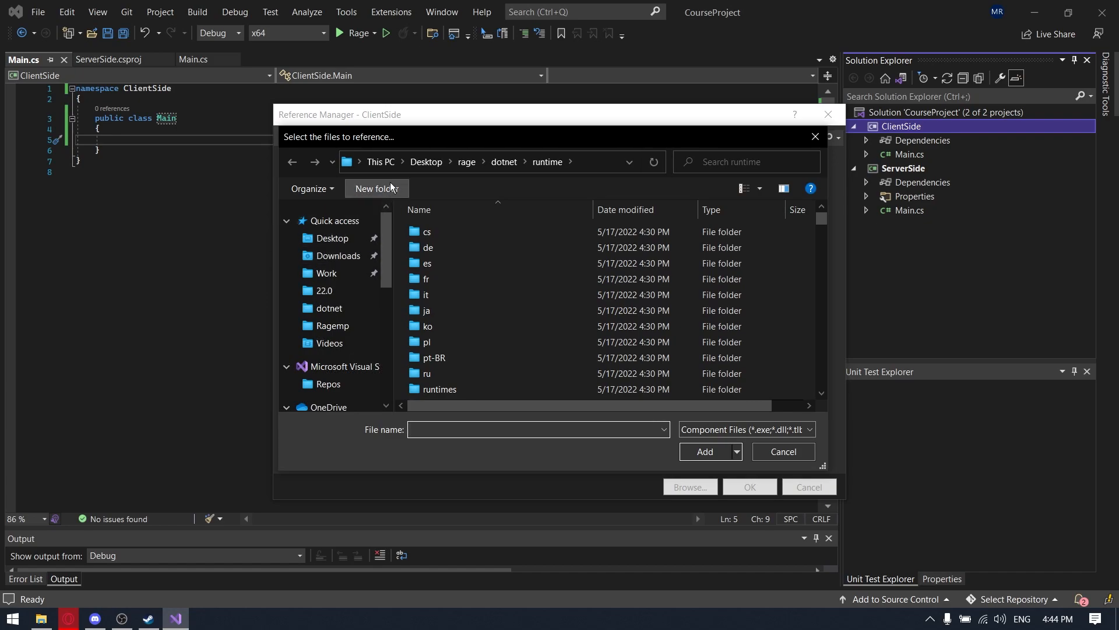
left_click(380, 161)
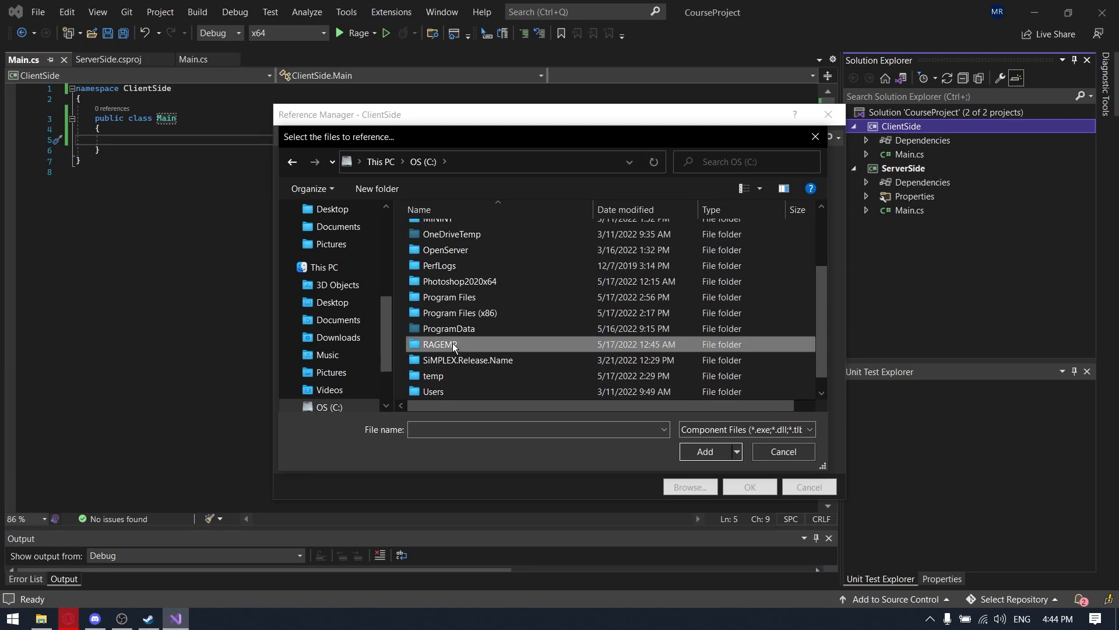
double_click(441, 343)
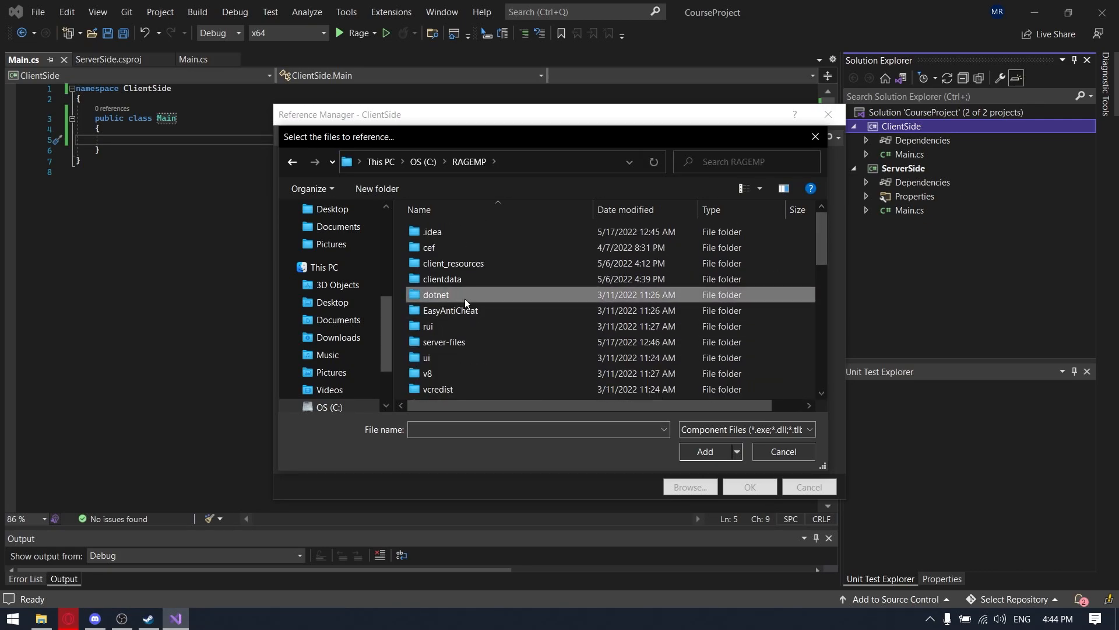
double_click(436, 293)
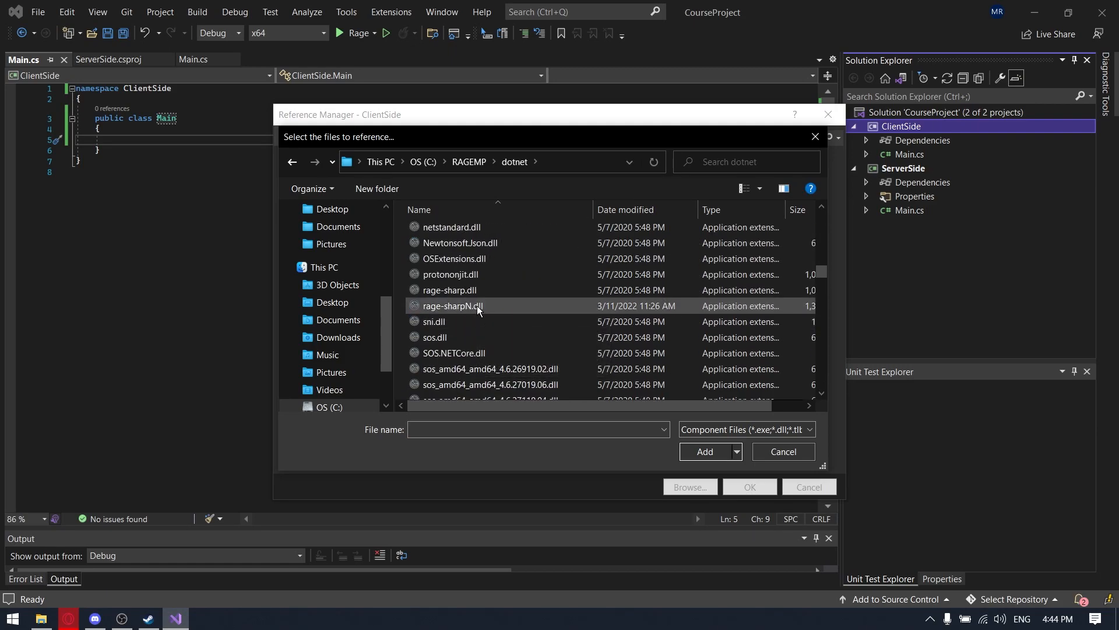
left_click(704, 454)
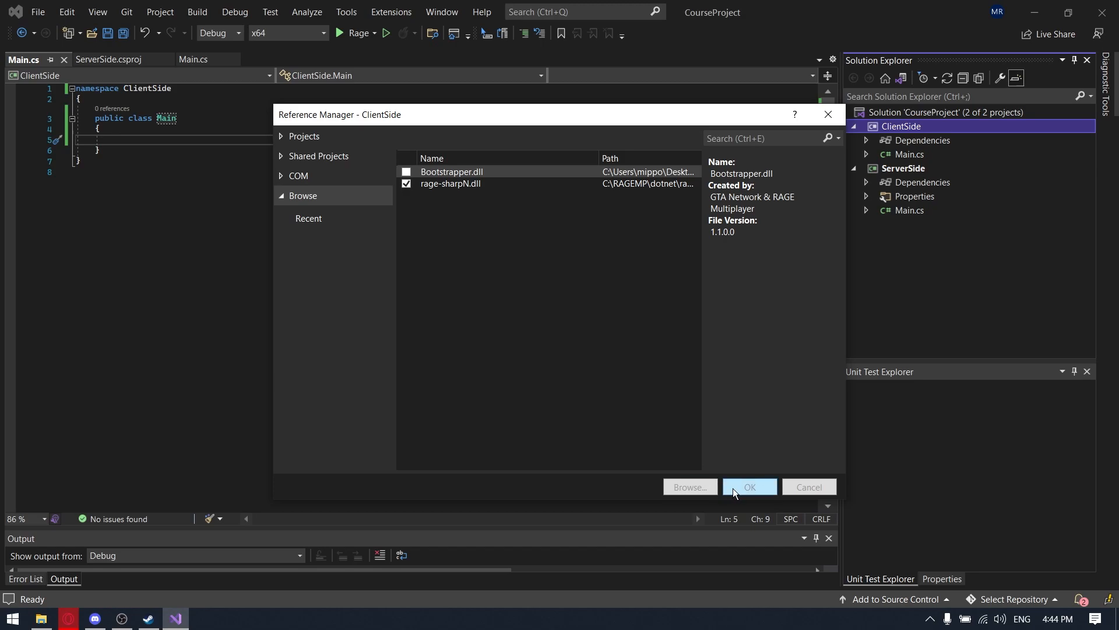
left_click(748, 490)
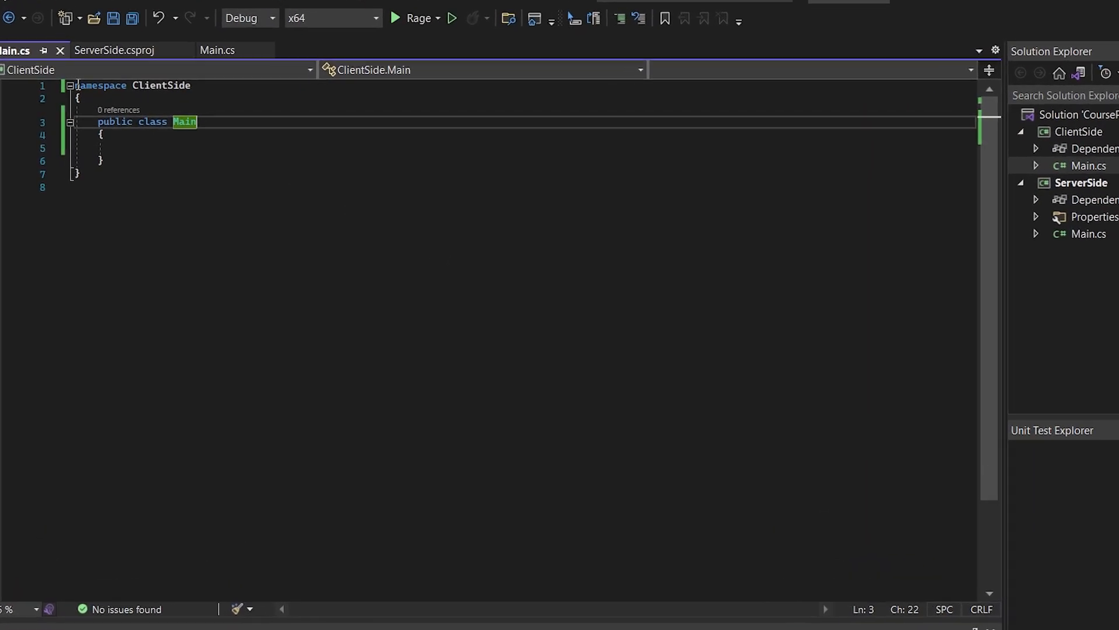
- Add 'using RAGE;', derive Main from Events.Script and start a public Main() constructor
type("using RAGE;")
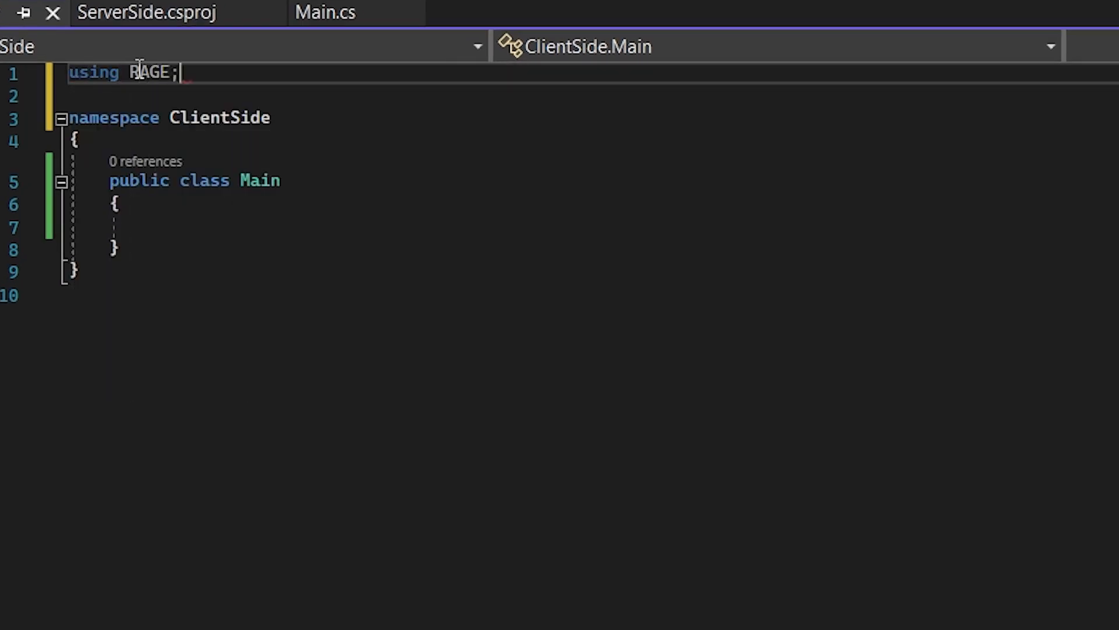
type(":")
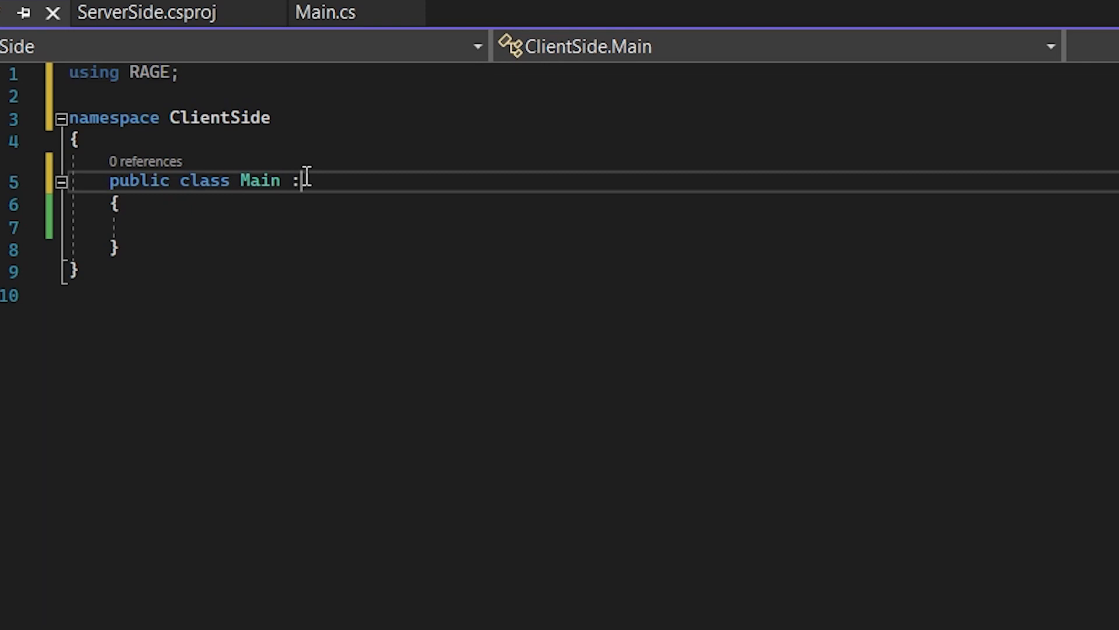
type("Events.S")
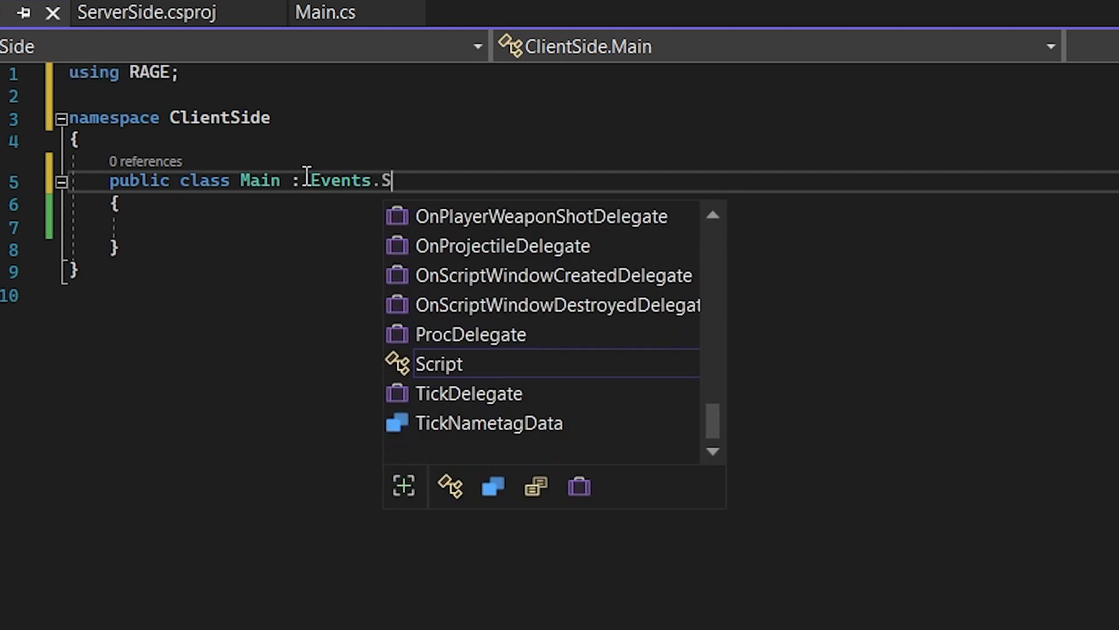
key("Tab")
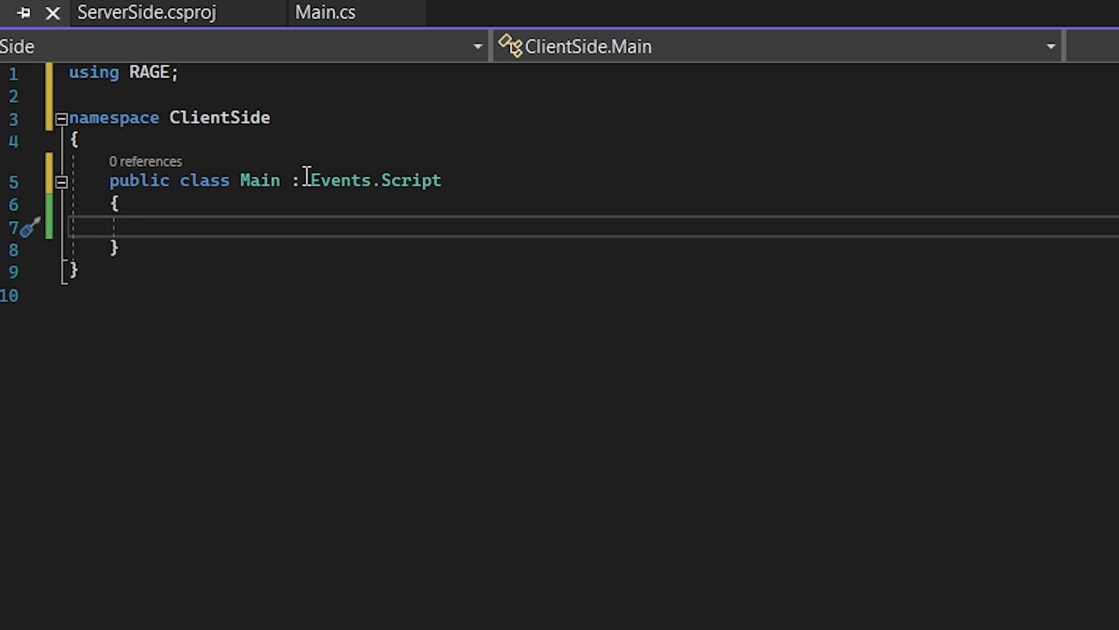
type("public")
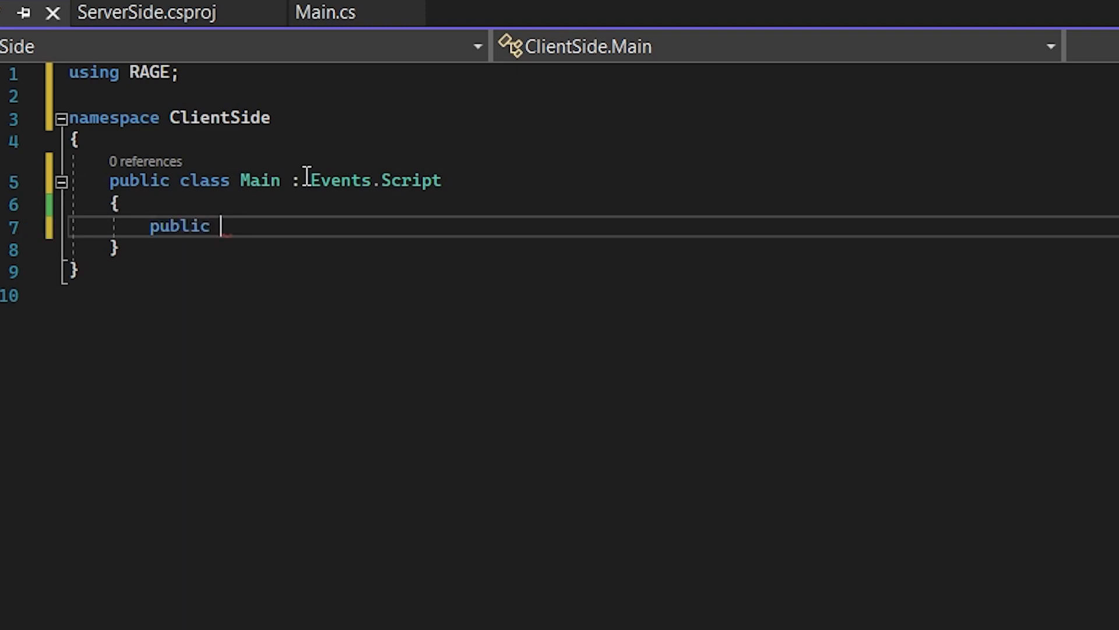
type("Main()")
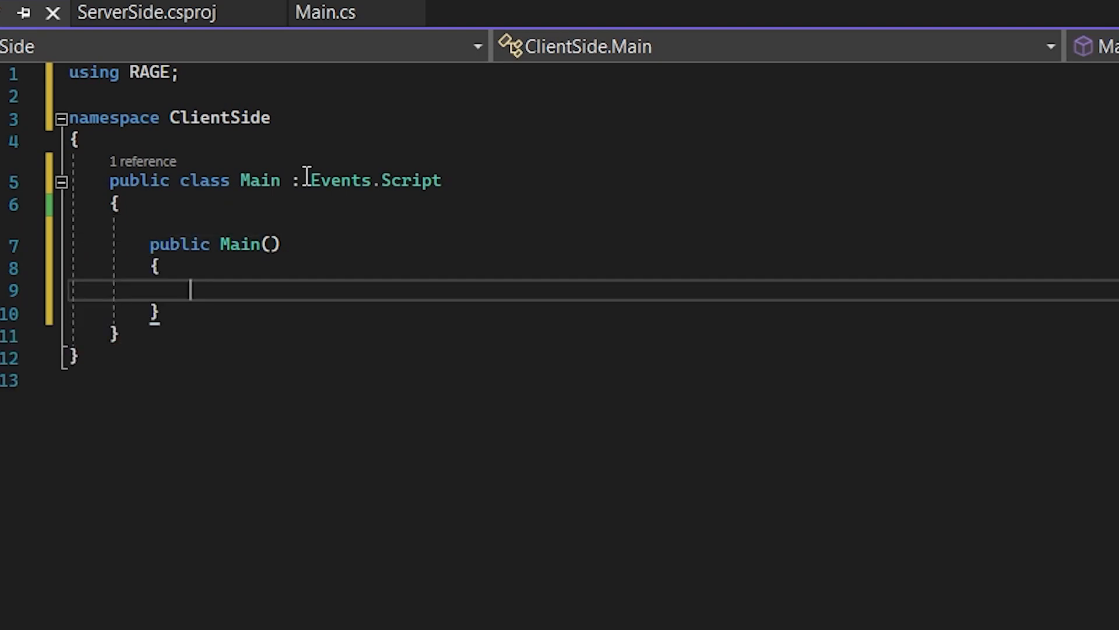
- Subscribe OnPlayerReady in the constructor and have its handler call RAGE.Chat.Output with a 'you joined the server' greeting
type("Pla")
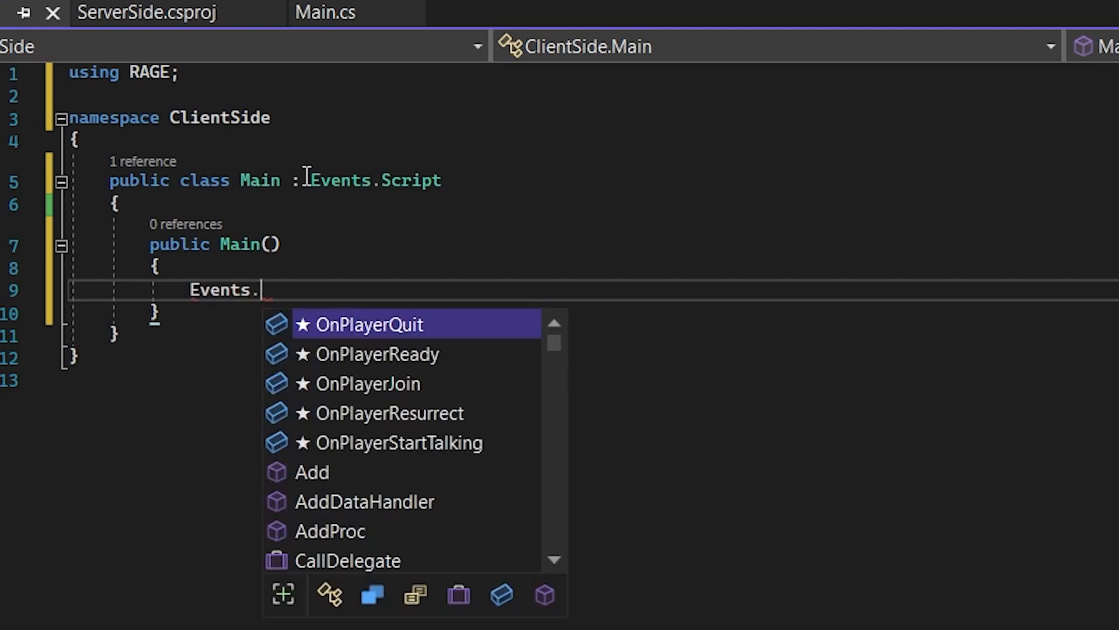
type("OnPlayerReady")
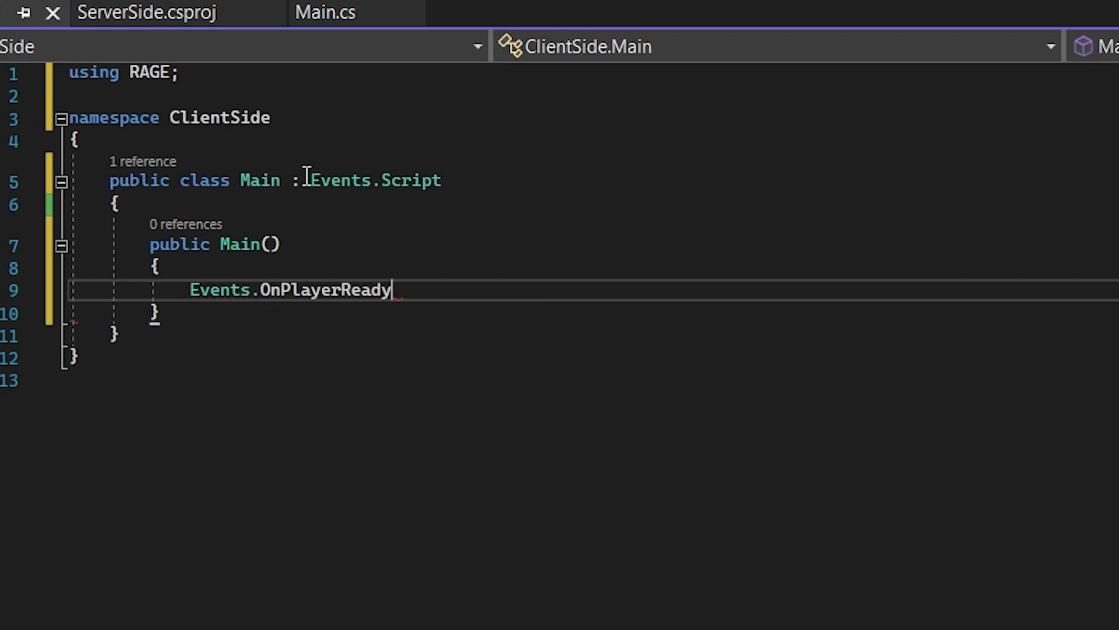
type("+=")
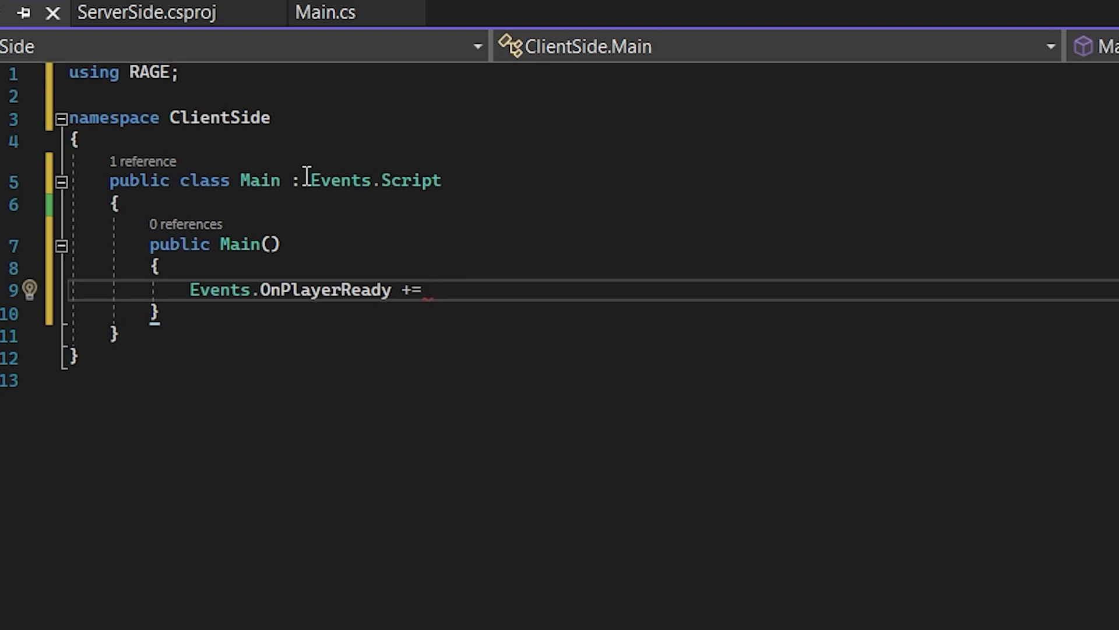
type("OnPlayerReady;")
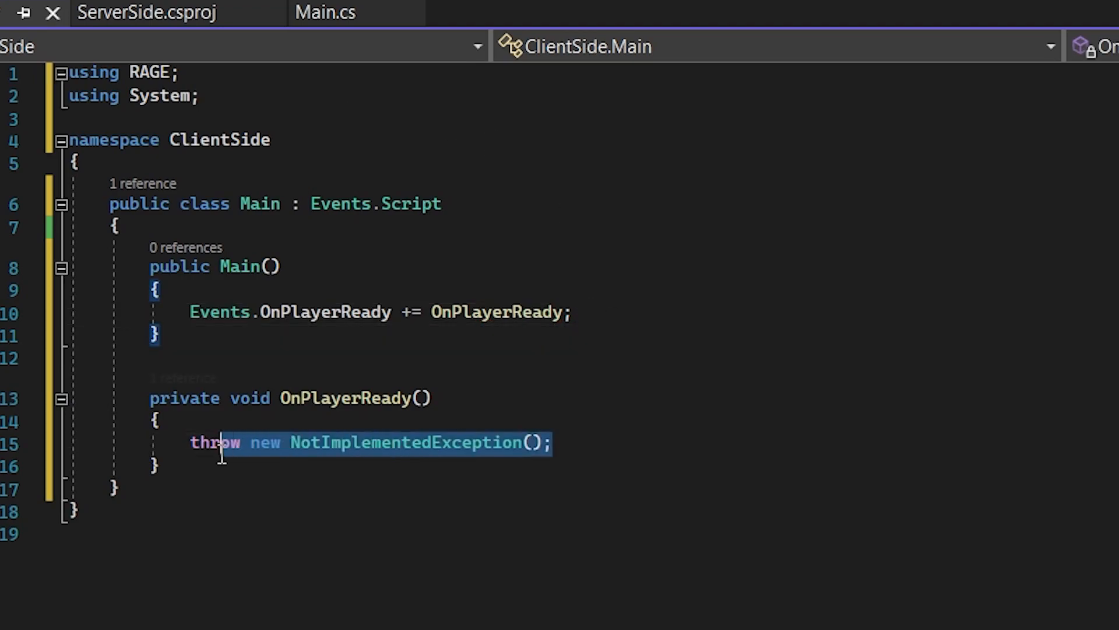
key("Delete")
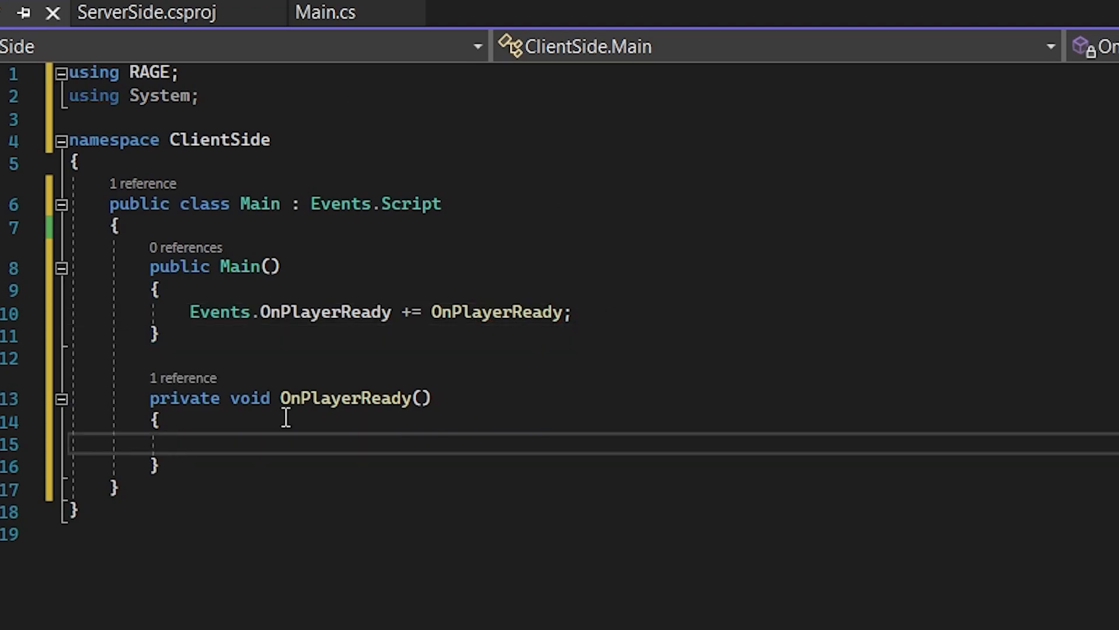
type("RAGE.cgha")
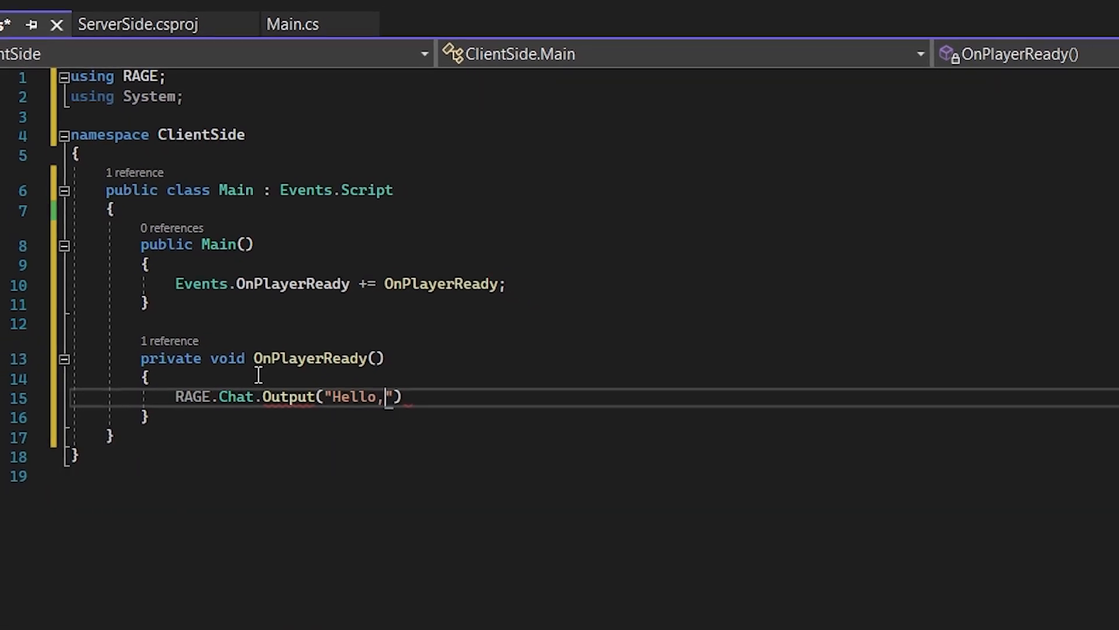
type("you joined the se")
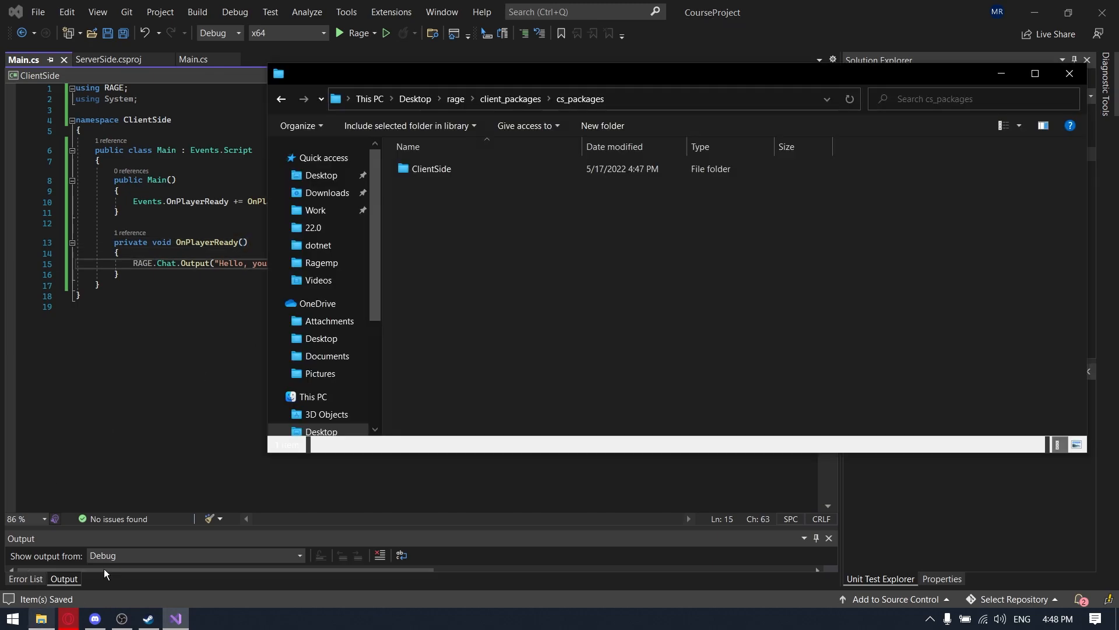
- Inspect the ClientSide folder under cs_packages, then return to the Main.cs editor
double_click(430, 168)
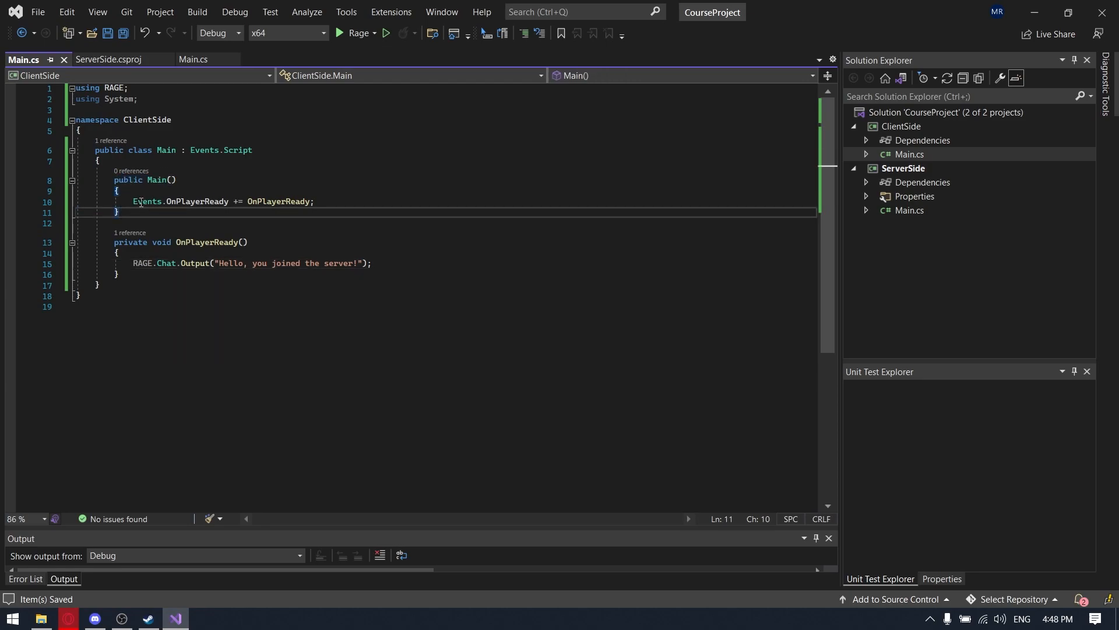
left_click(207, 150)
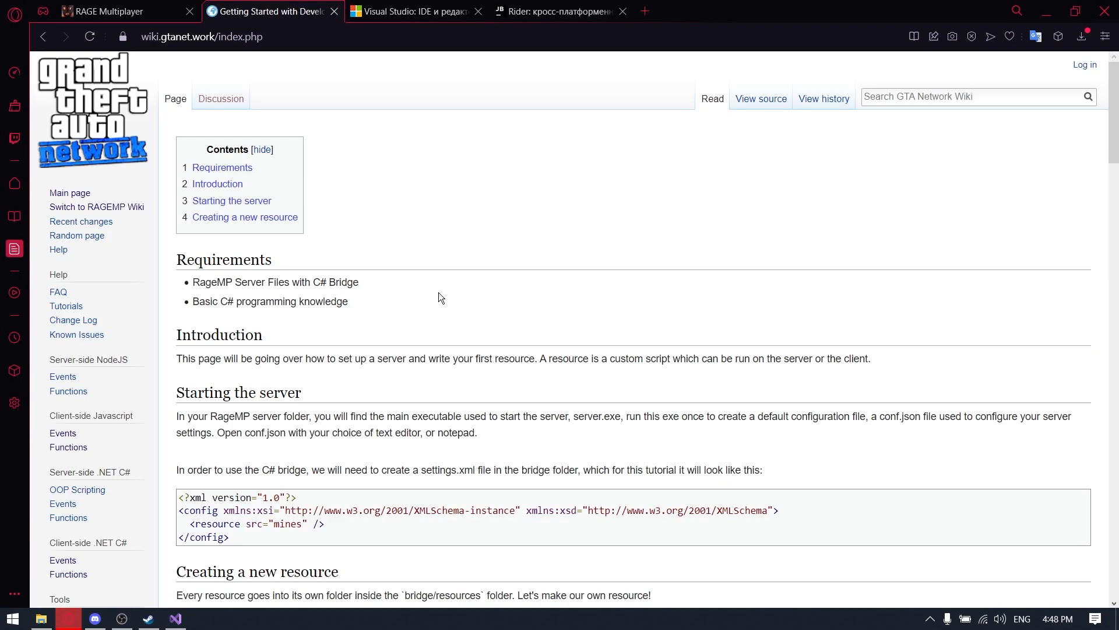
mouse_move(447, 287)
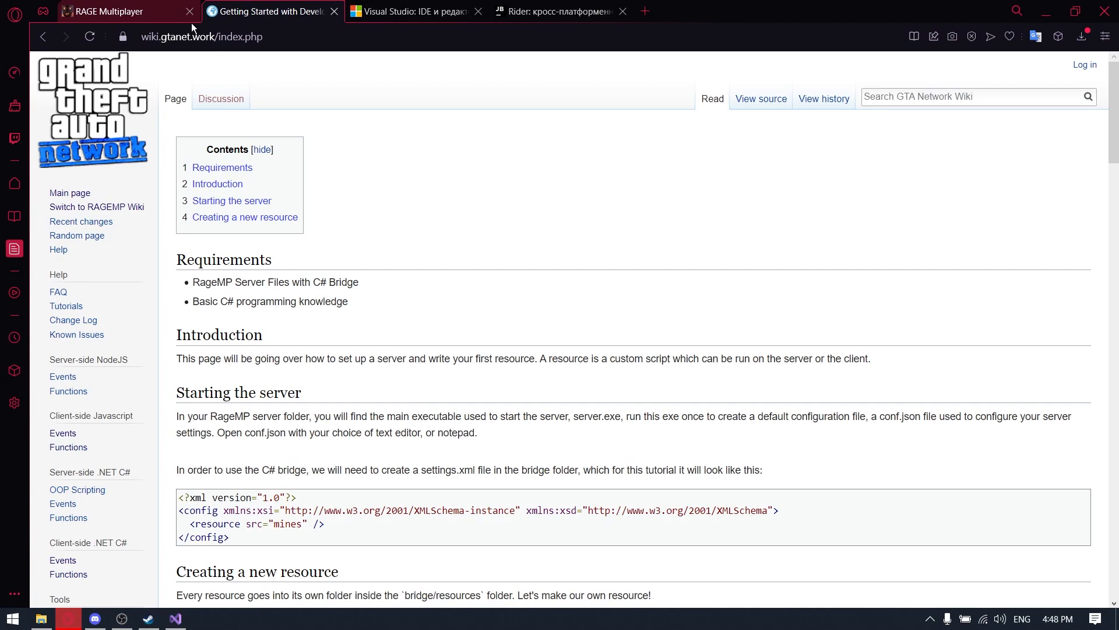
left_click(115, 10)
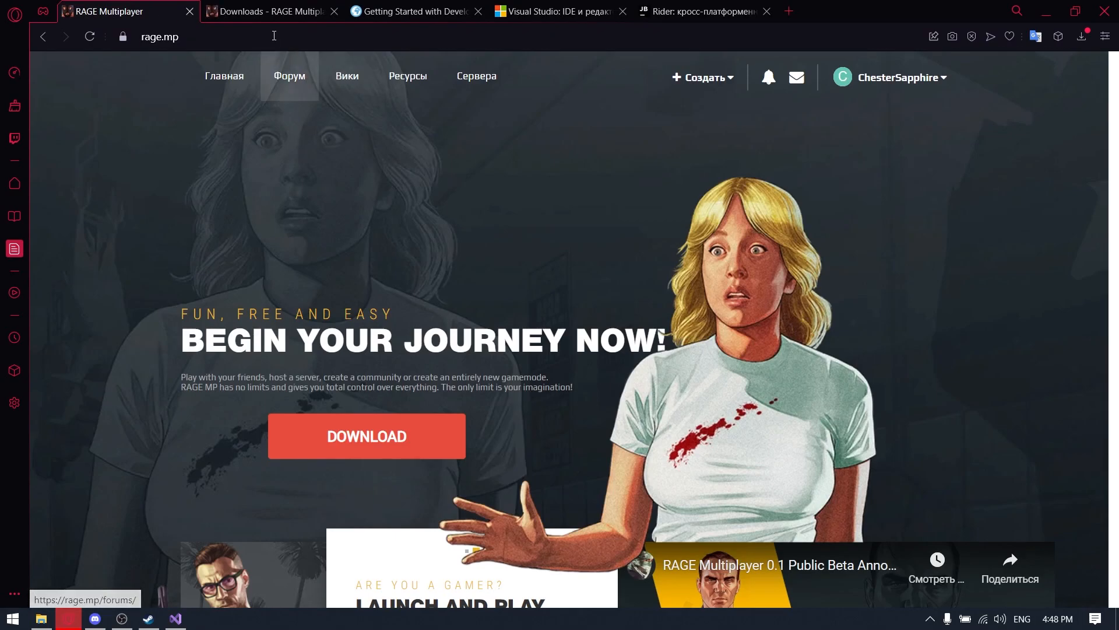
left_click(268, 10)
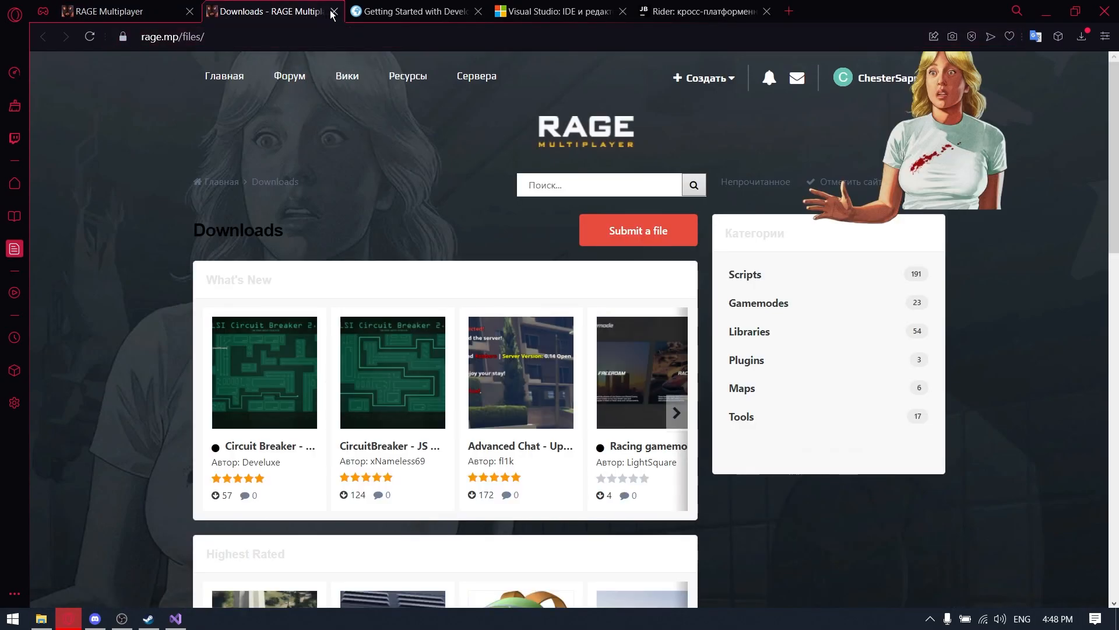
left_click(333, 11)
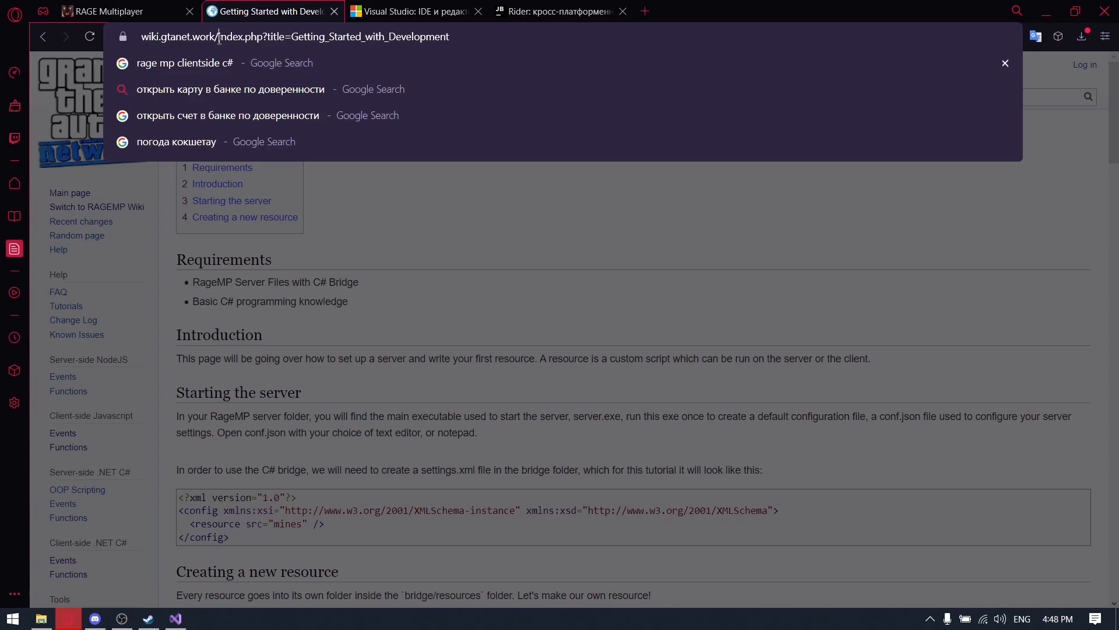
left_click(411, 223)
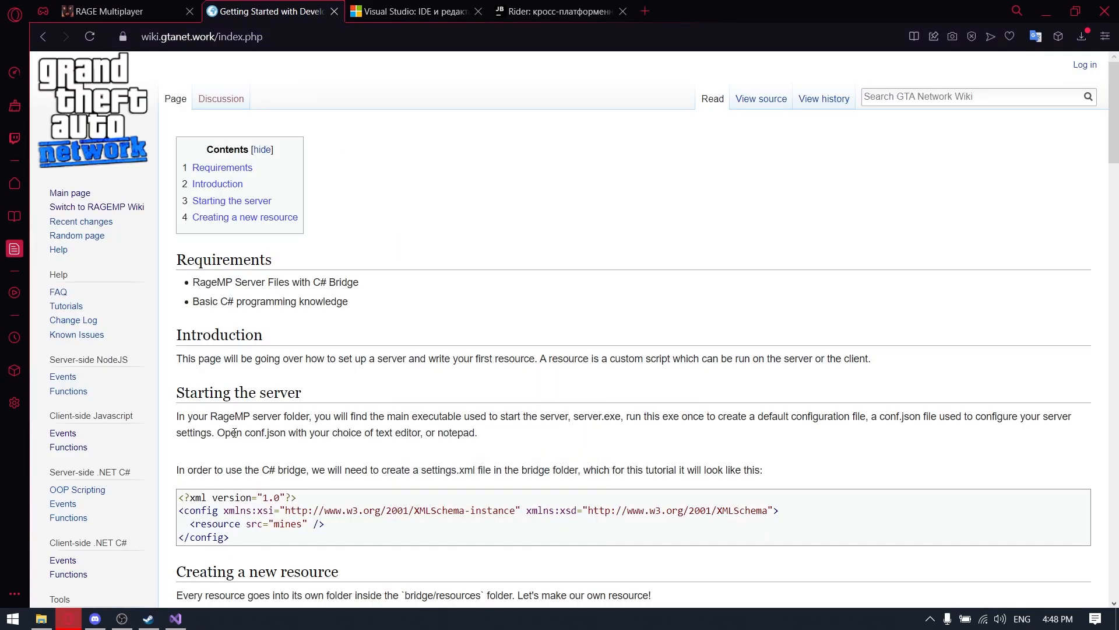
left_click(95, 618)
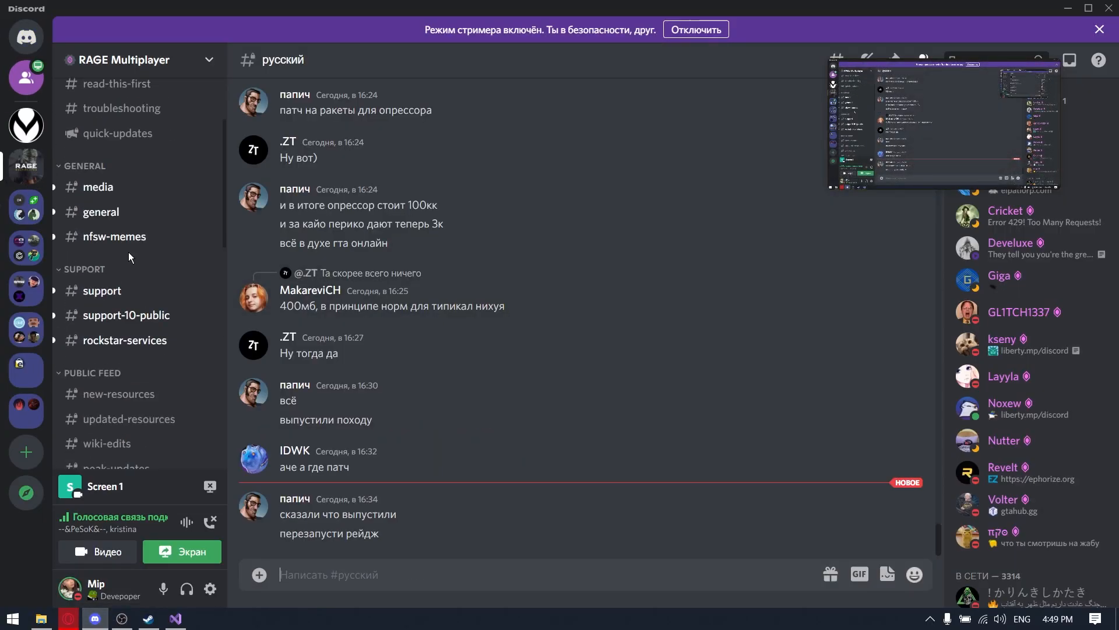
scroll("down", 3)
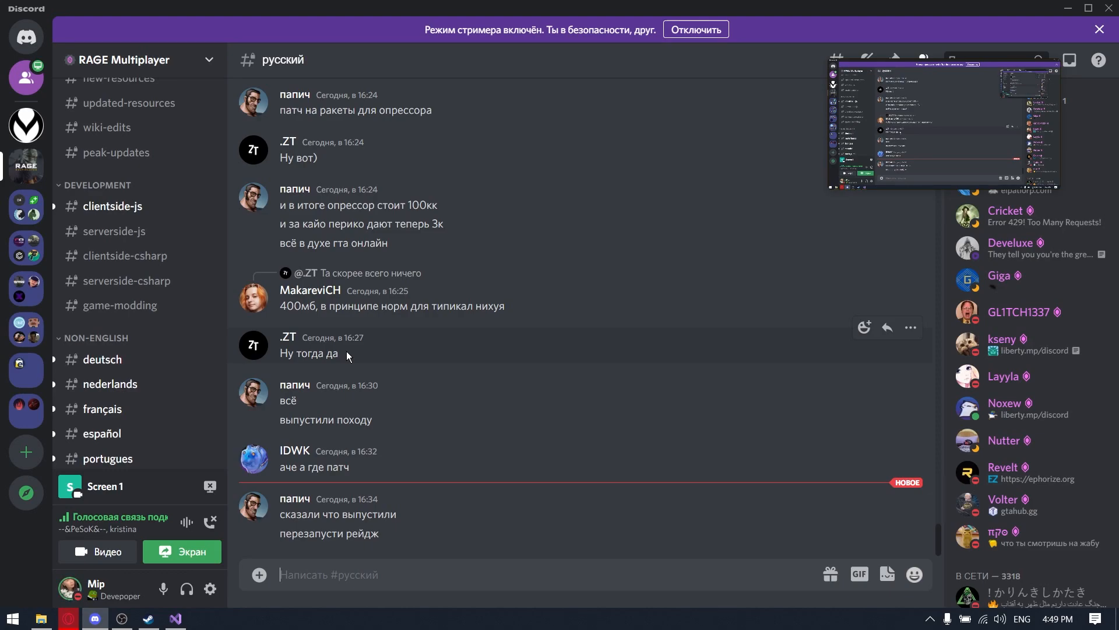
mouse_move(489, 349)
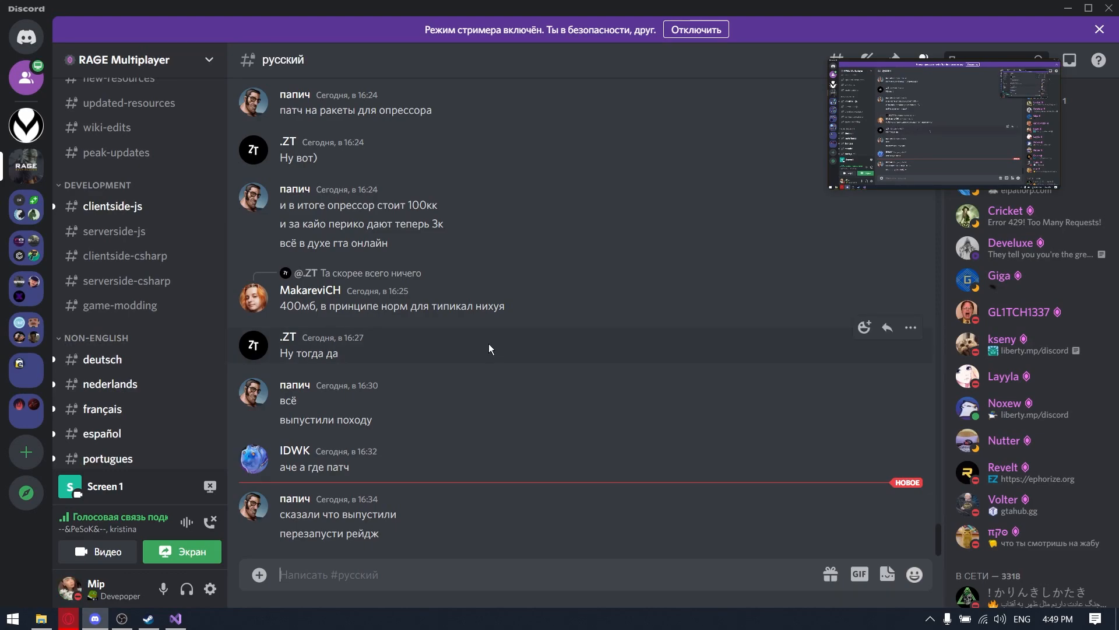
mouse_move(469, 352)
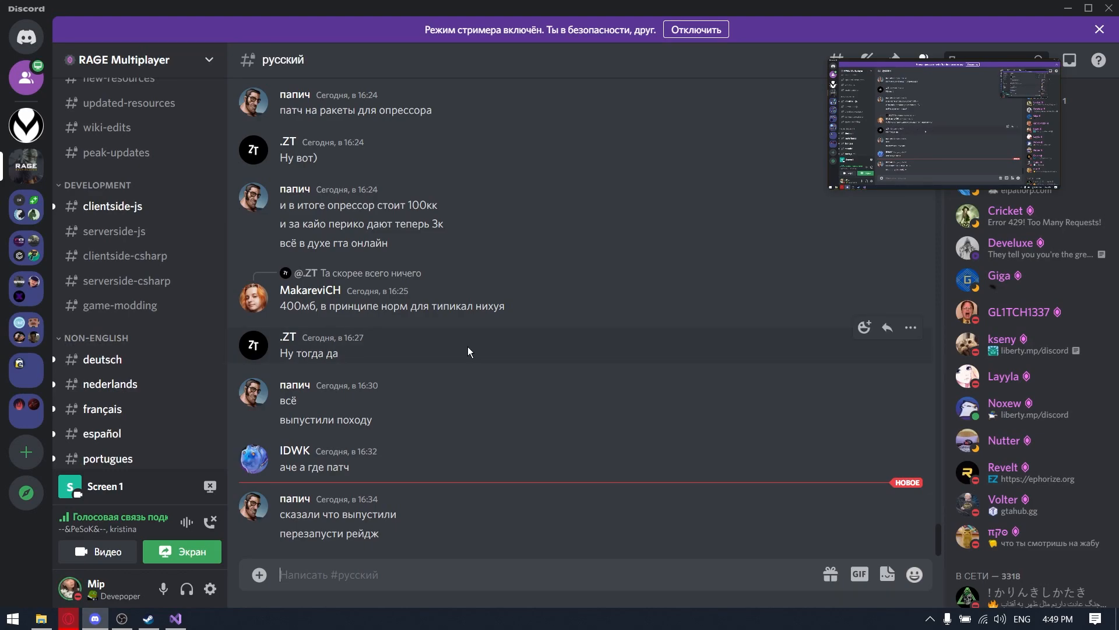